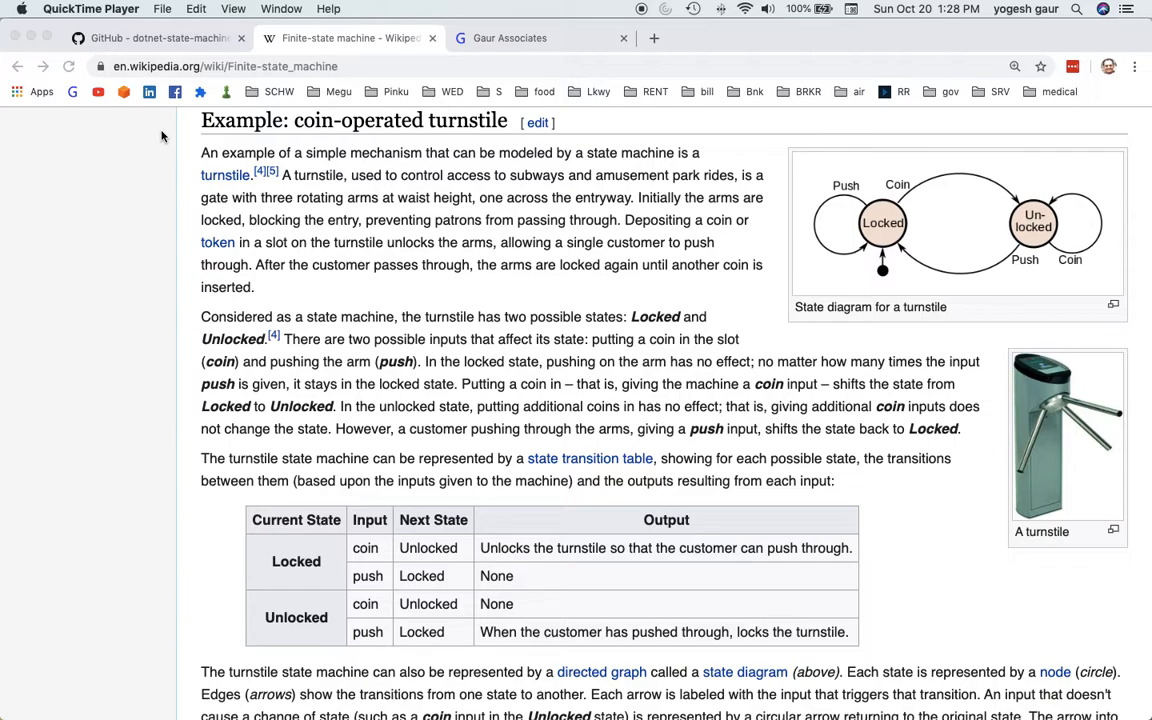
mouse_move(164, 36)
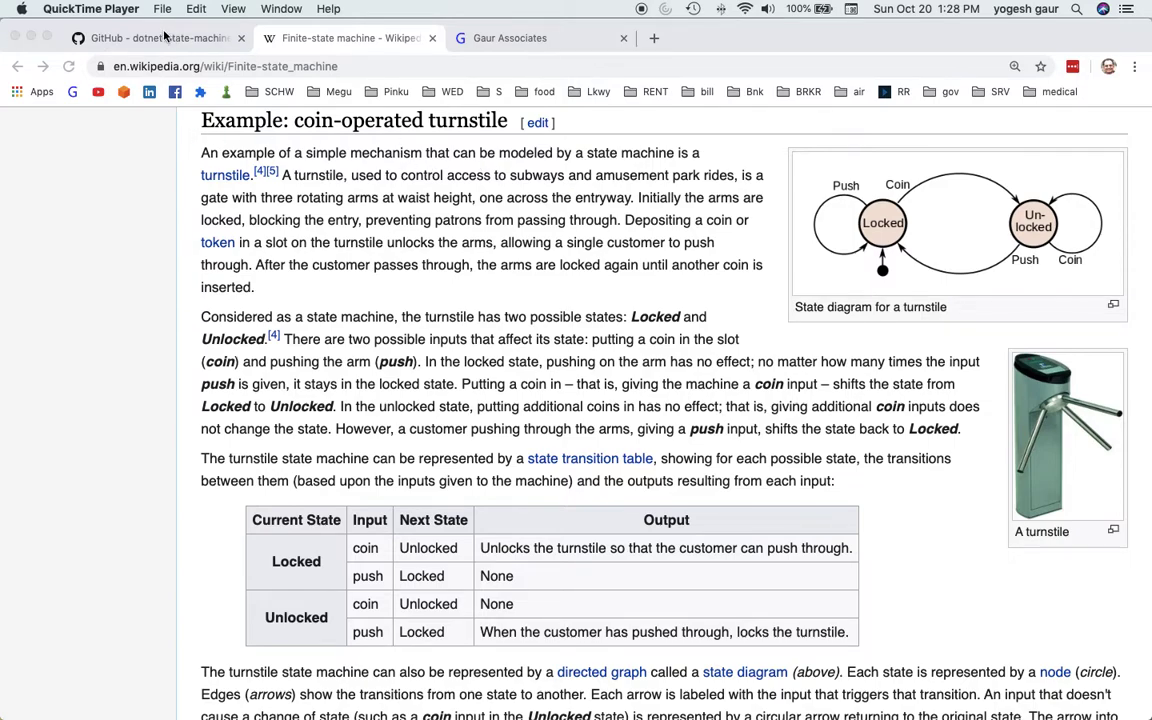
Glance at the Stateless GitHub page and return to the Finite-state machine article.
click(150, 38)
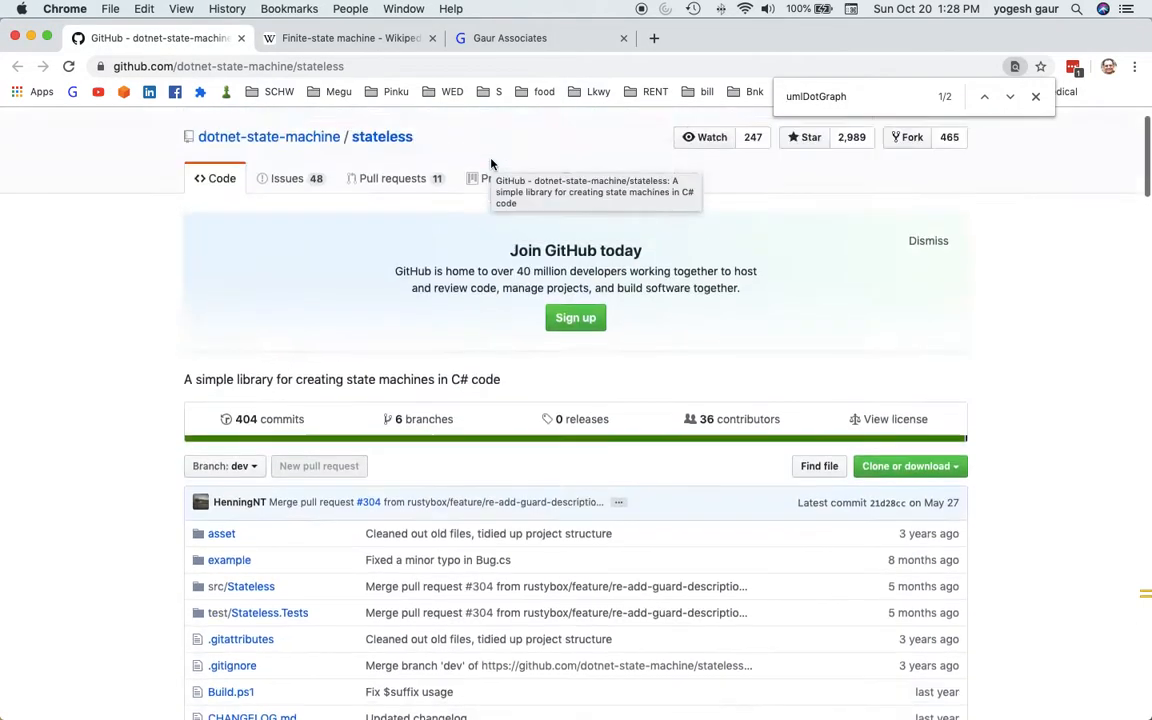
click(344, 38)
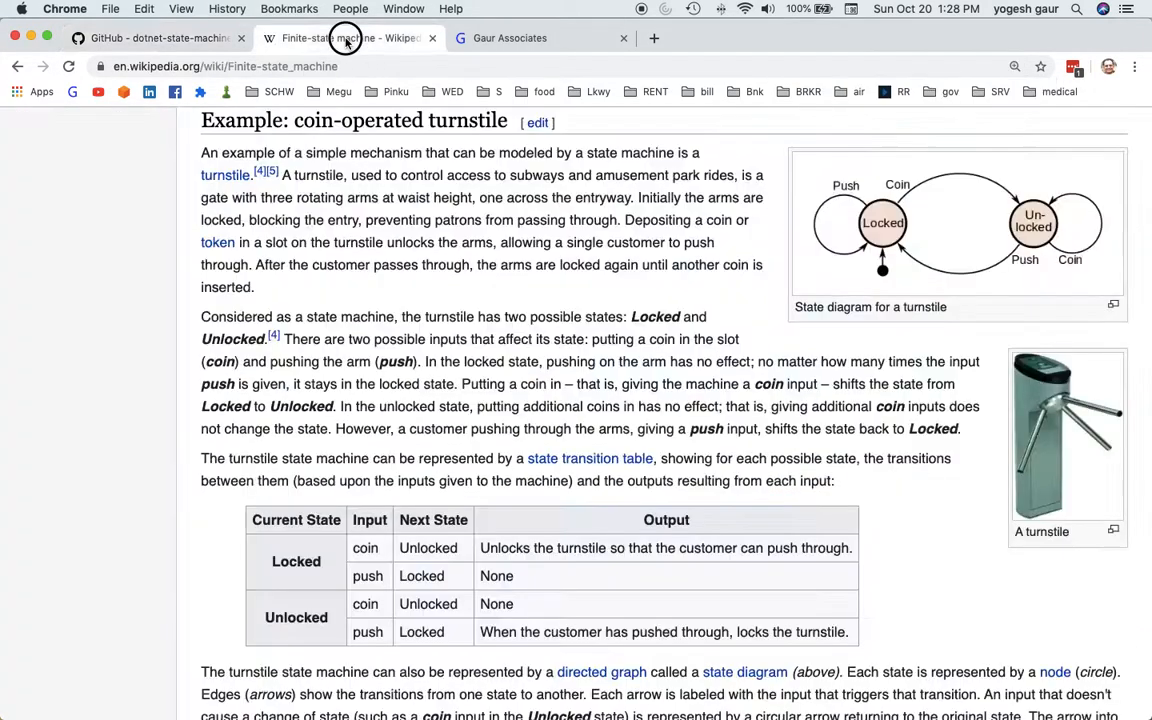
mouse_move(344, 38)
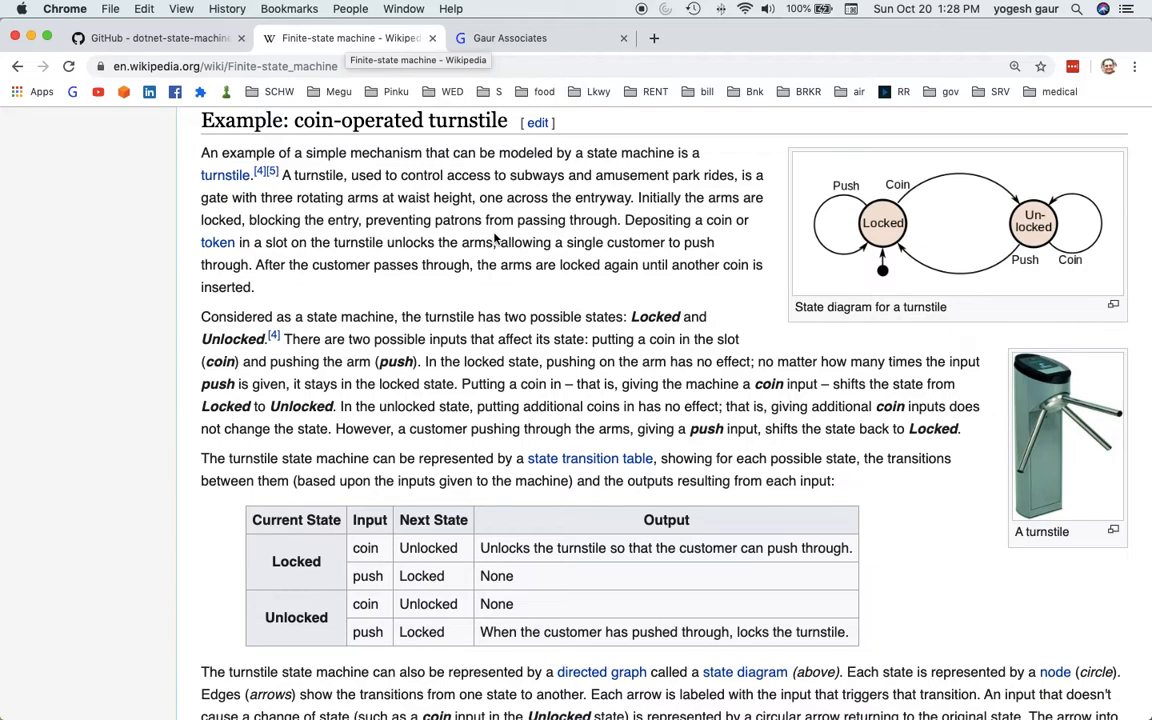
mouse_move(368, 96)
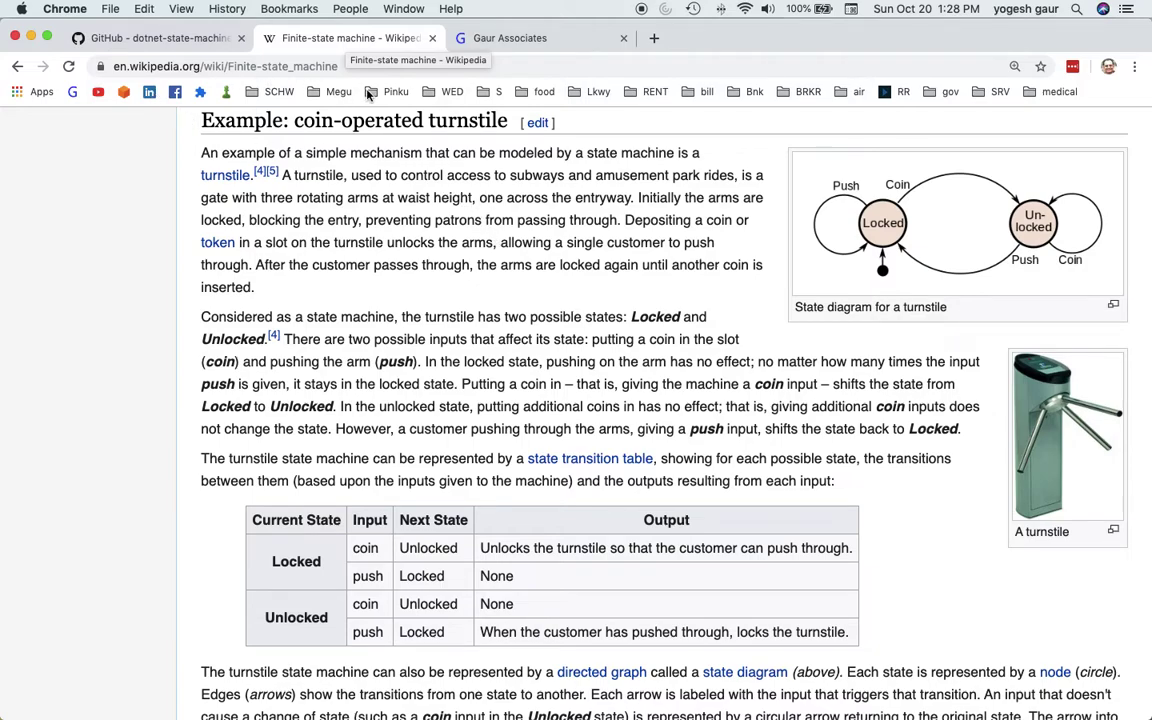
mouse_move(618, 212)
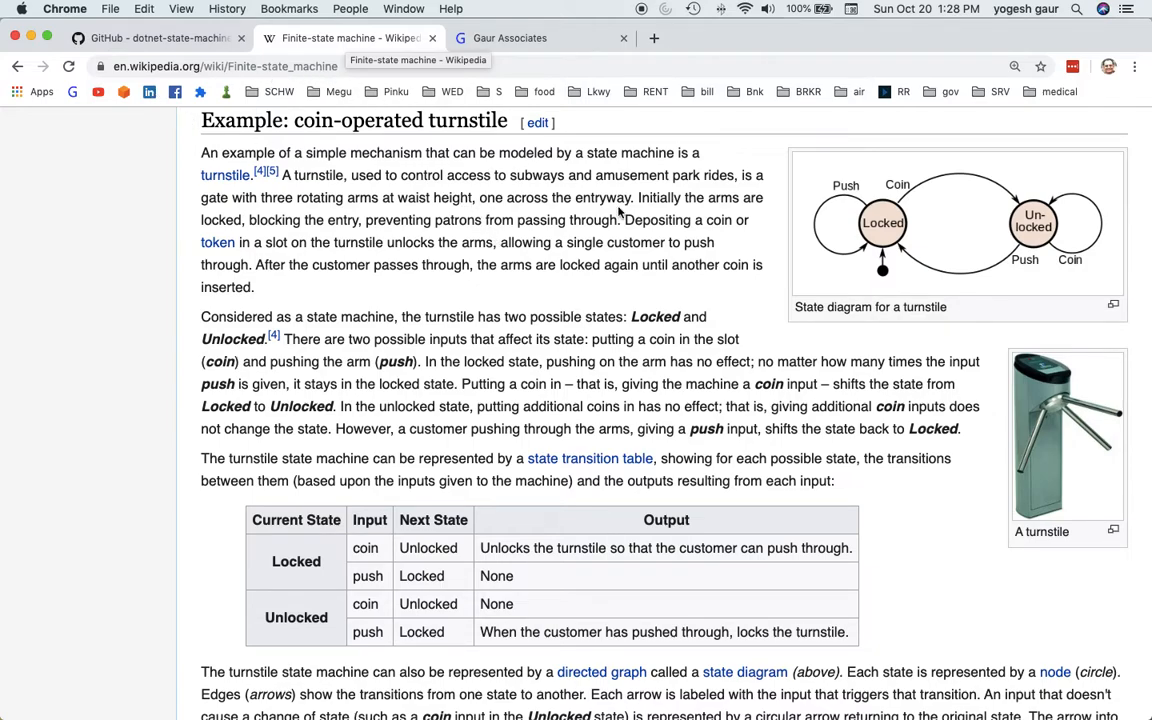
mouse_move(884, 264)
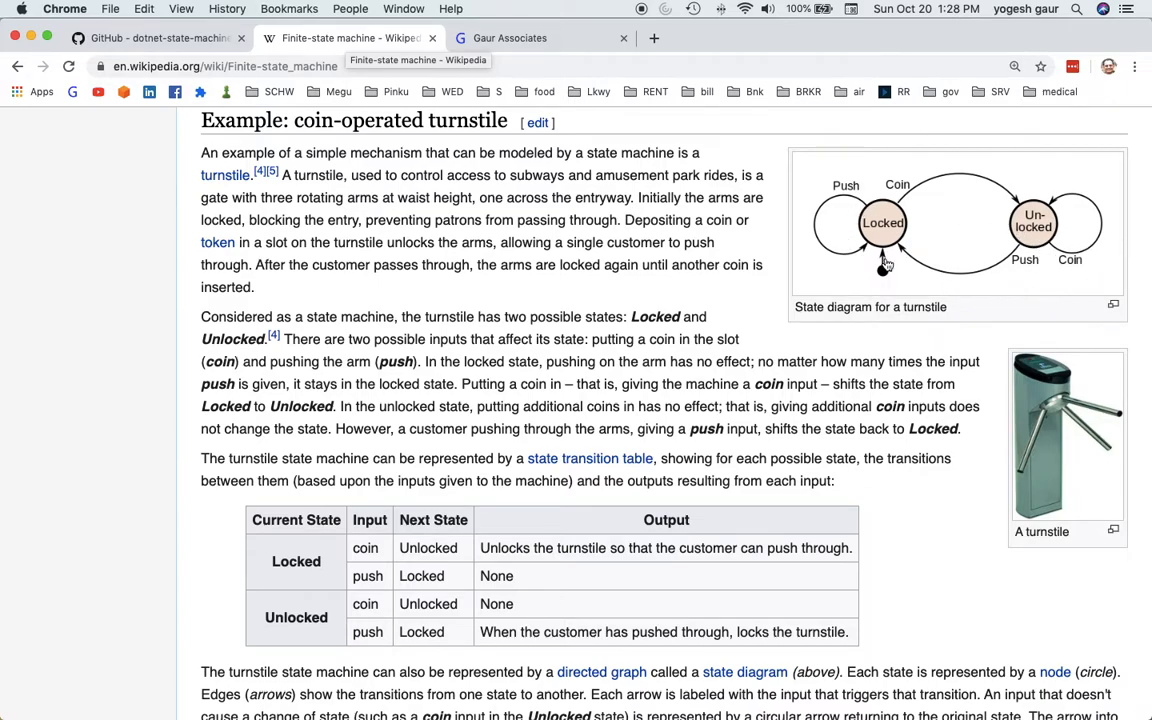
mouse_move(652, 242)
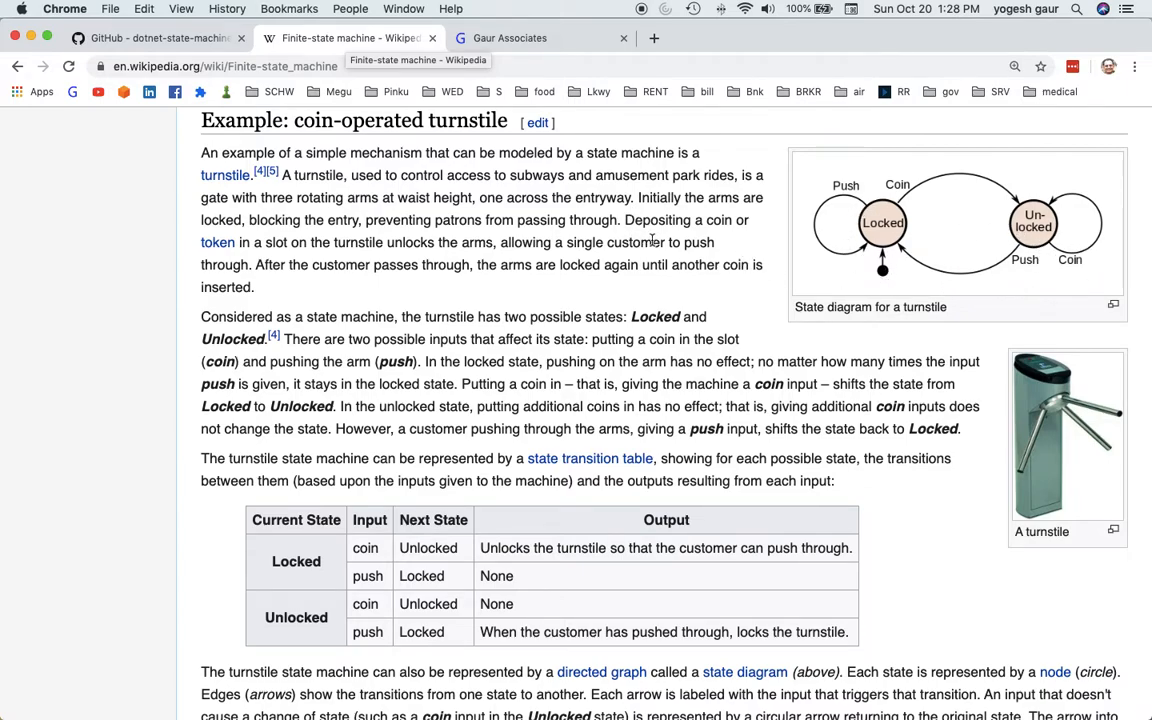
mouse_move(1056, 388)
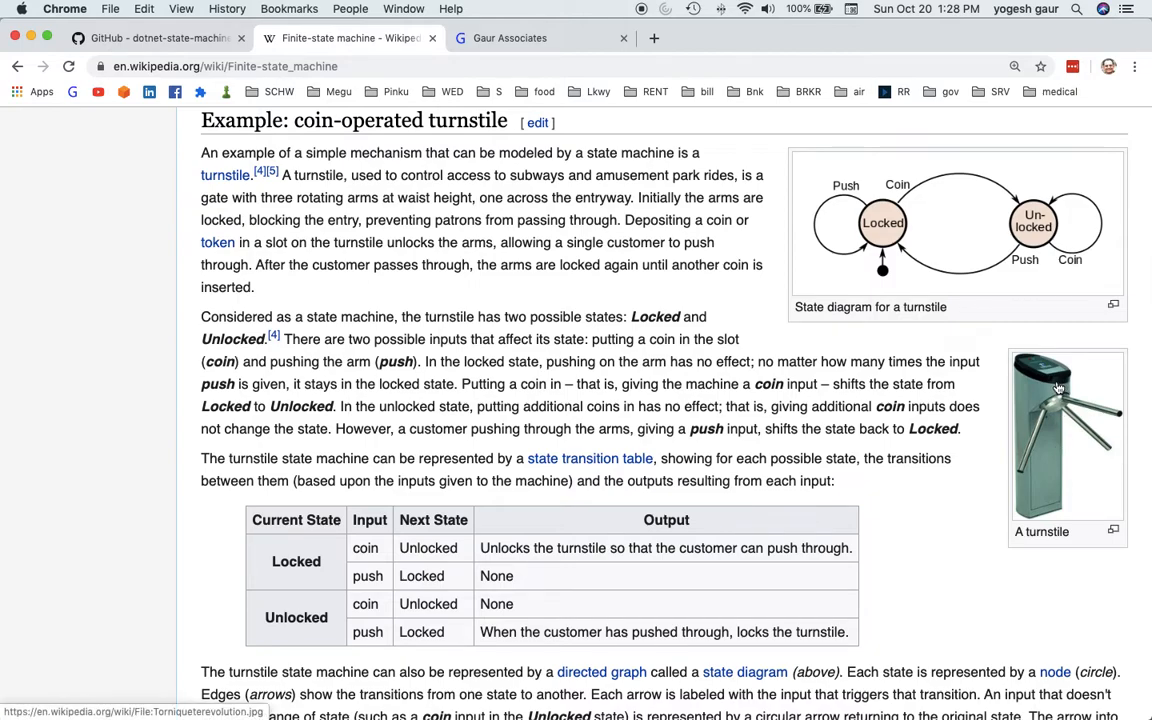
mouse_move(908, 198)
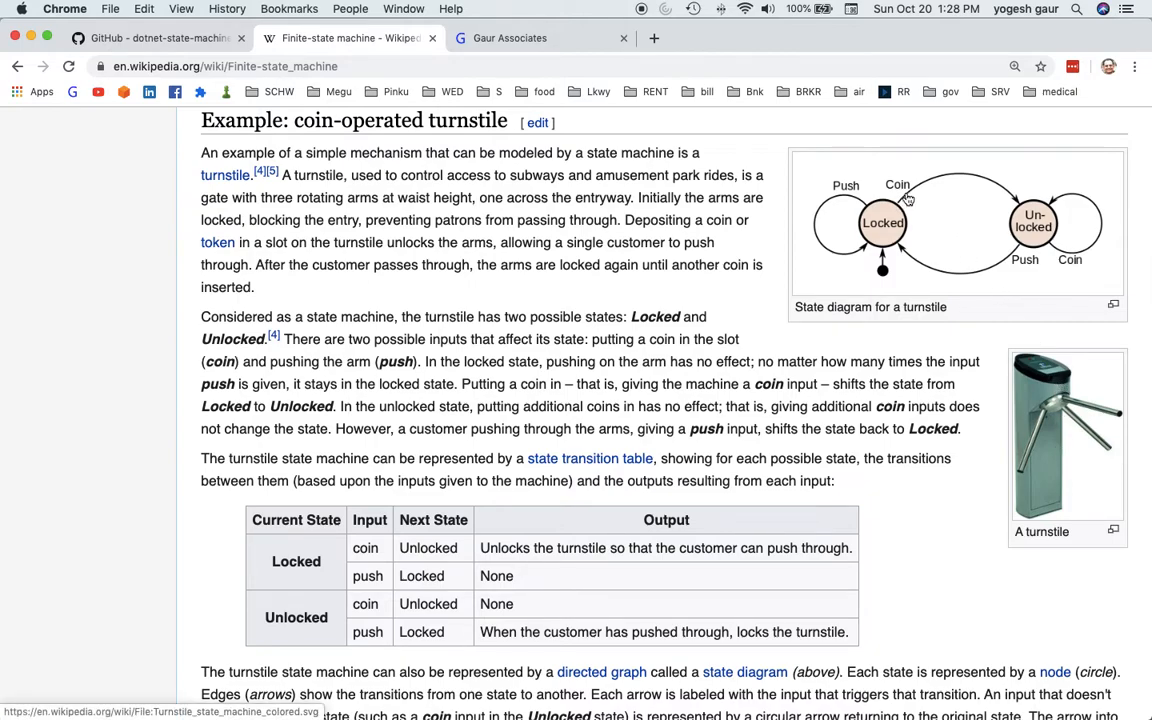
mouse_move(1032, 228)
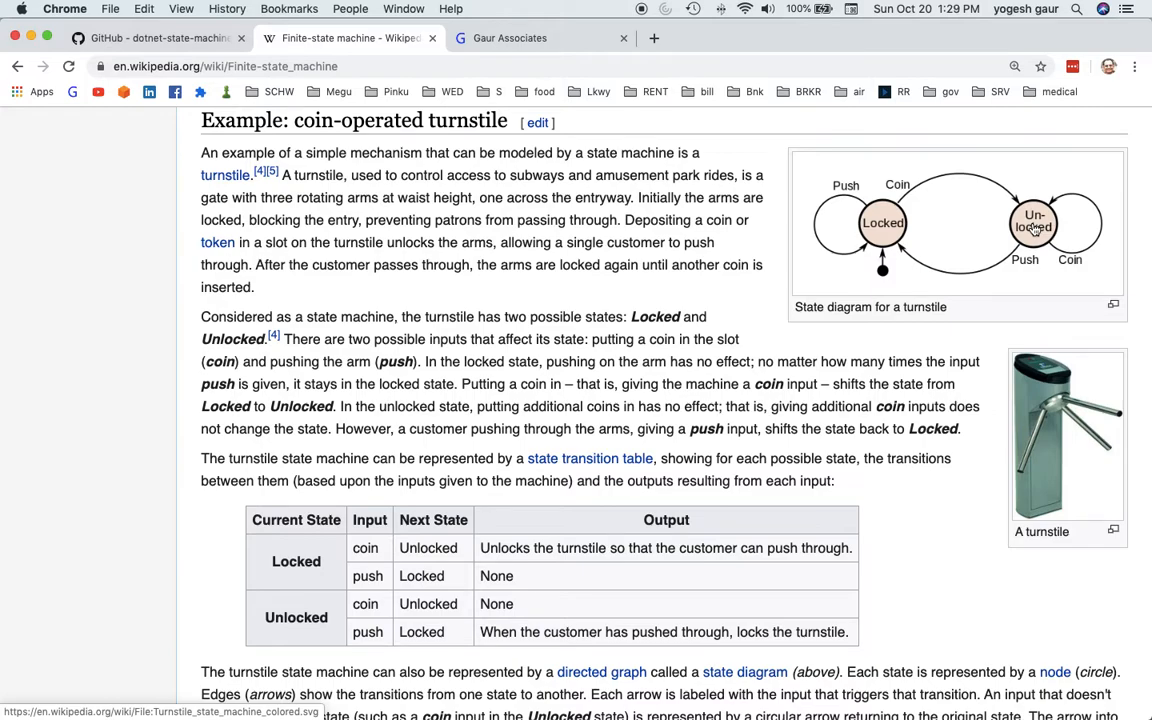
mouse_move(1022, 256)
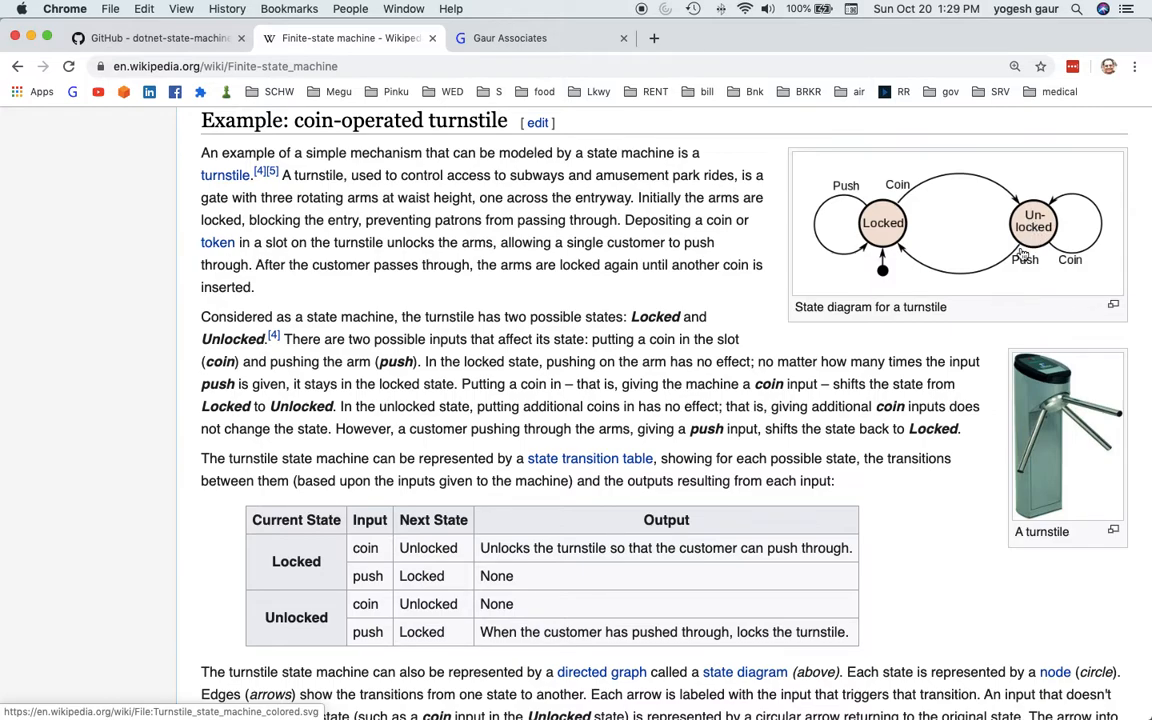
mouse_move(880, 232)
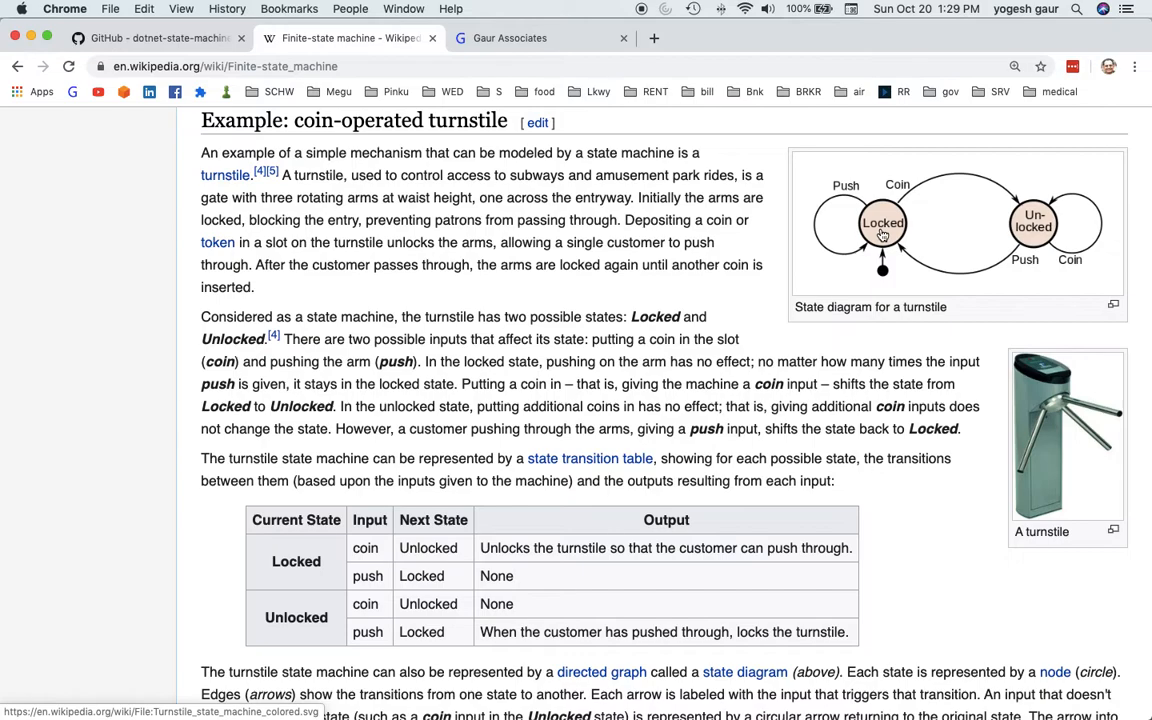
mouse_move(912, 236)
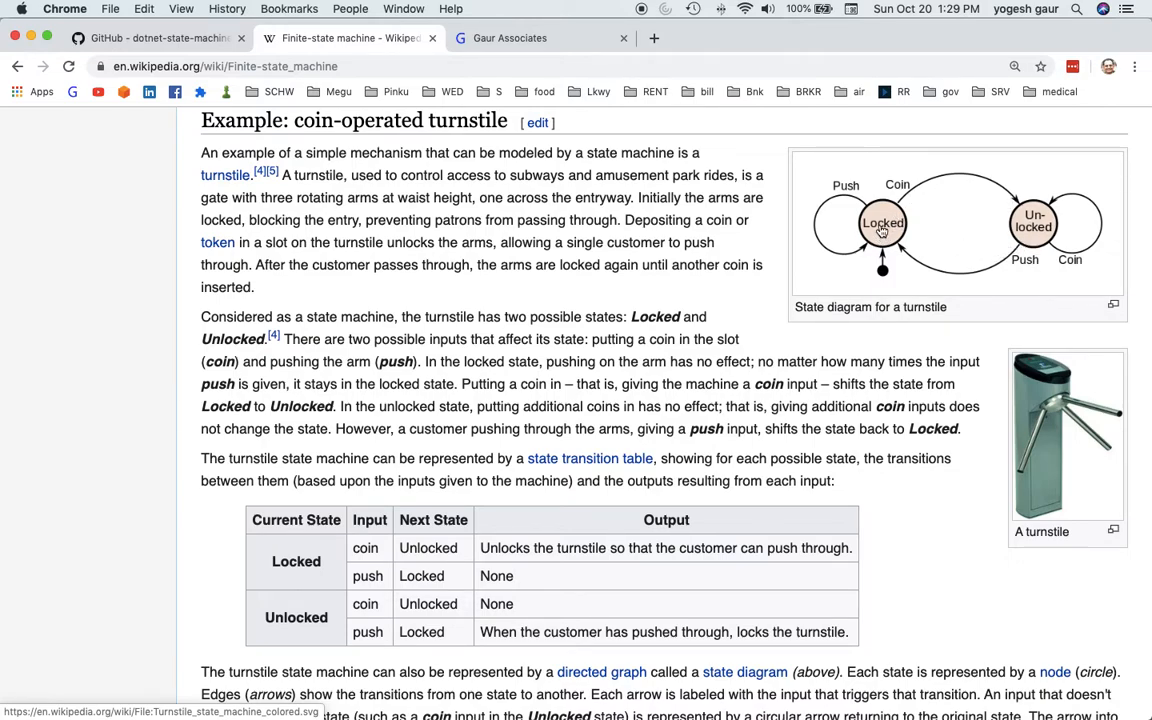
mouse_move(856, 210)
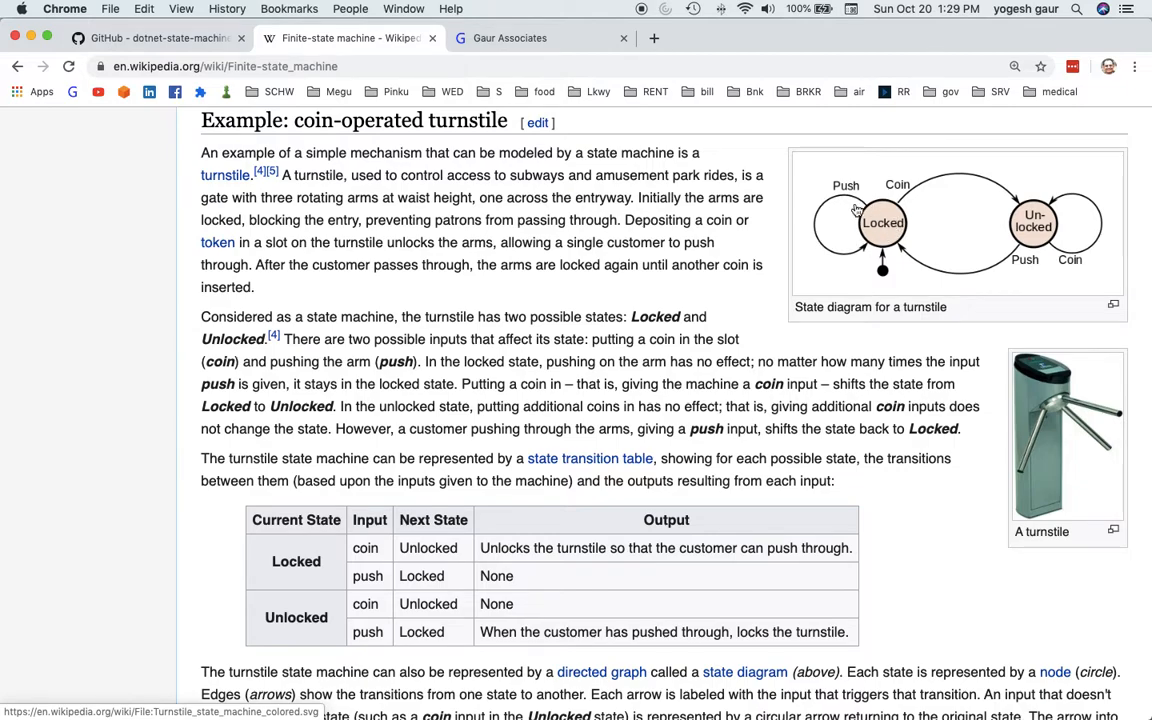
mouse_move(1052, 236)
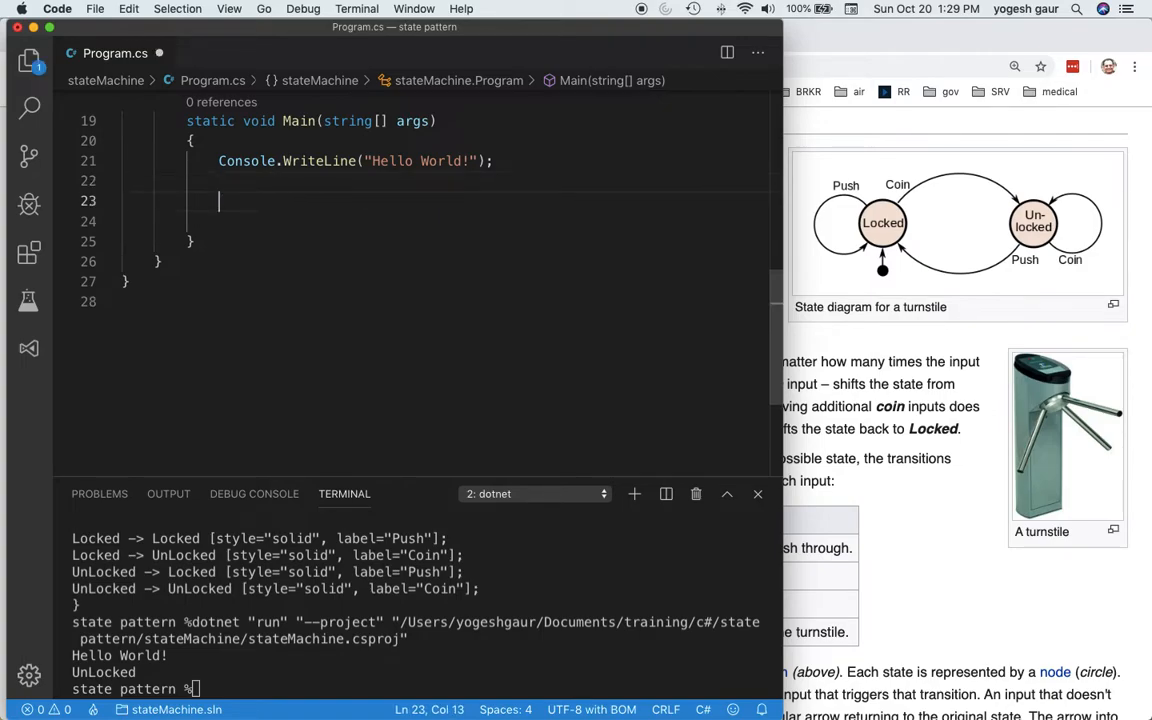
Write var stateMachine = new StateMachine<State, Input>(State.Locked); in Main.
text(var)
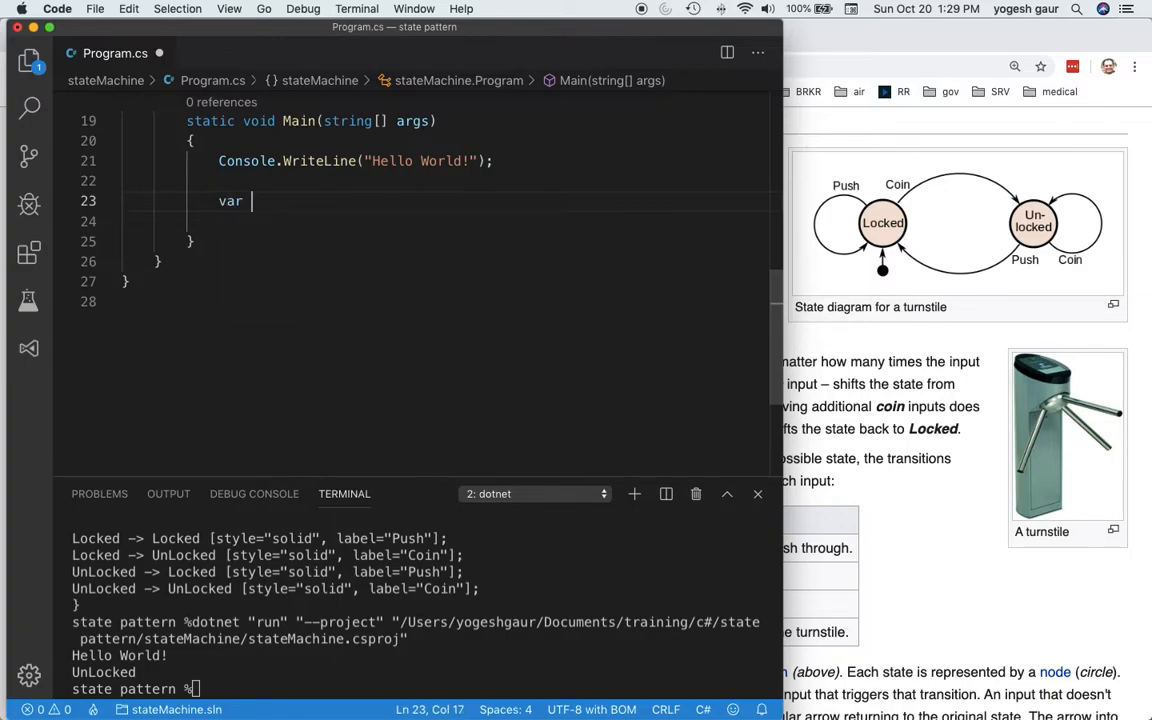
text(stateMachine = new S)
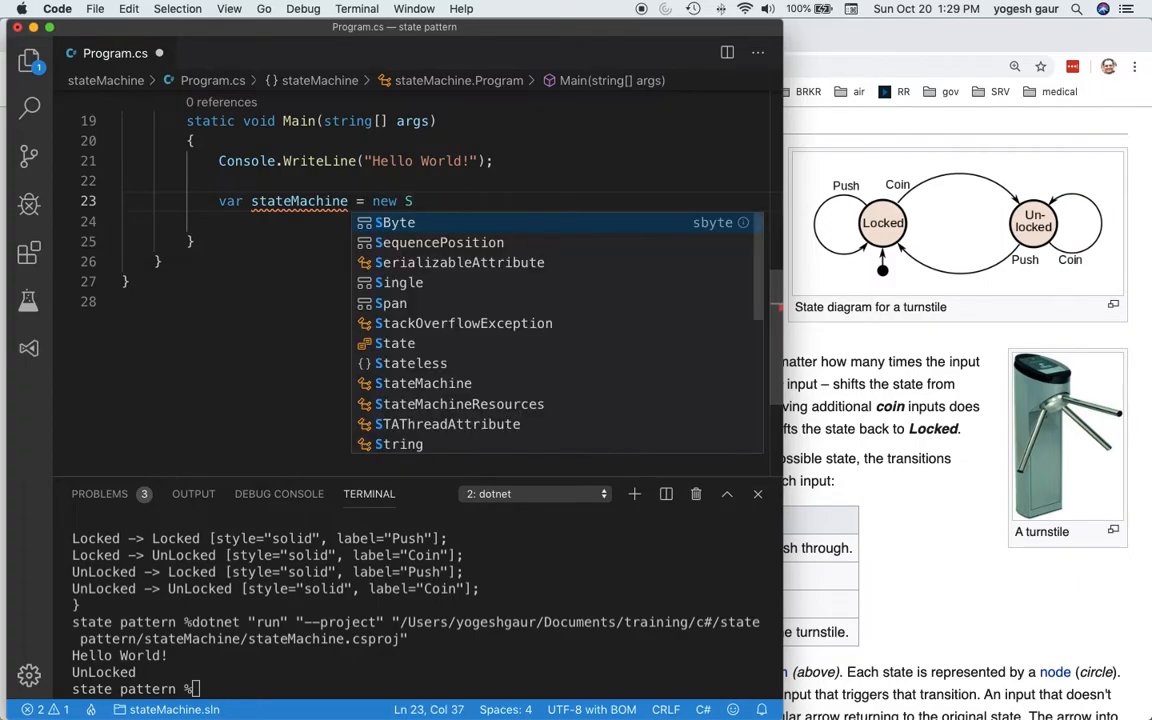
text(tateMachine)
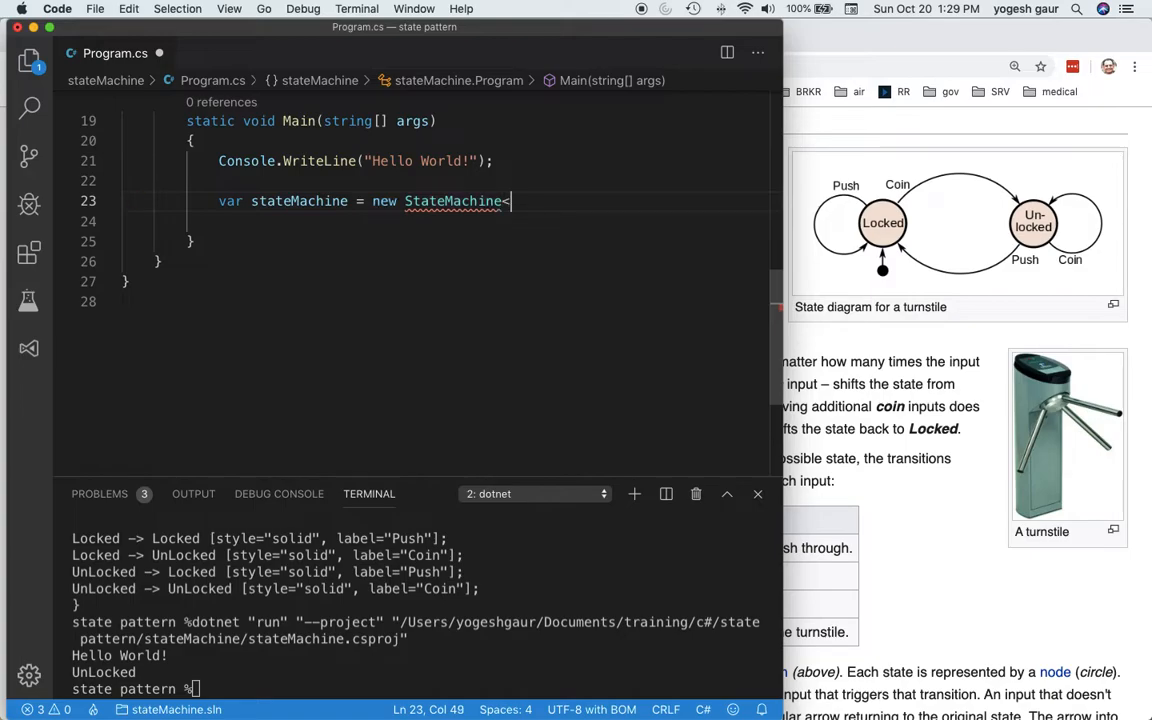
text(<)
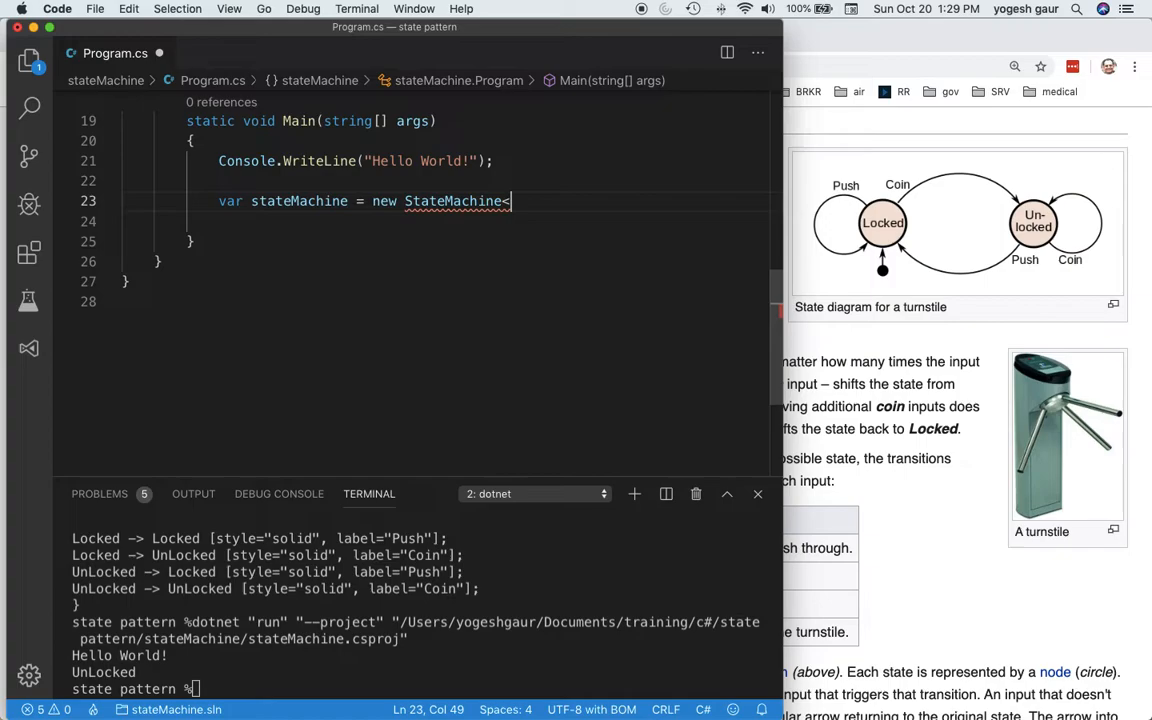
text(S)
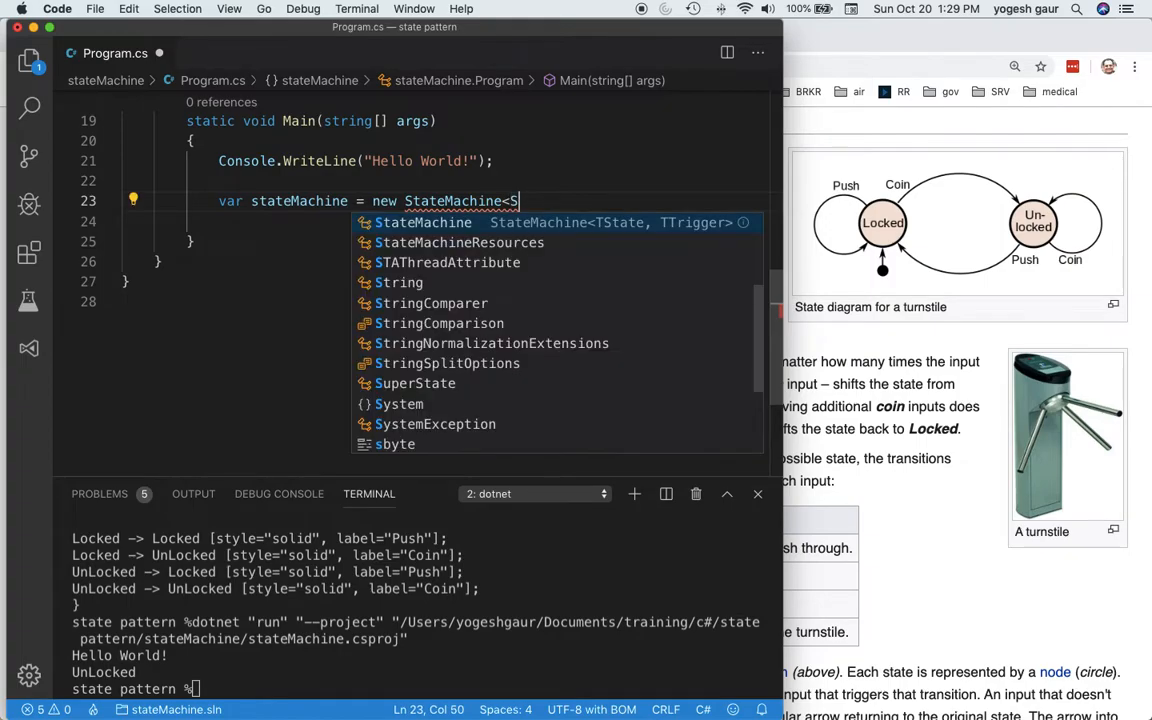
text(tate,)
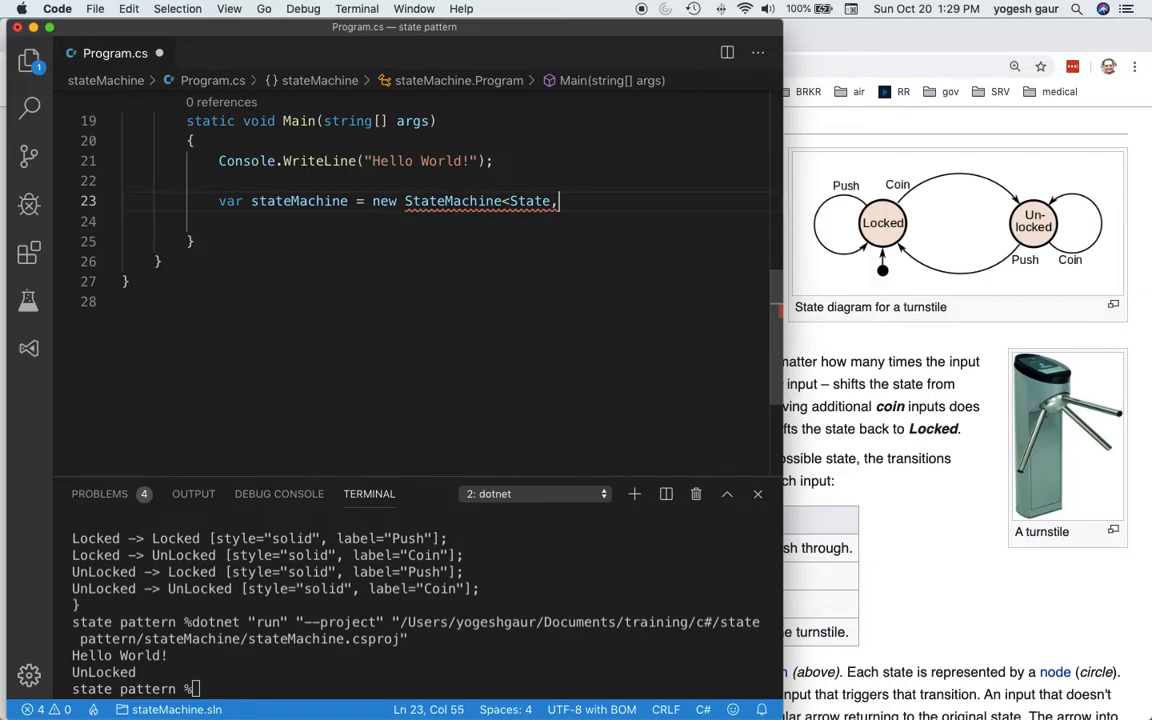
text(Input>()
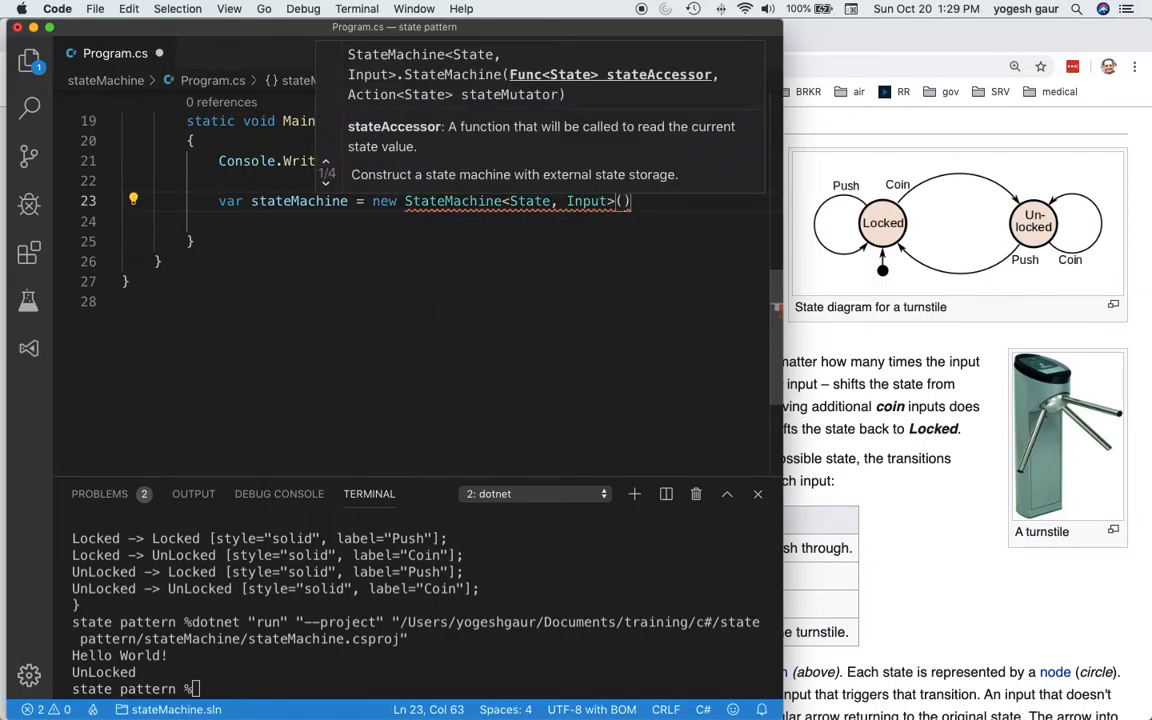
text(State)
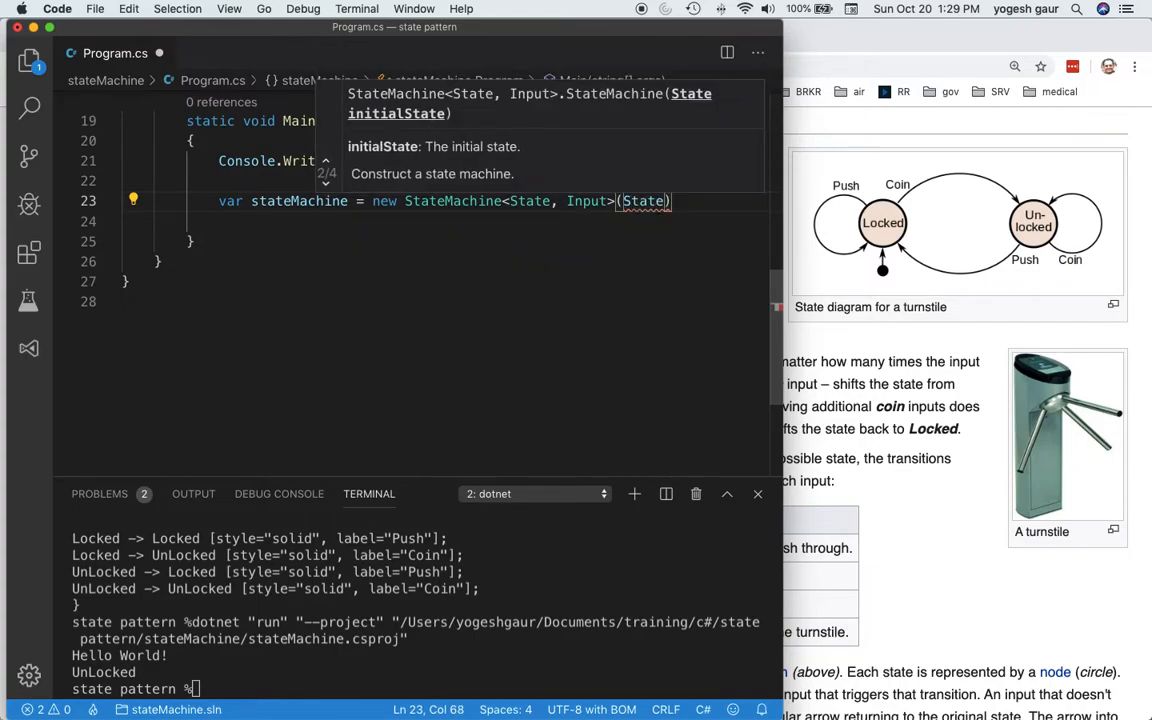
text(.Locked)
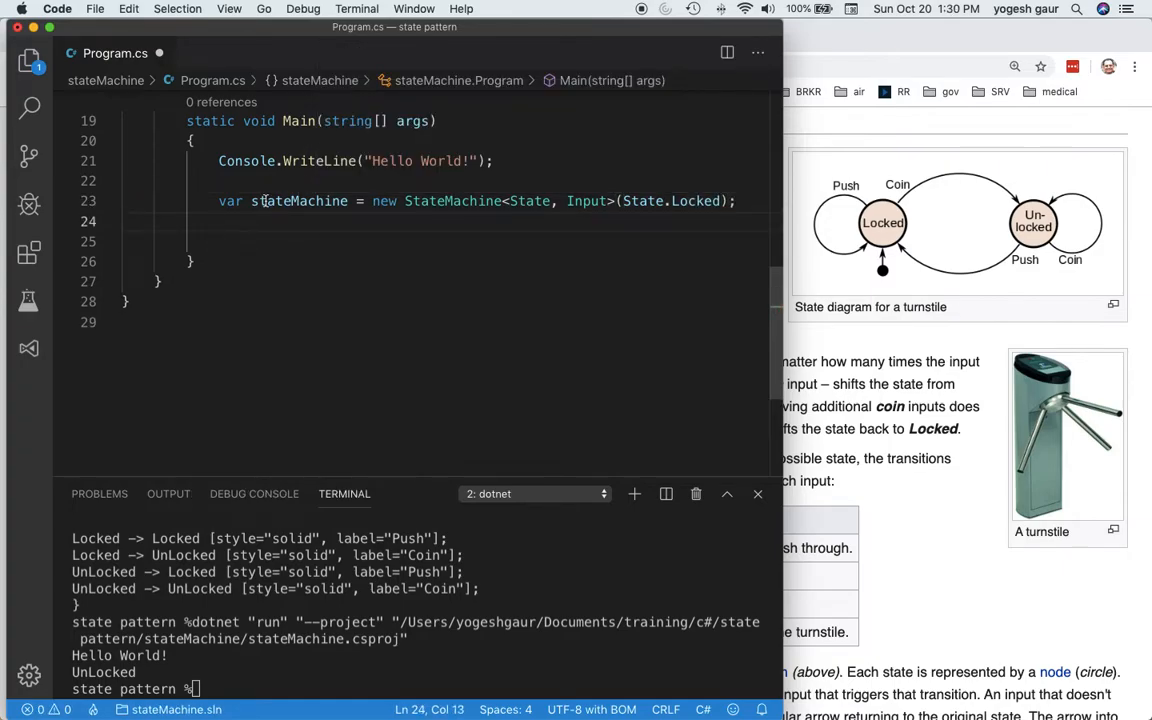
mouse_move(528, 200)
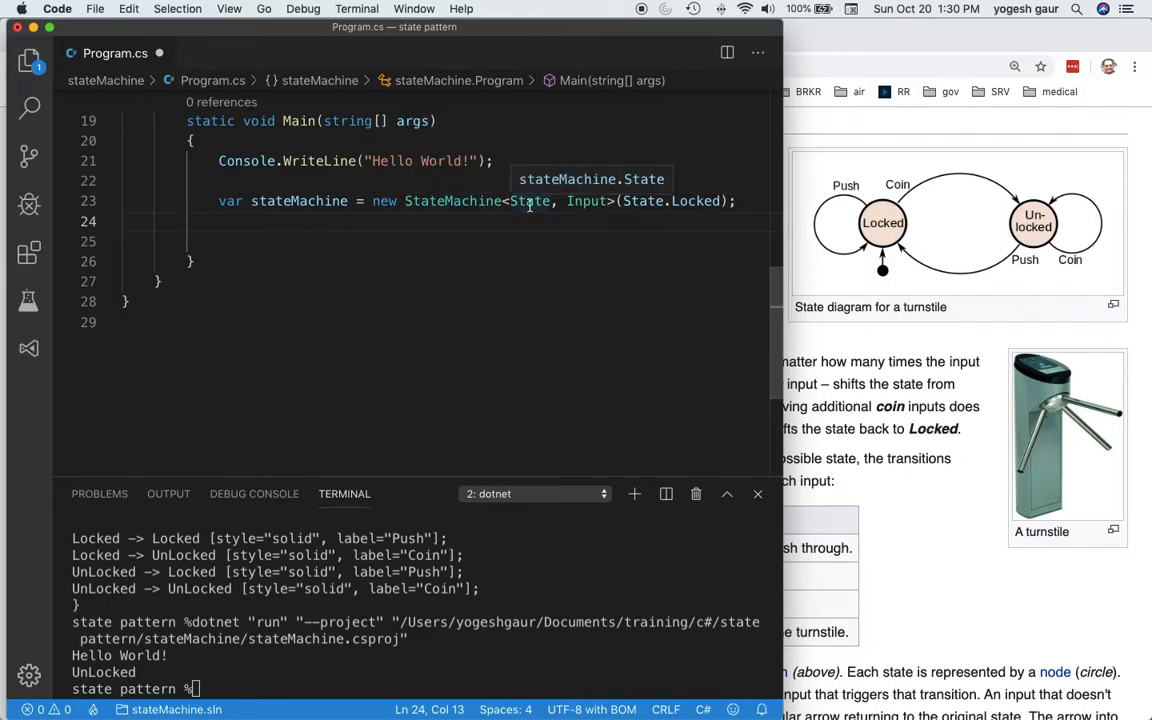
Review the Input (Coin, Push) and State (Locked, UnLocked) enums above Main.
scroll(up, 3)
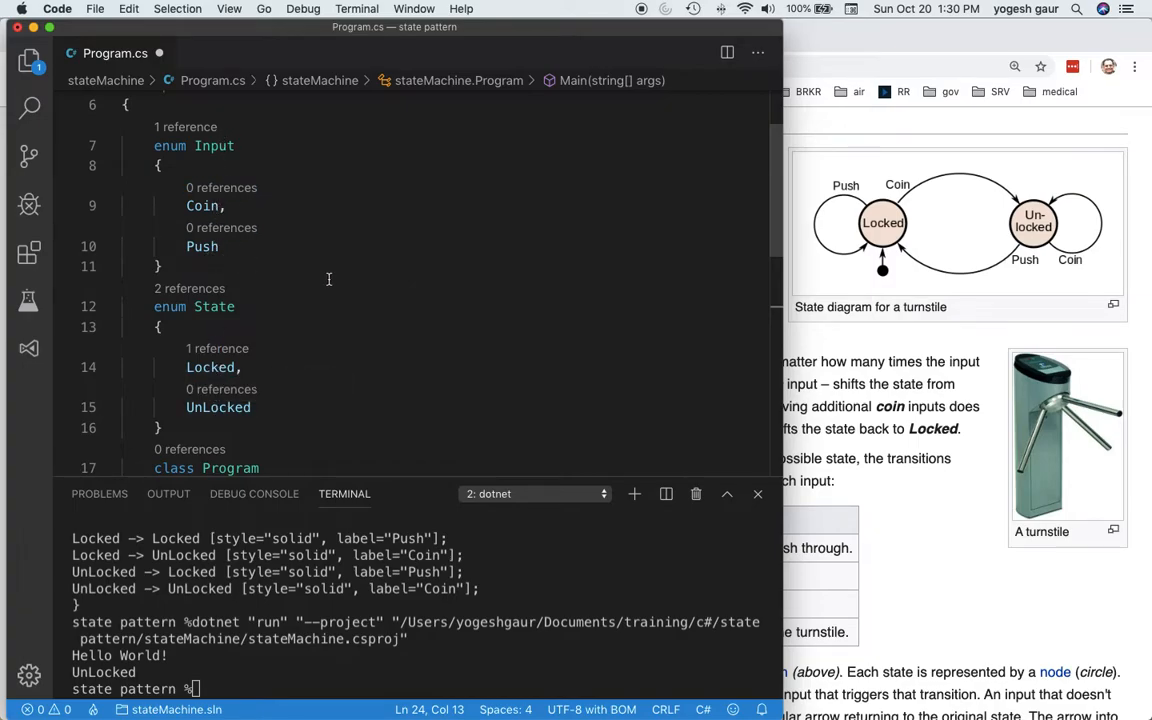
scroll(down, 3)
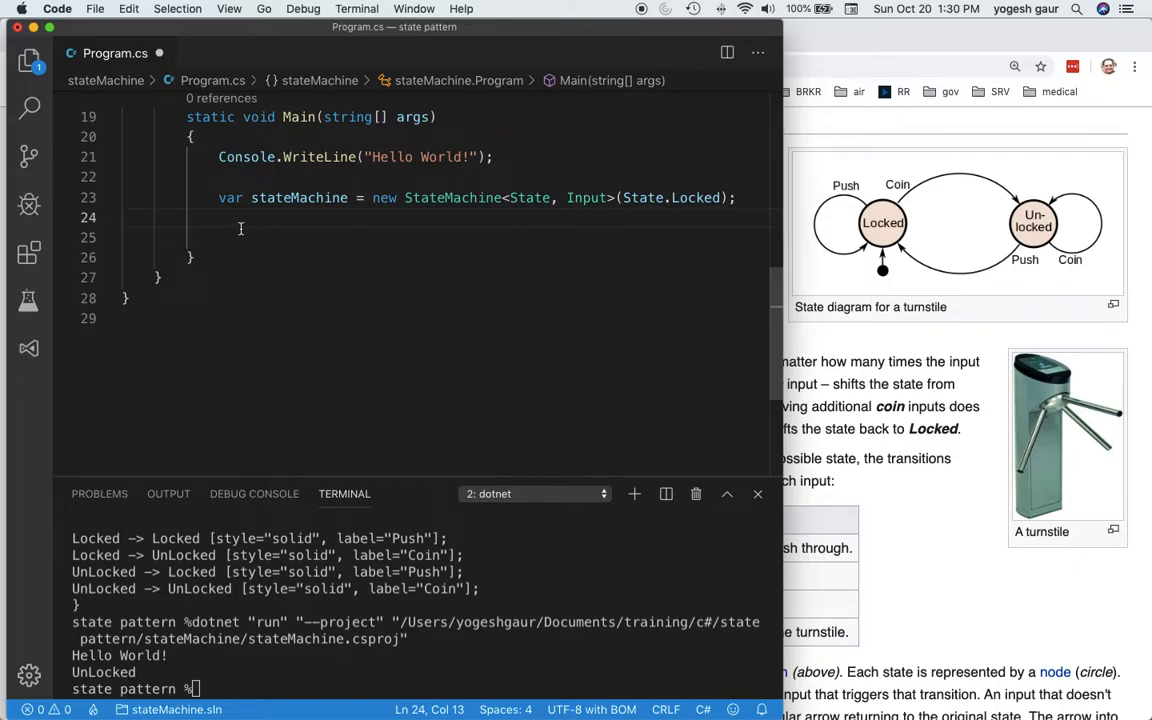
mouse_move(952, 258)
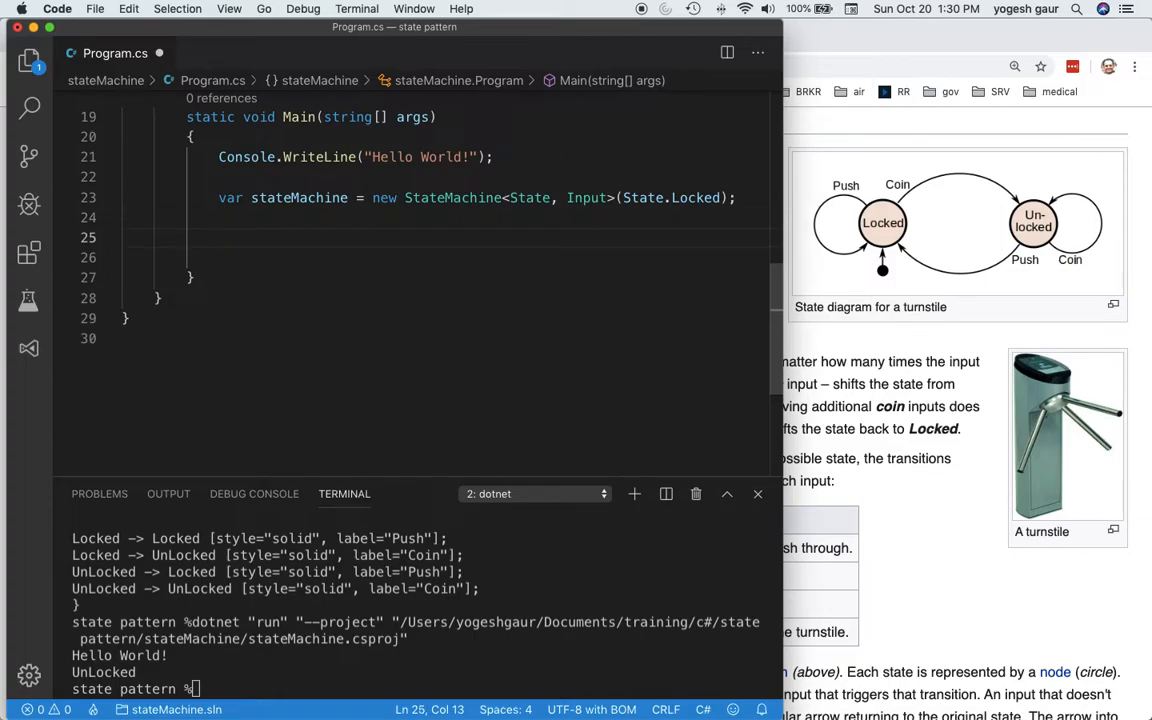
Configure State.Locked with .Permit(Input.Coin, State.UnLocked).
text(stateMachine.Configure()
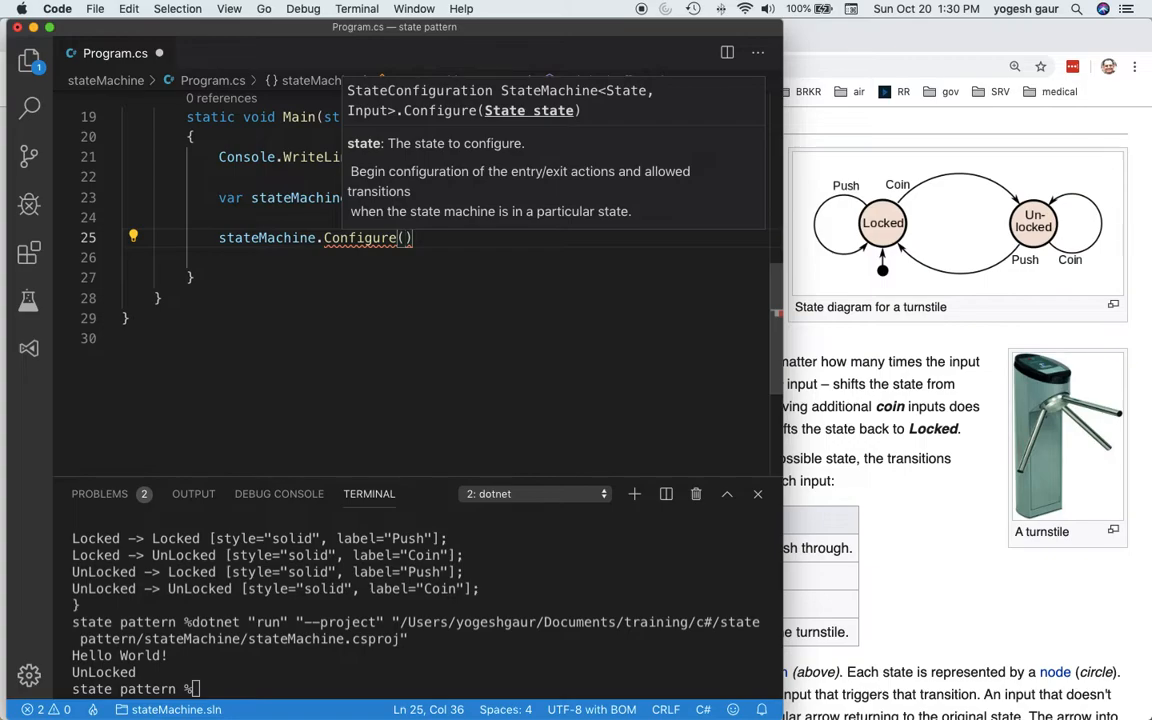
text(State.Locked)
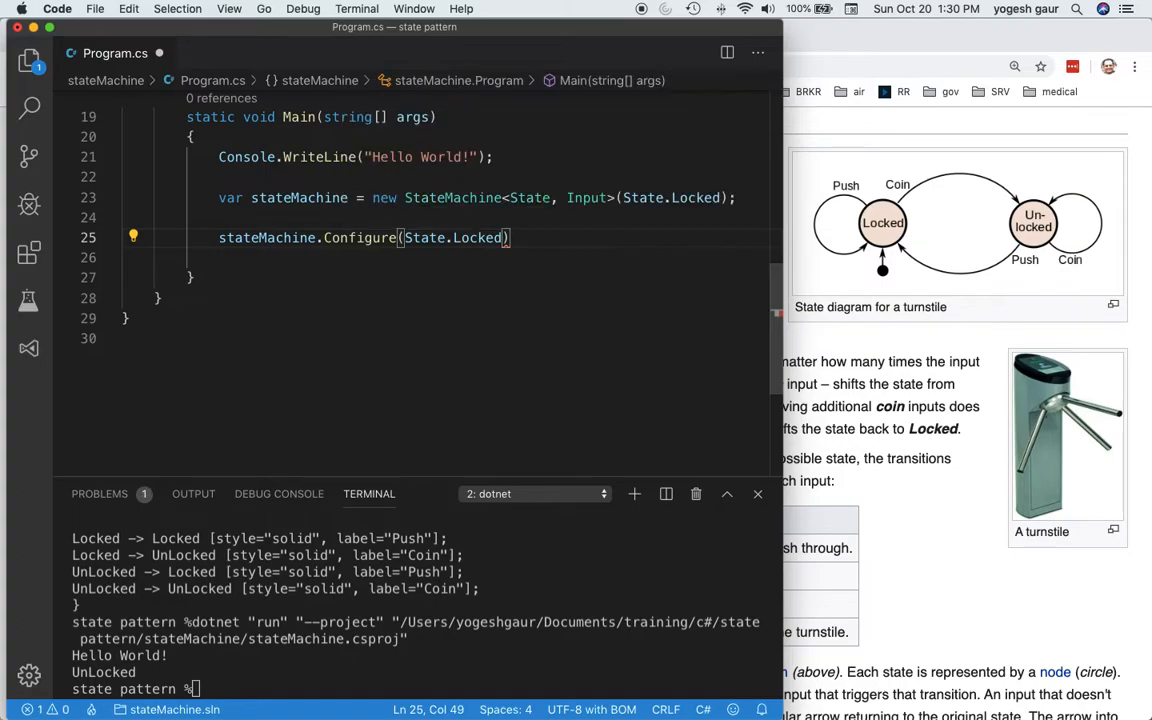
key(Return)
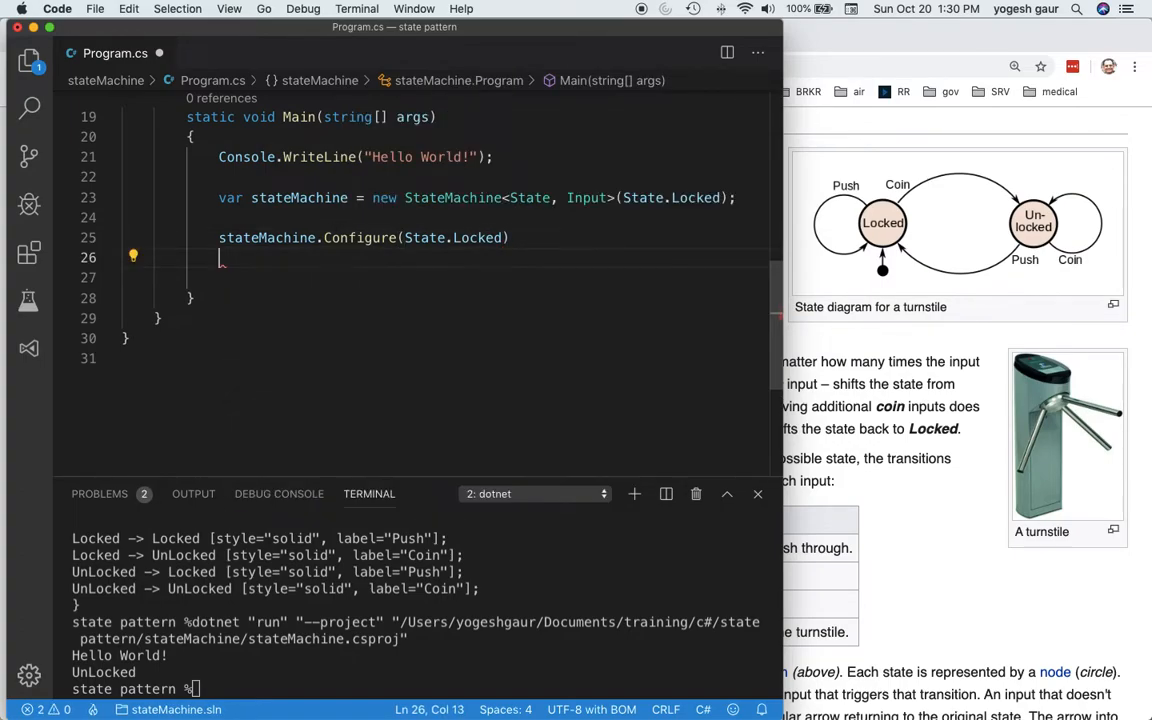
text(.Permit)
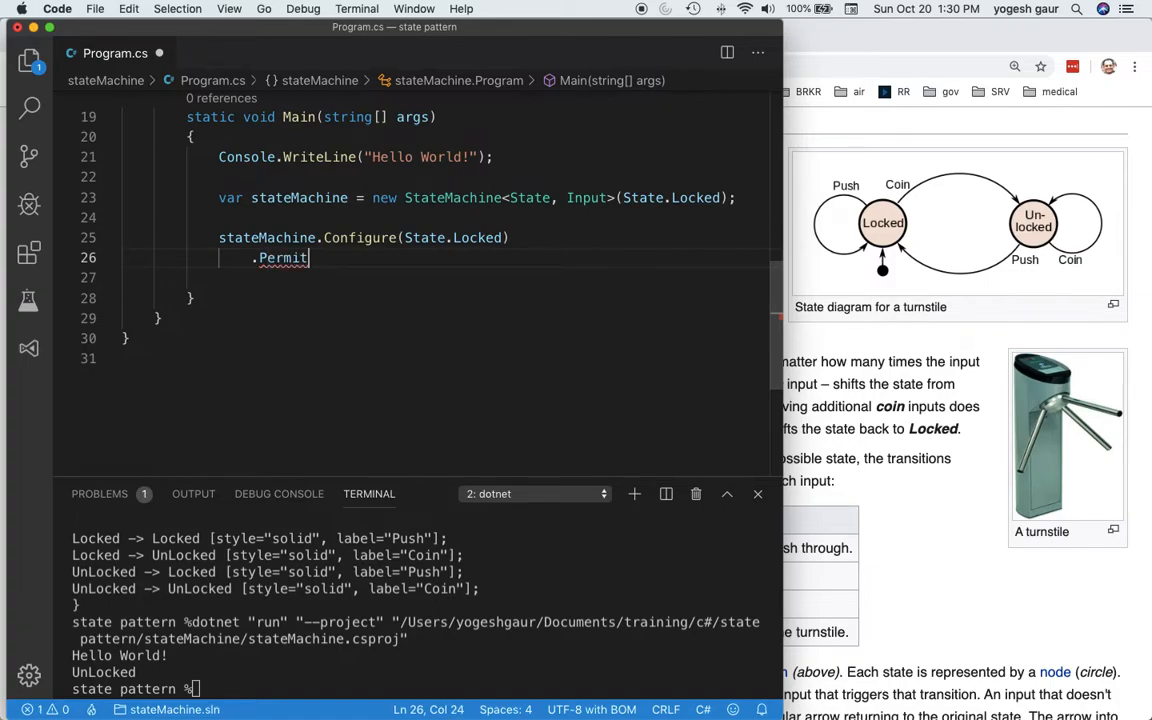
text(()
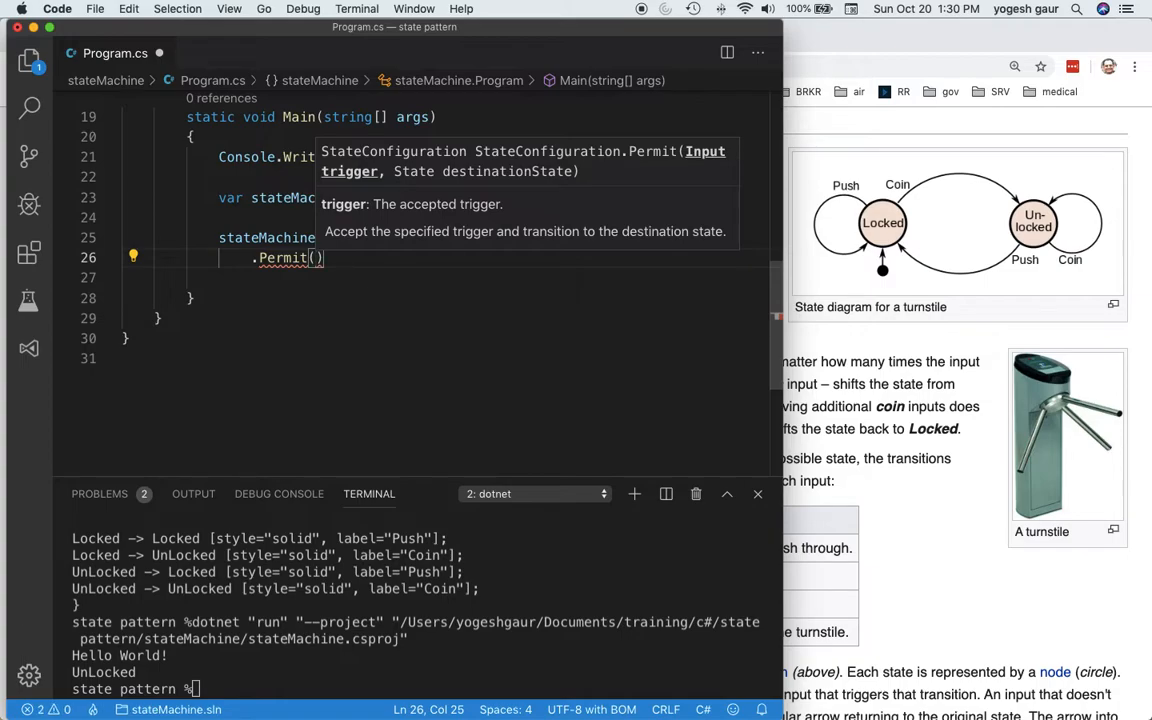
text(Input)
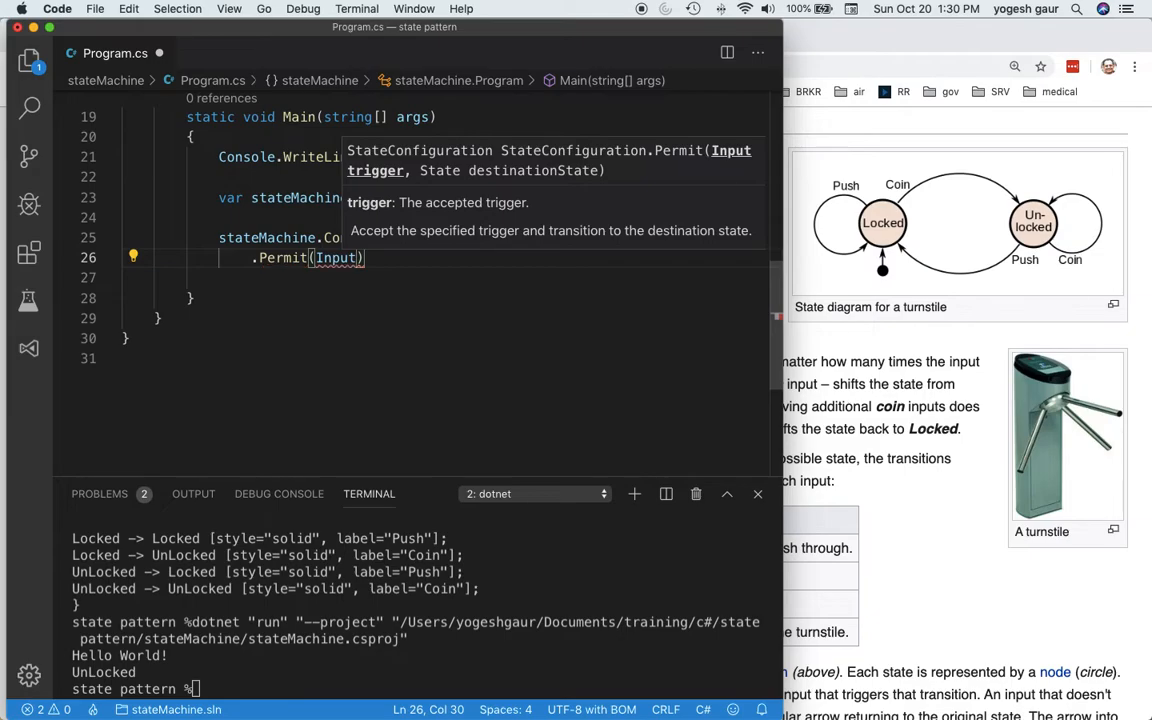
text(.Coin)
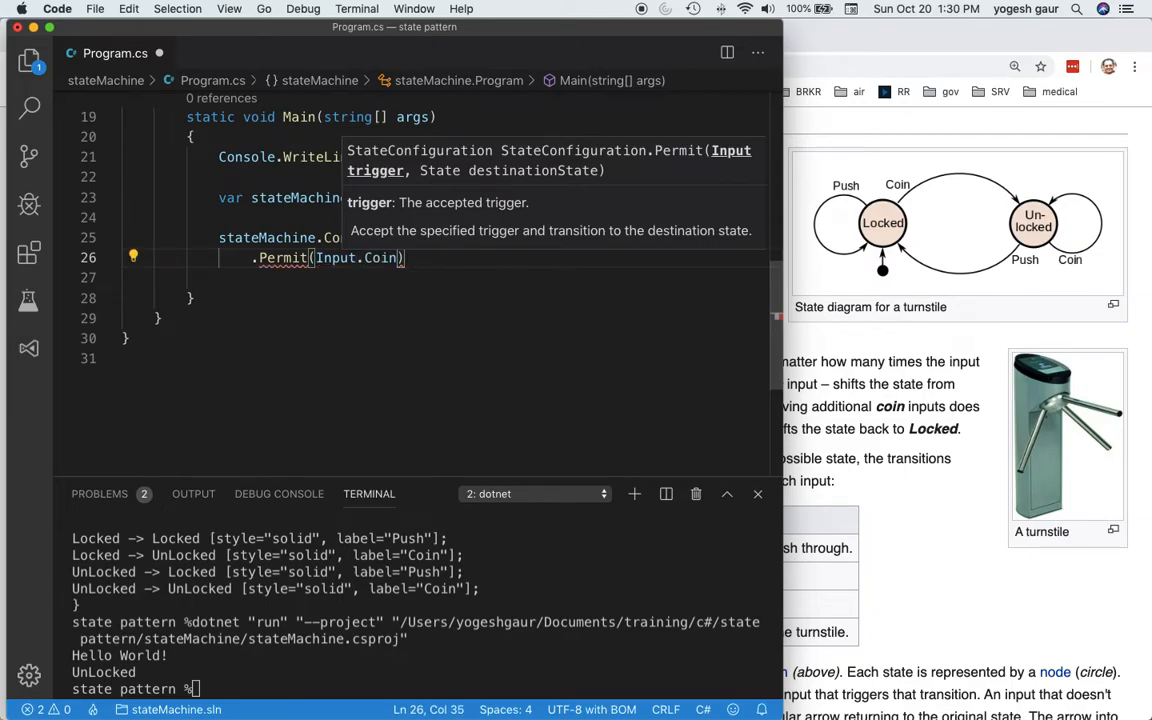
text(, State.UnLocked)
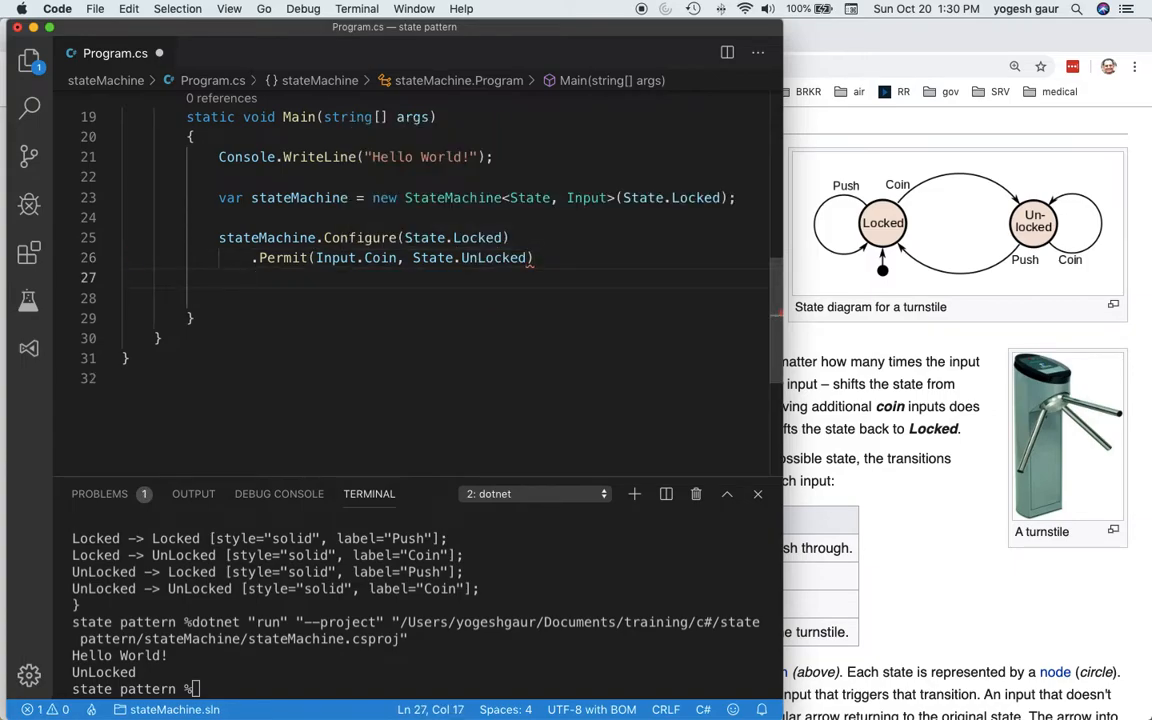
Chain .PermitReentry(Input.Push) so Push keeps the Locked state.
text(.P)
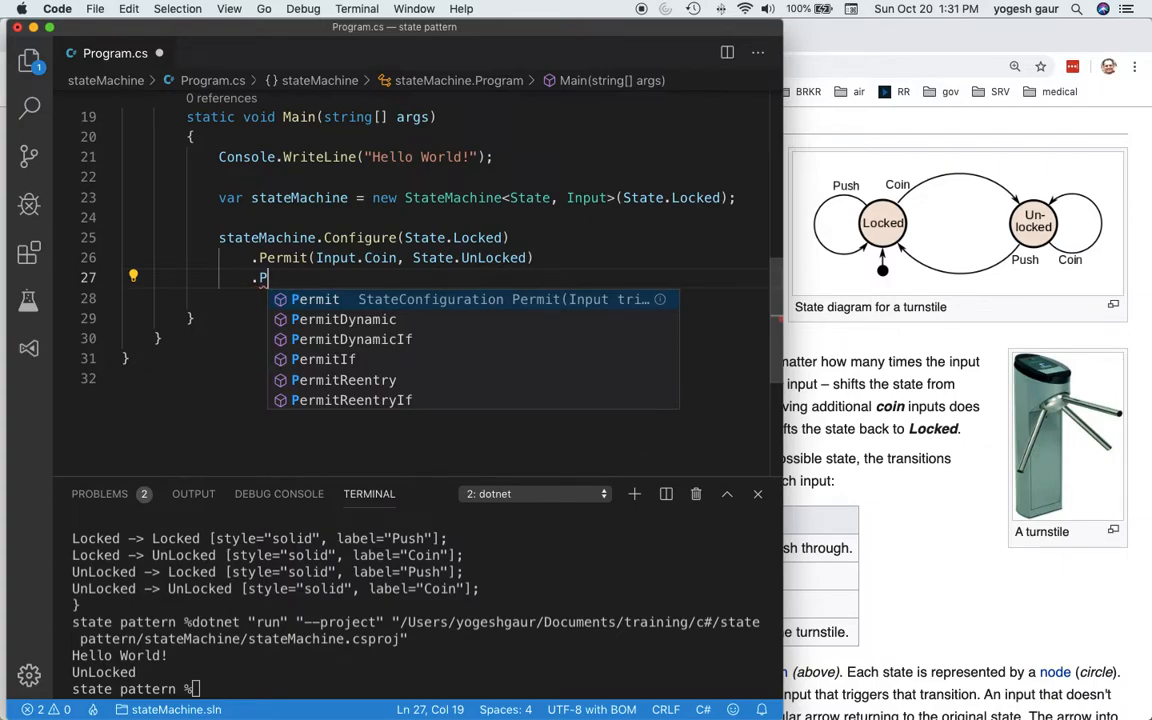
key(Down)
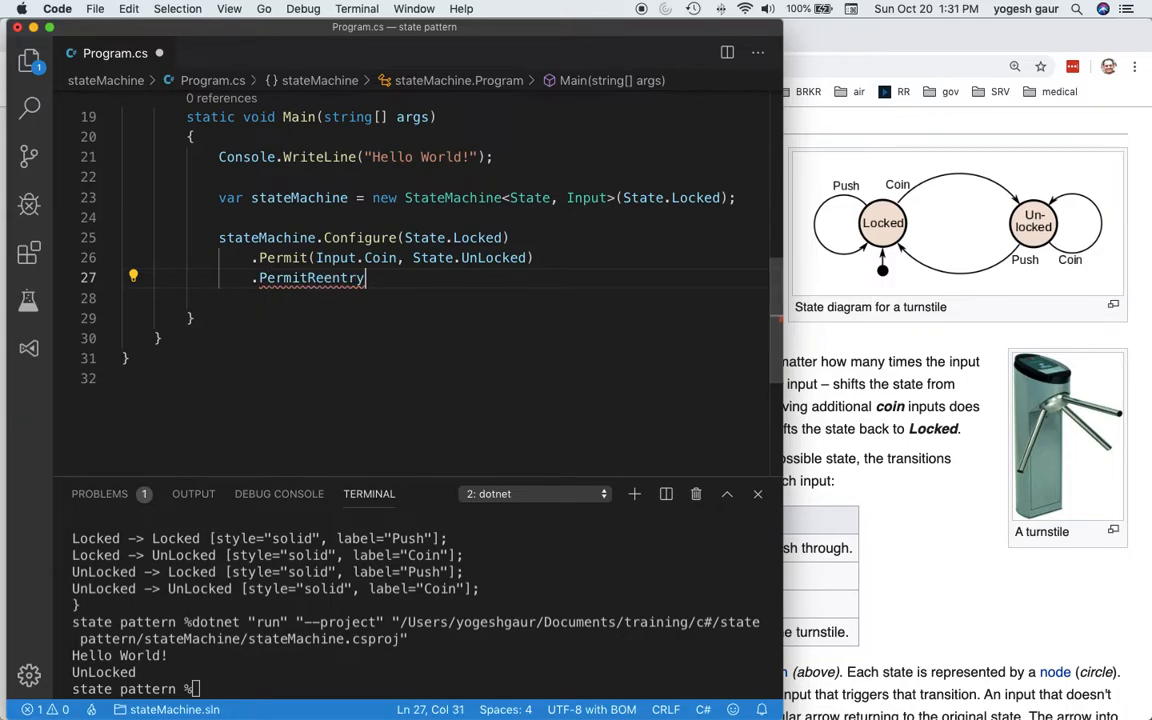
text(()
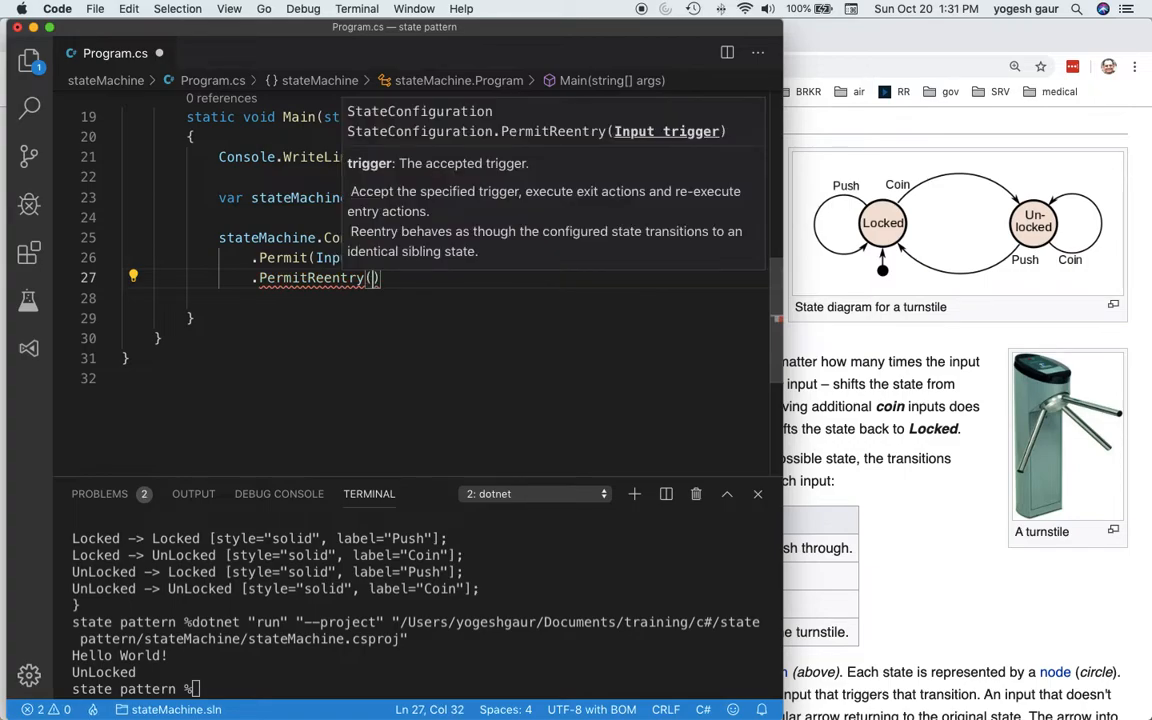
text(I)
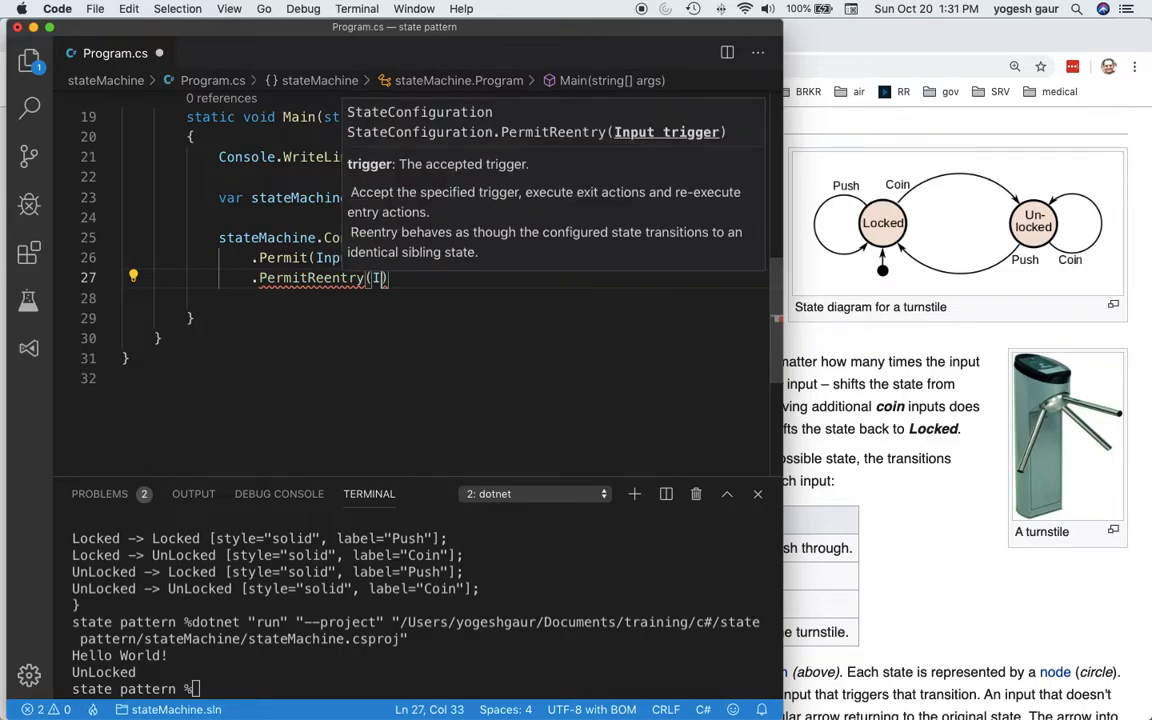
text(Input.Push)
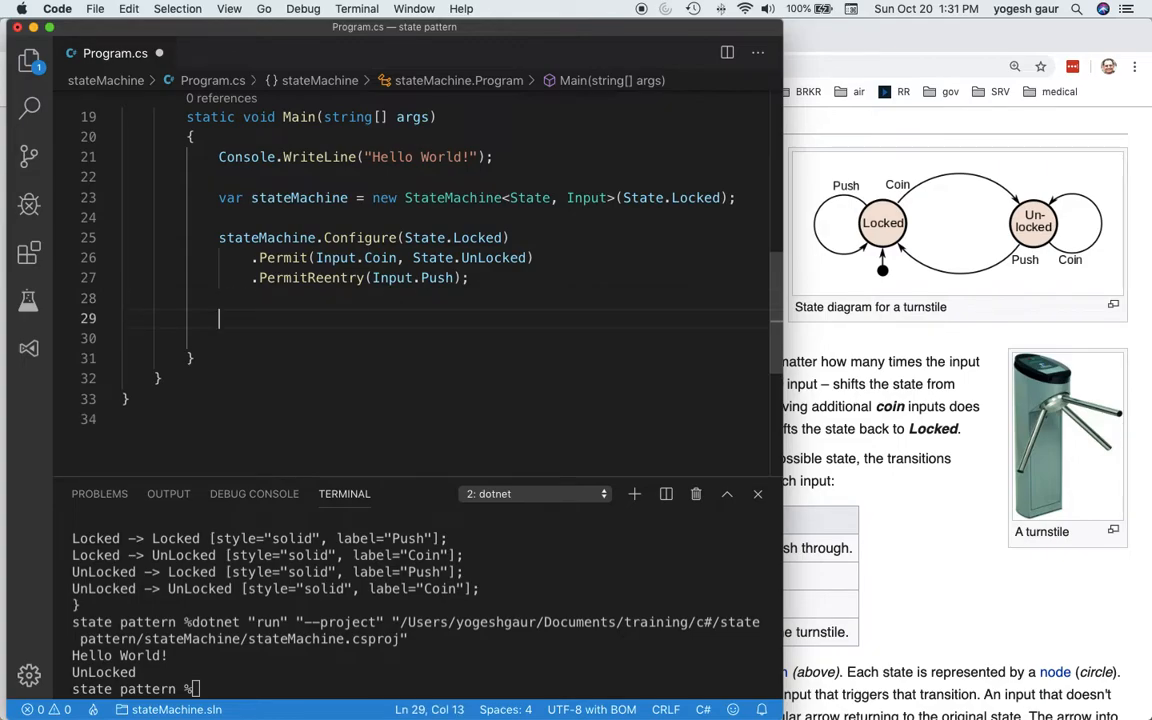
Start a chain on State.UnLocked with .Permit(Input.Push, State.Locked).
text(stateMachine.CanFire()
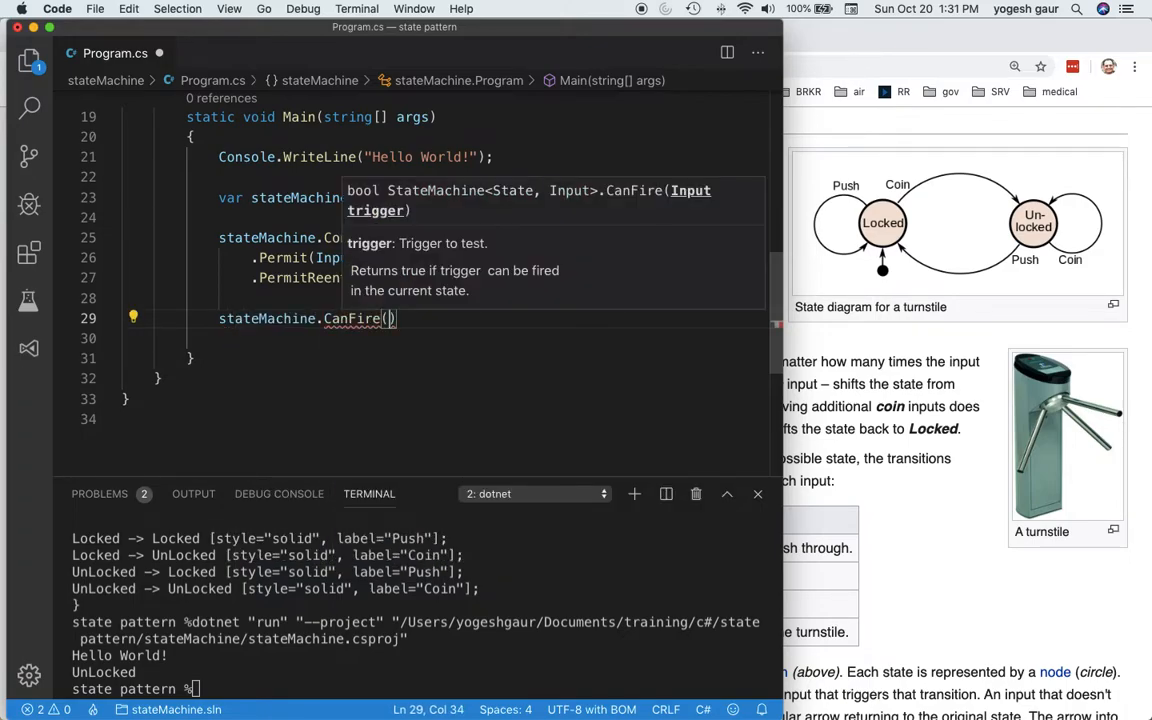
text(S)
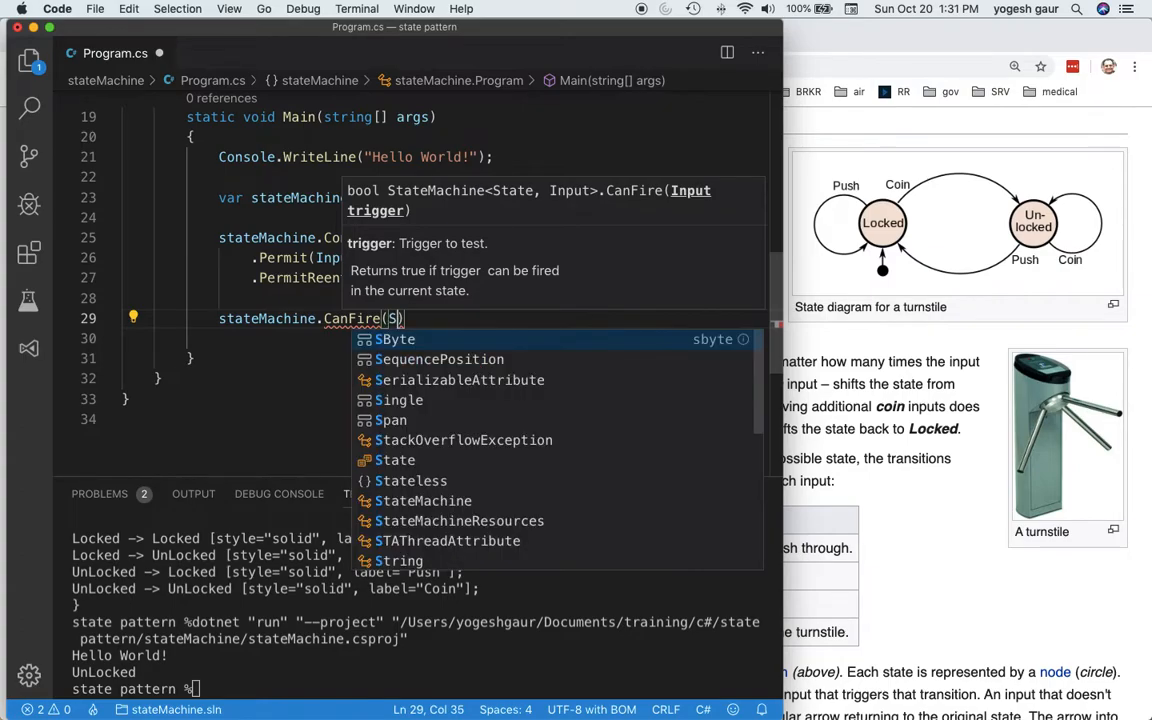
text(tate.UnLocked)
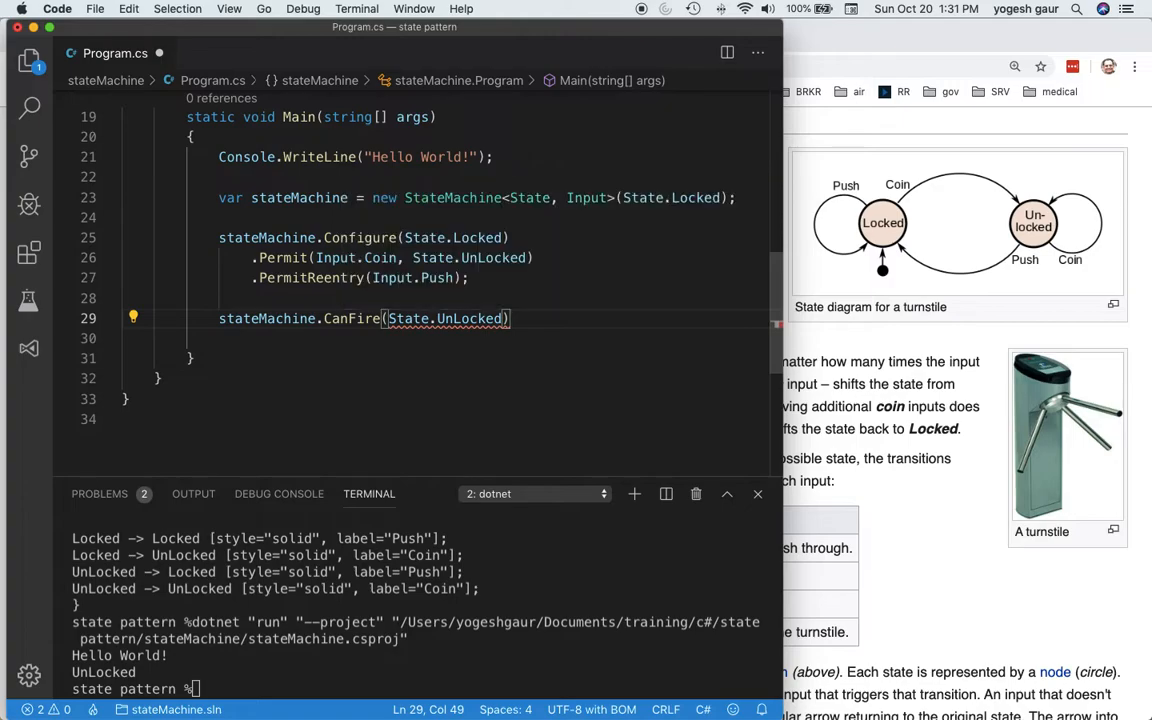
text(.)
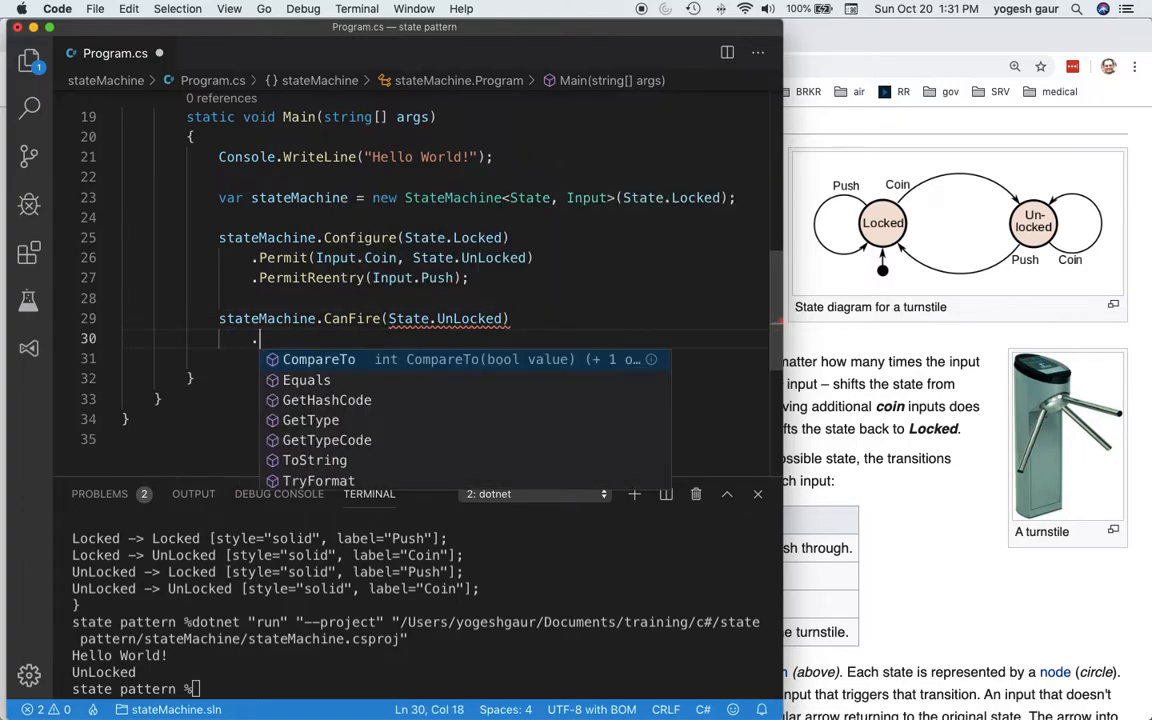
text(Permit()
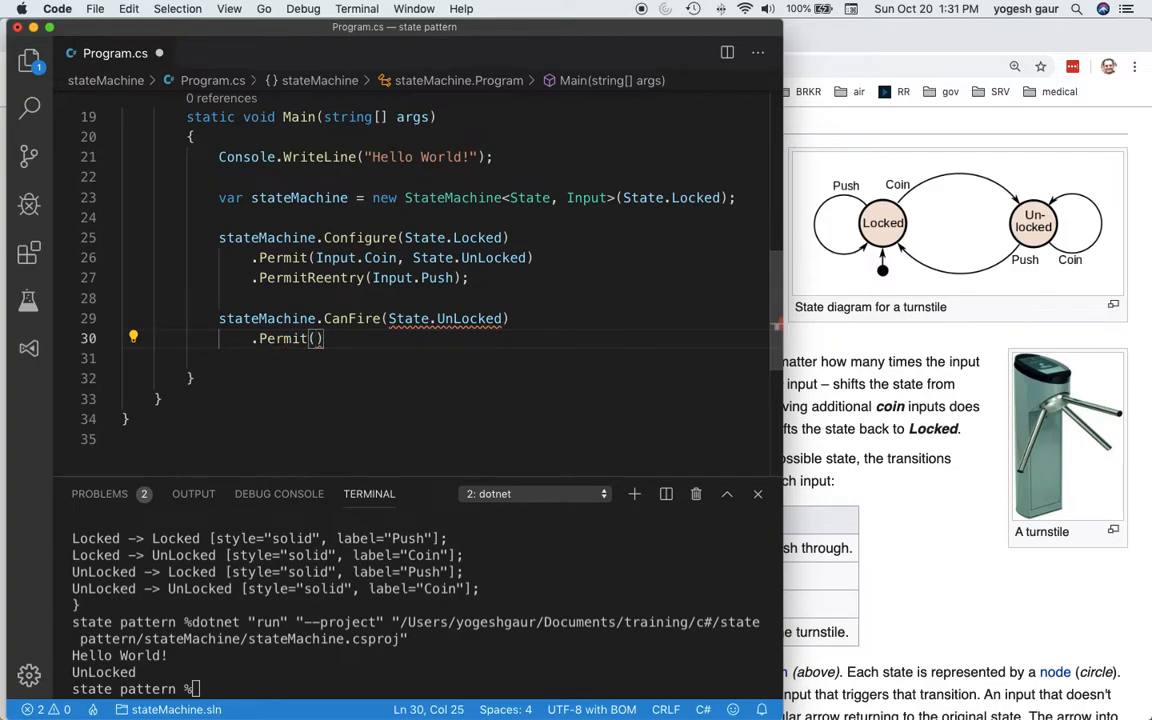
text(Input.Push)
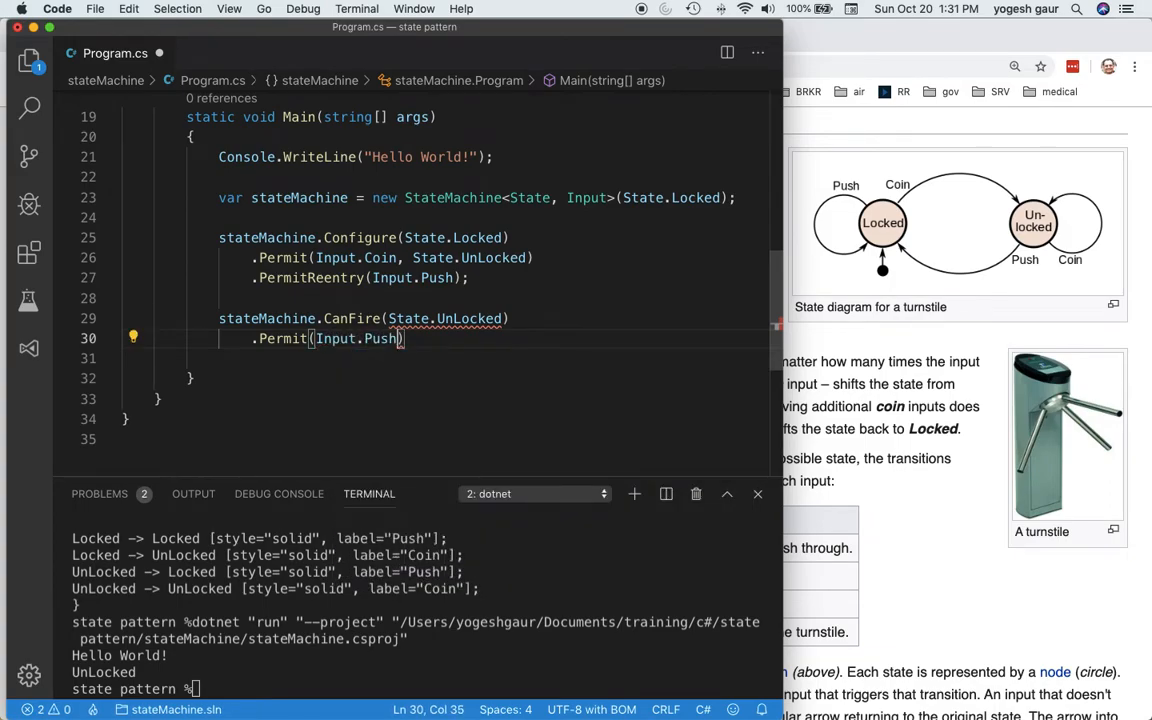
text(, S)
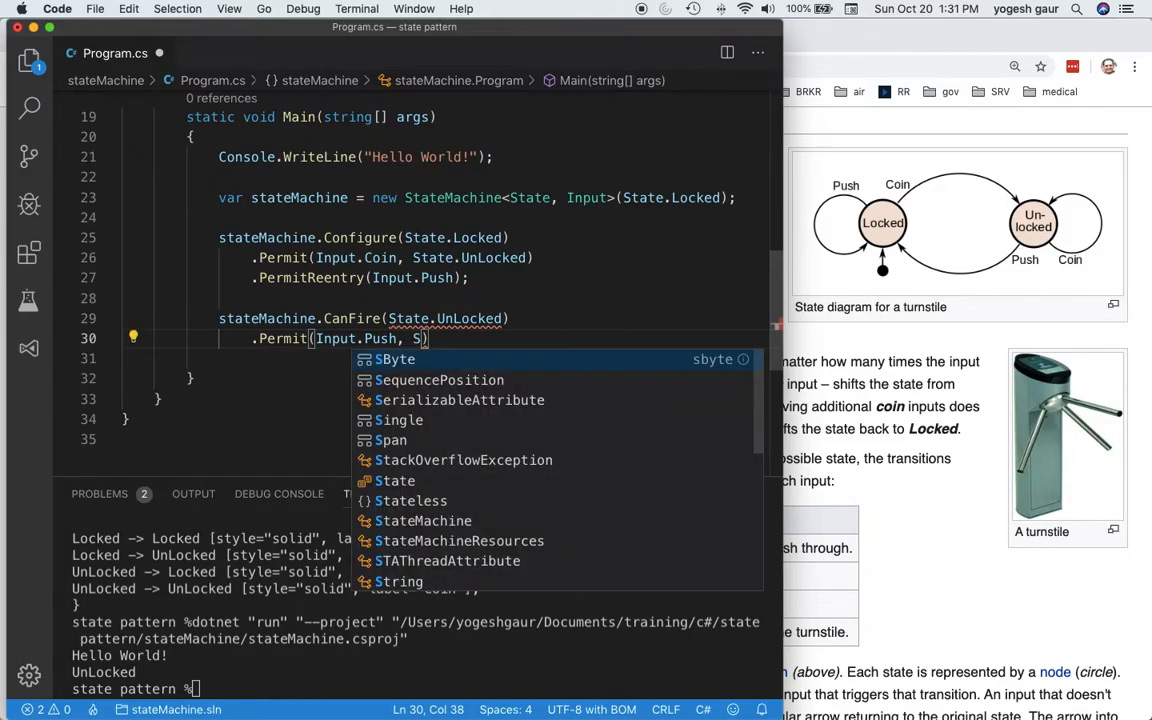
text(tate.Locked)
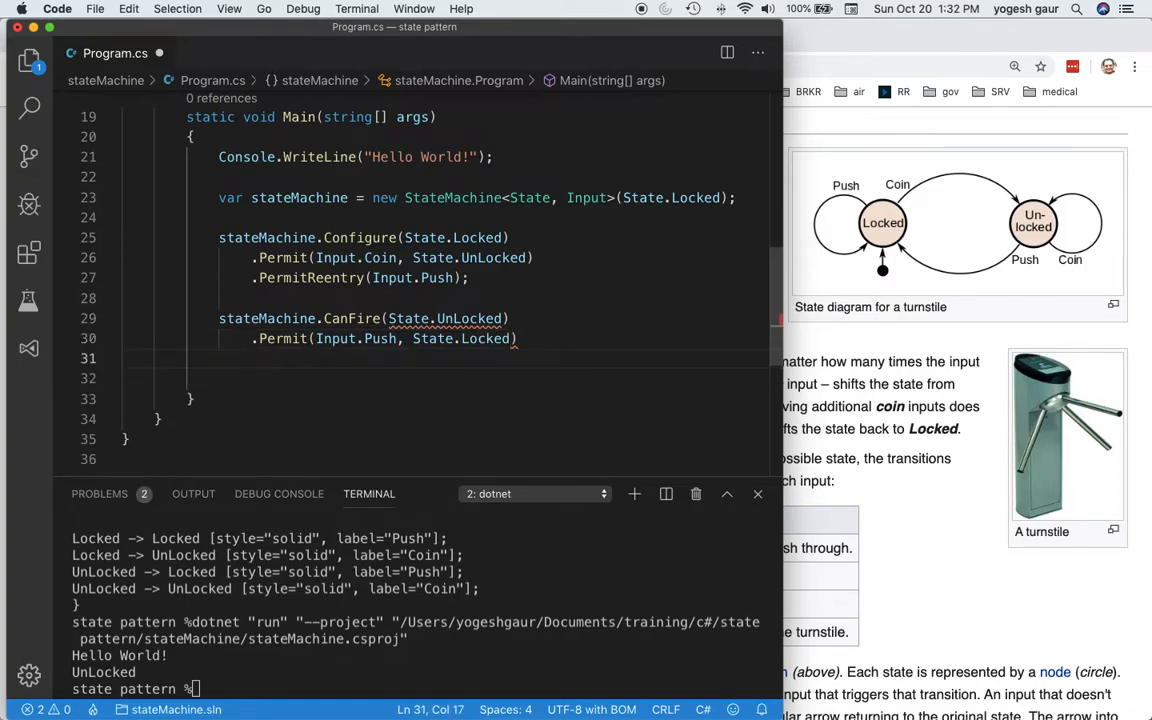
Chain .PermitReentry(Input.Coin) so Coin keeps the UnLocked state.
text(.PermitReentry()
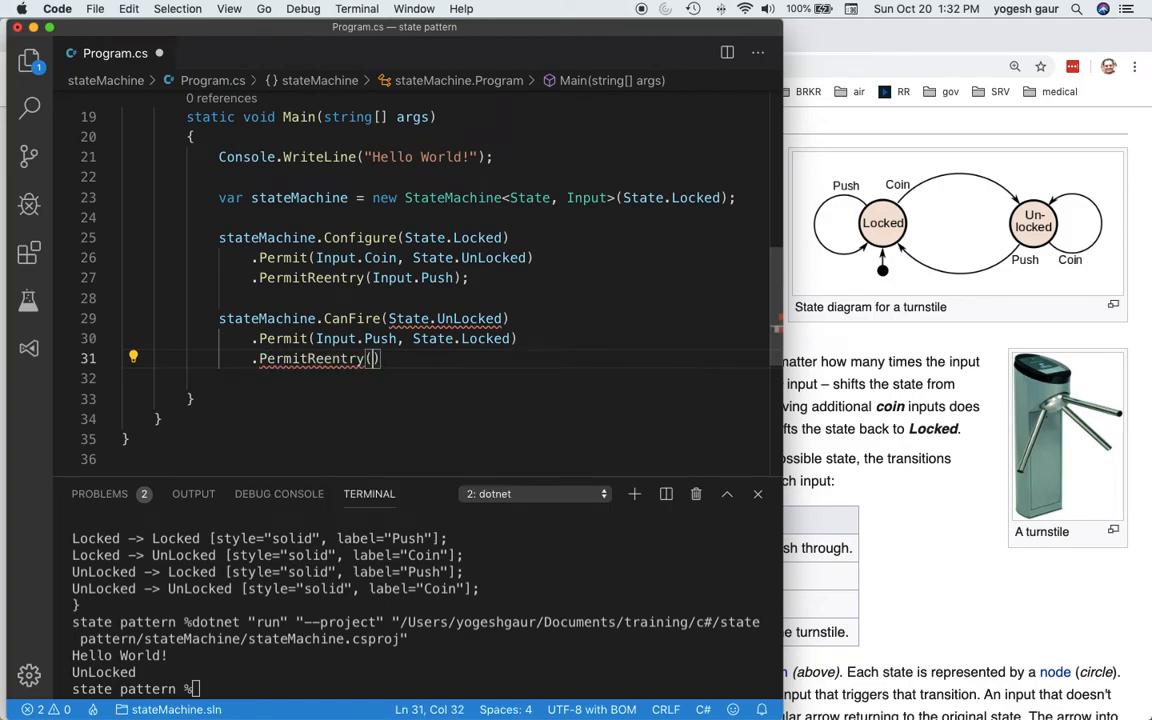
text(Input.)
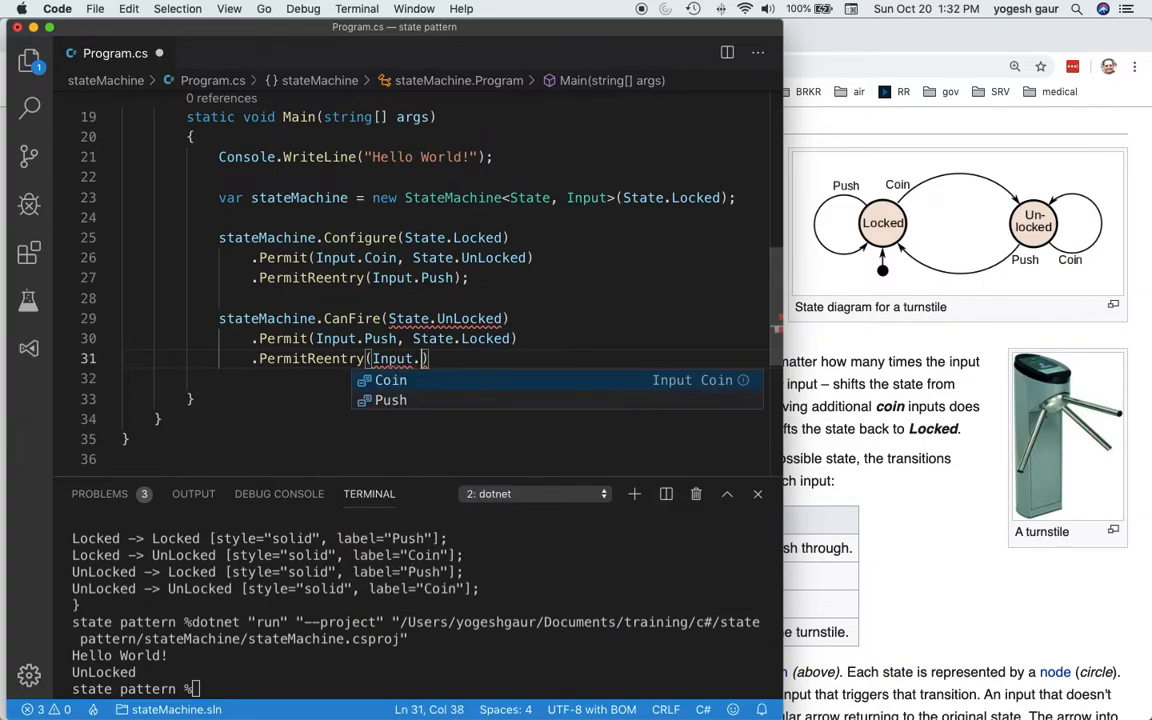
click(390, 380)
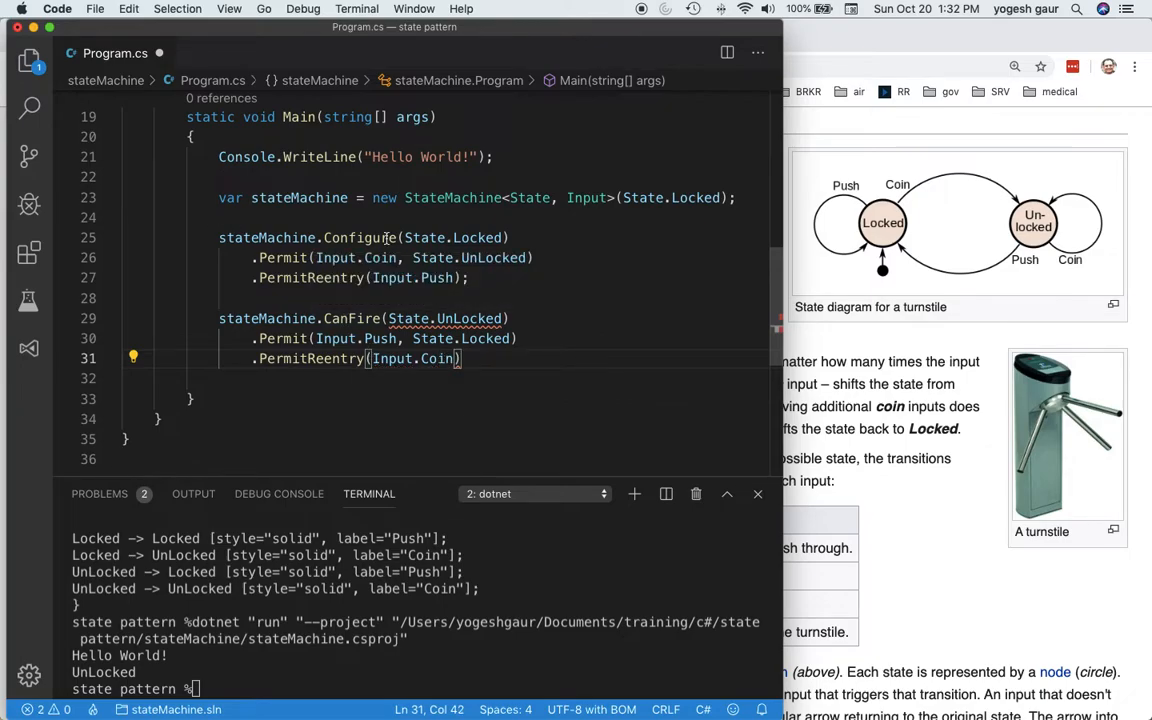
Replace CanFire with Configure on the UnLocked chain and end it with a semicolon.
double_click(360, 236)
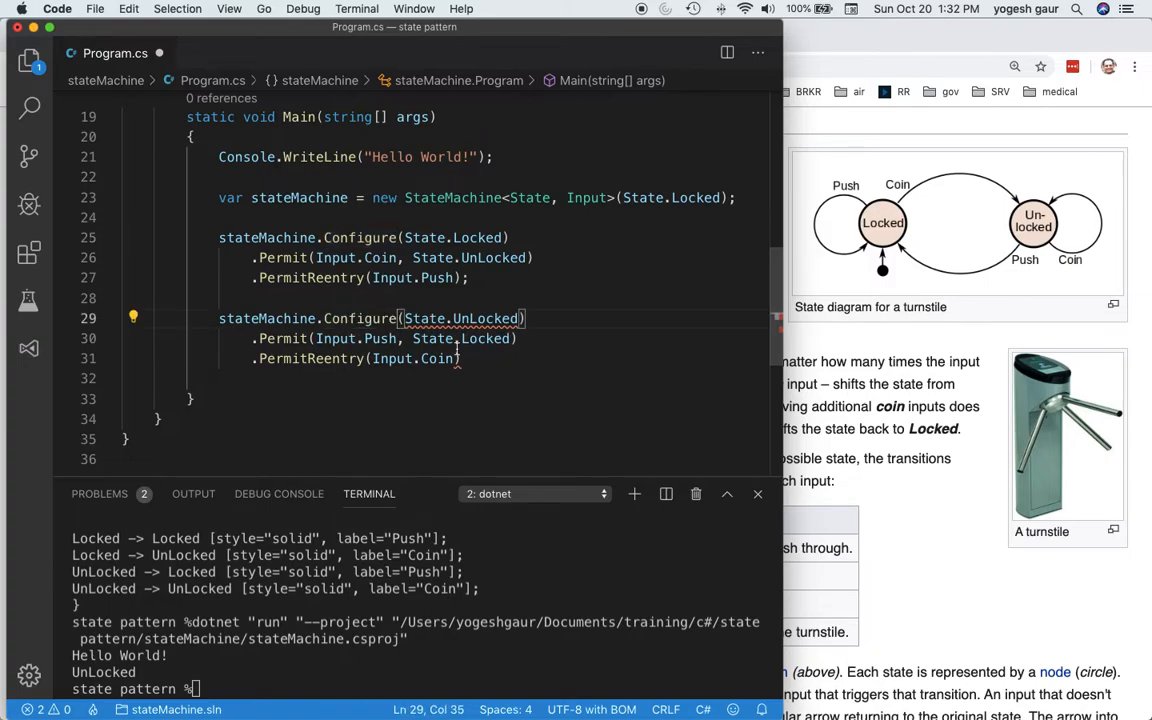
text(;)
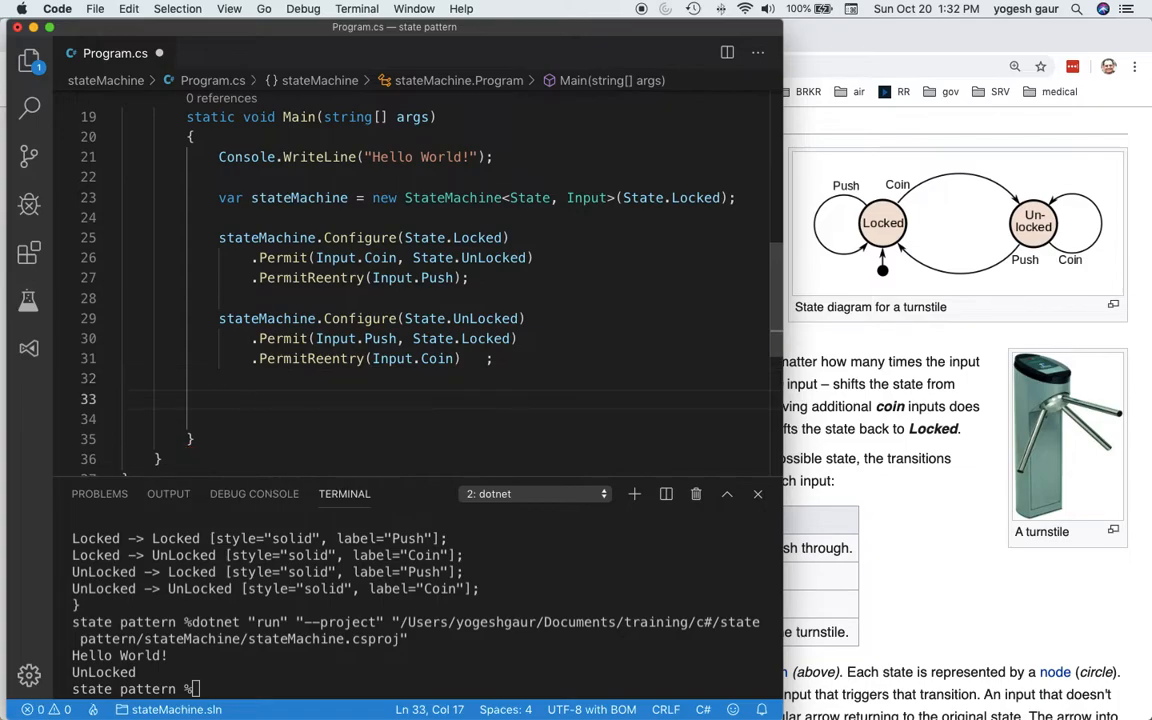
click(220, 400)
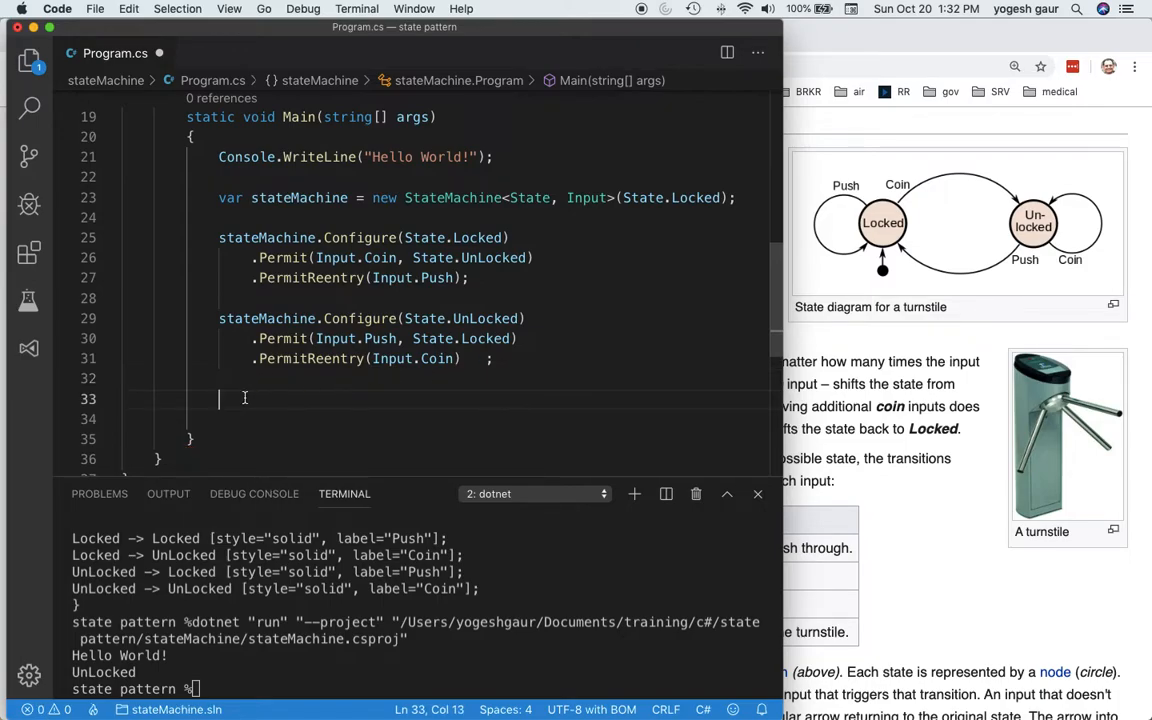
Fire Input.Coin on stateMachine and print Console.WriteLine(stateMachine.State).
text(stateMachine.Fire)
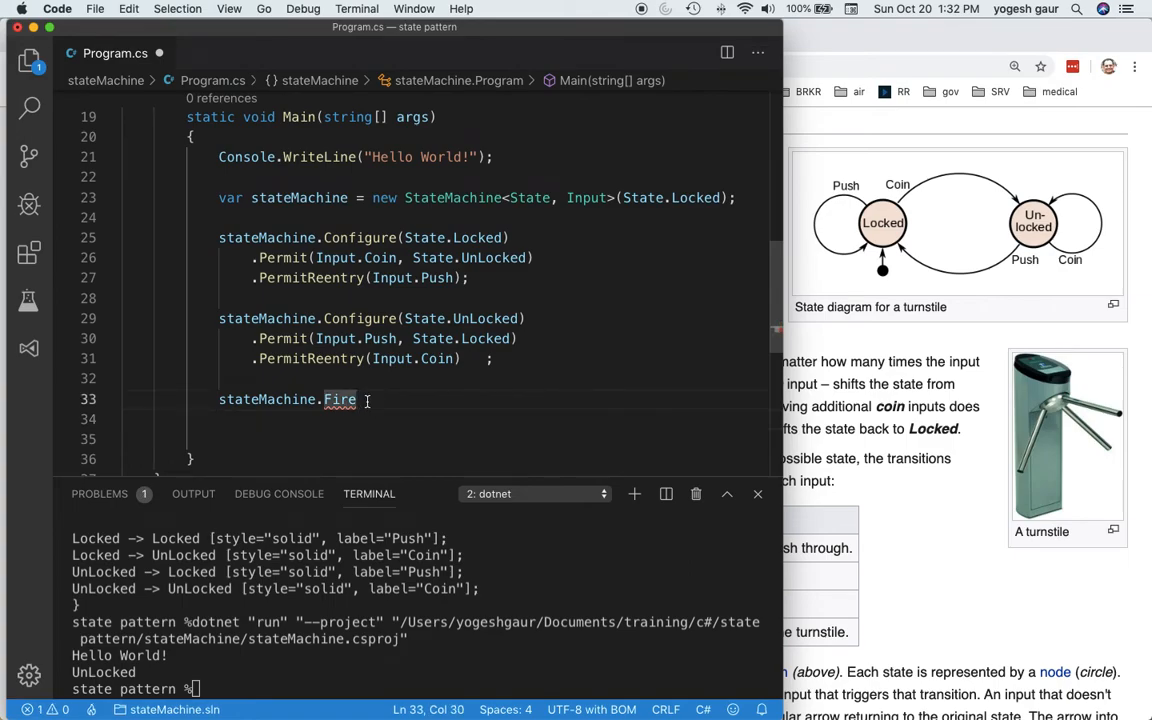
text((Input.Coin);)
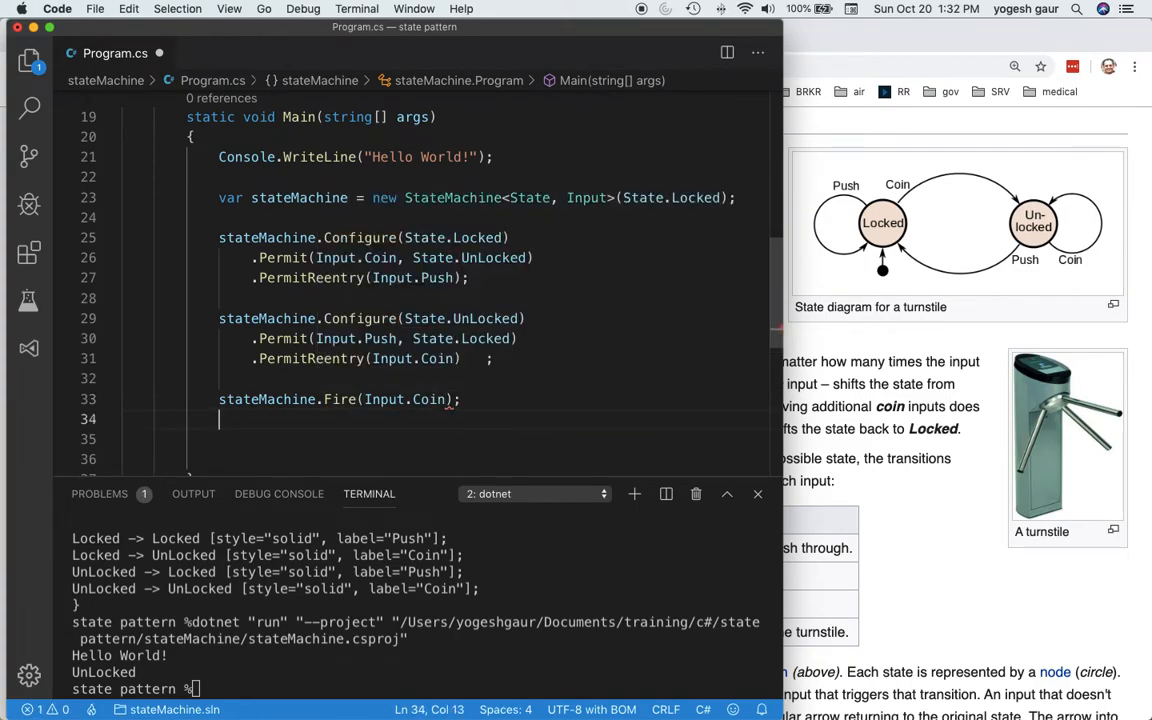
text(C)
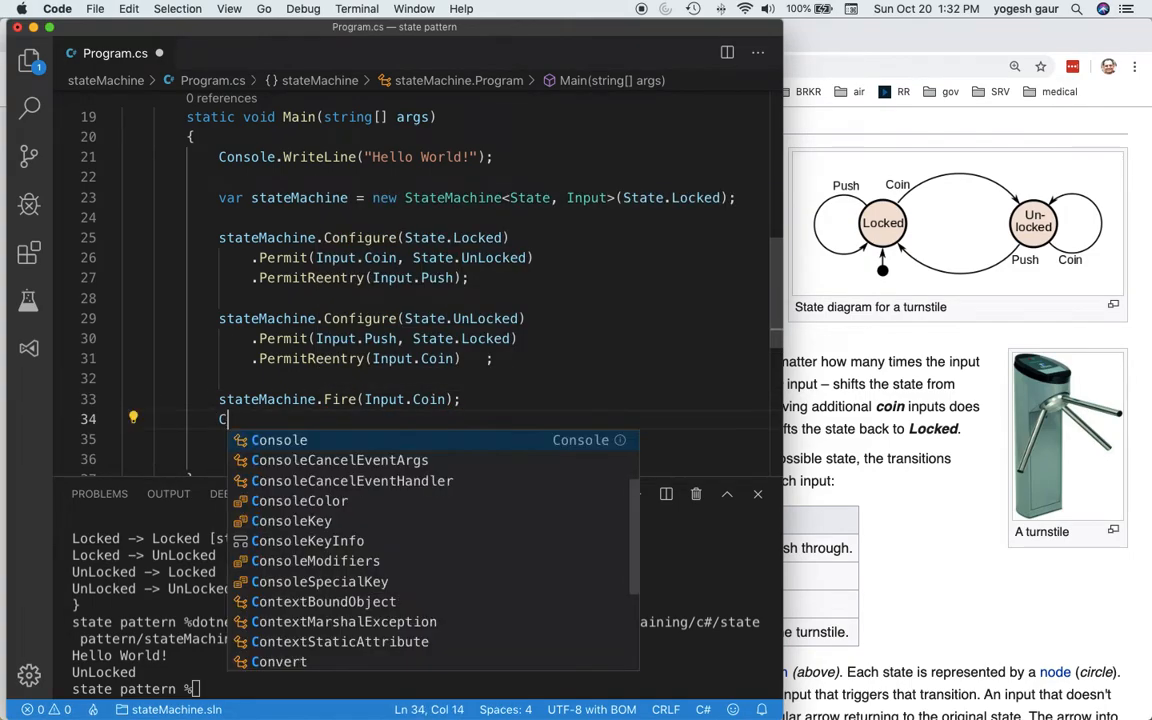
text(onsole.WriteLine()
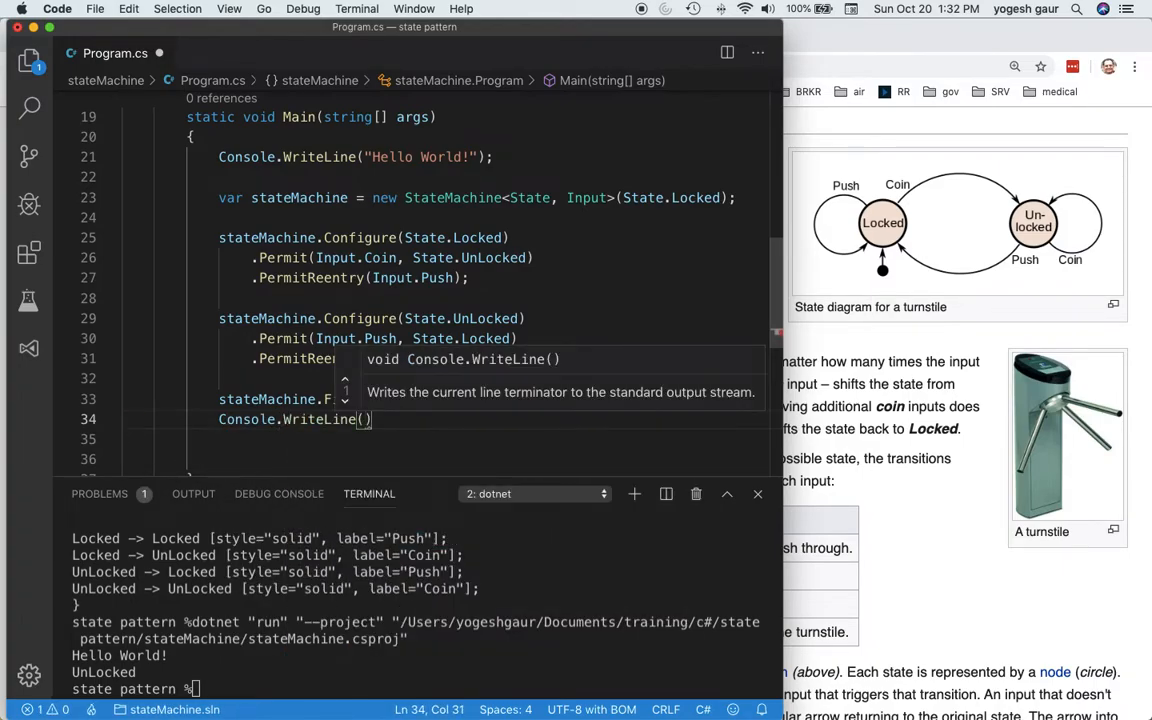
text(stateMachine.State)
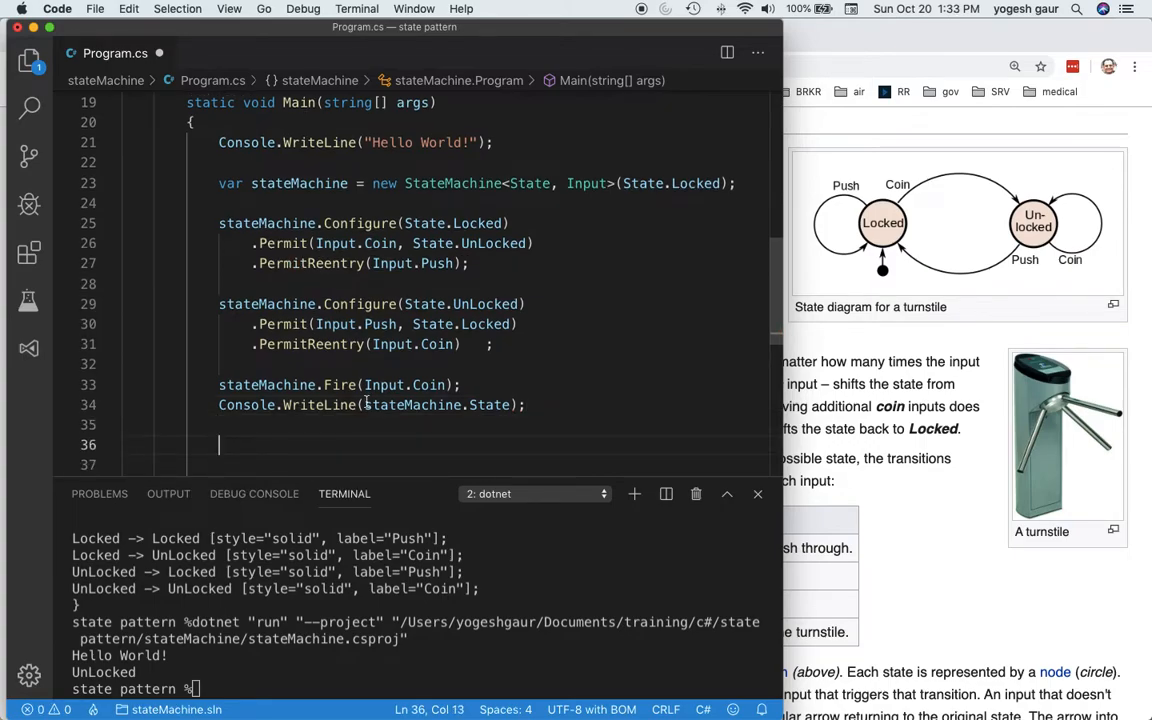
mouse_move(836, 400)
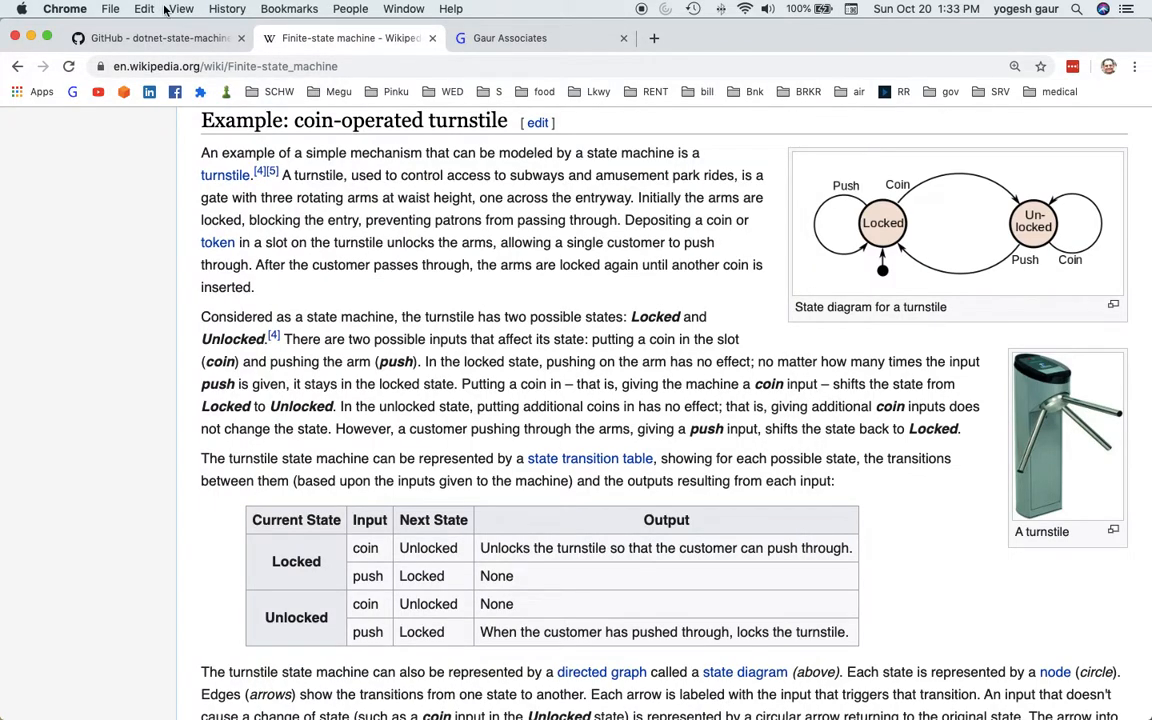
On the Gaur Associates site, pick the C# singleton video and scroll its developer links to WebGraphviz.
click(540, 38)
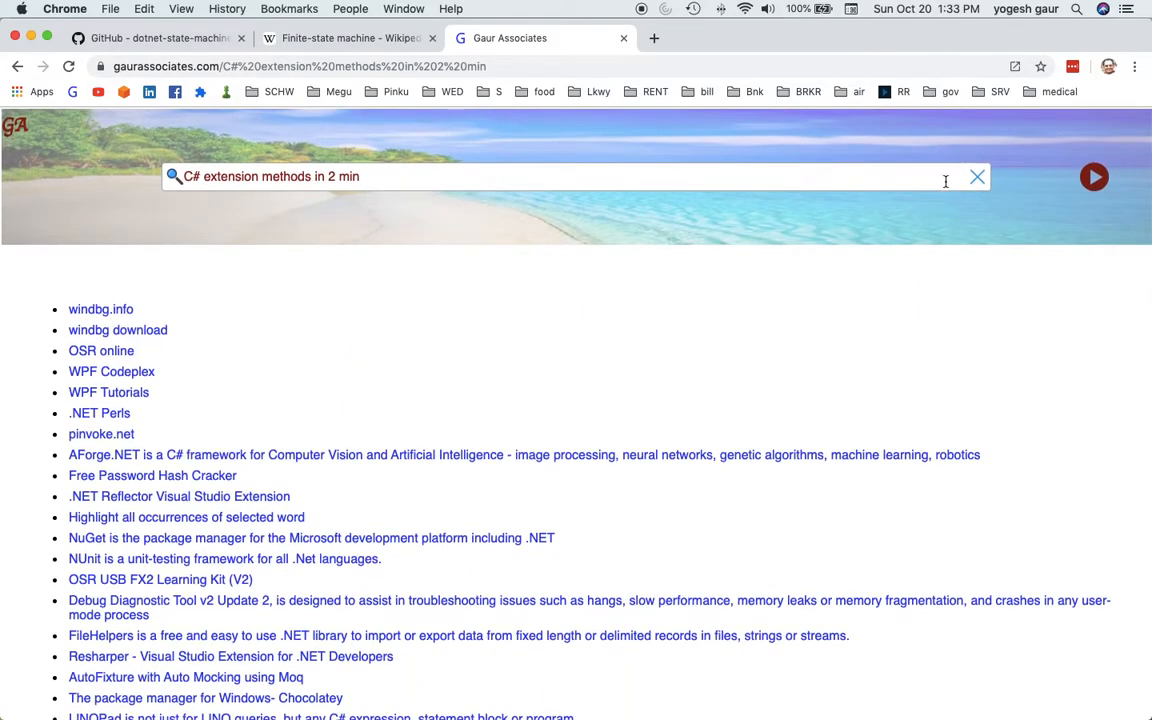
click(1092, 176)
text(c#)
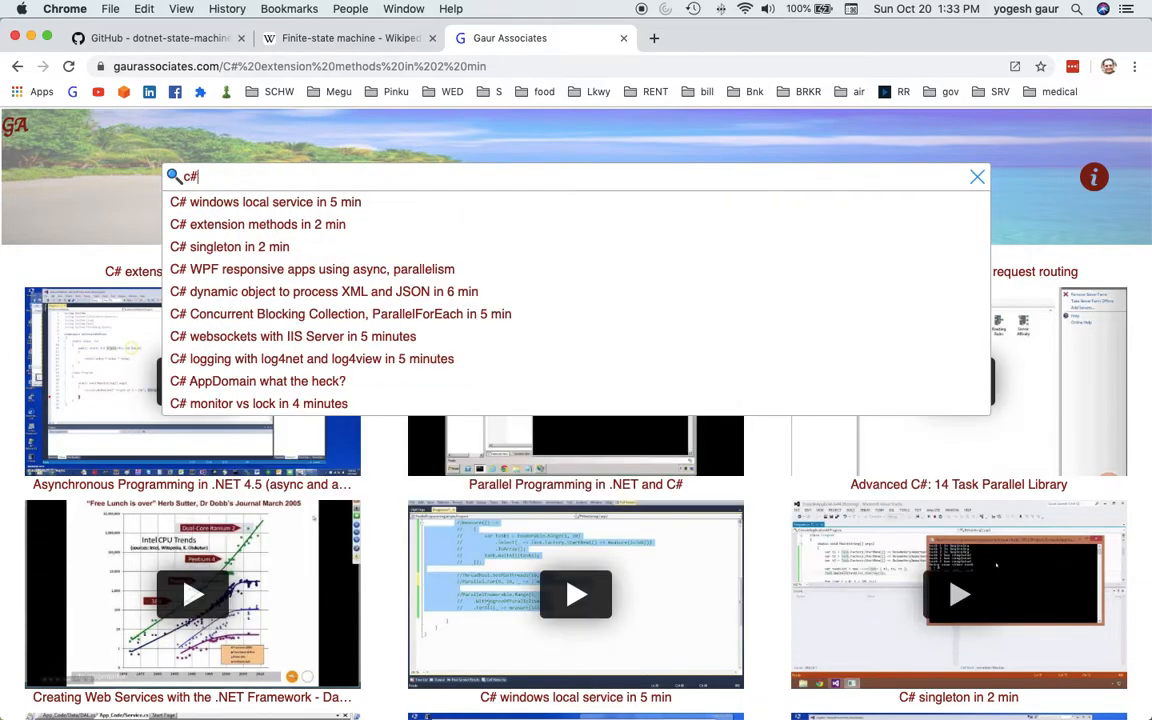
click(228, 246)
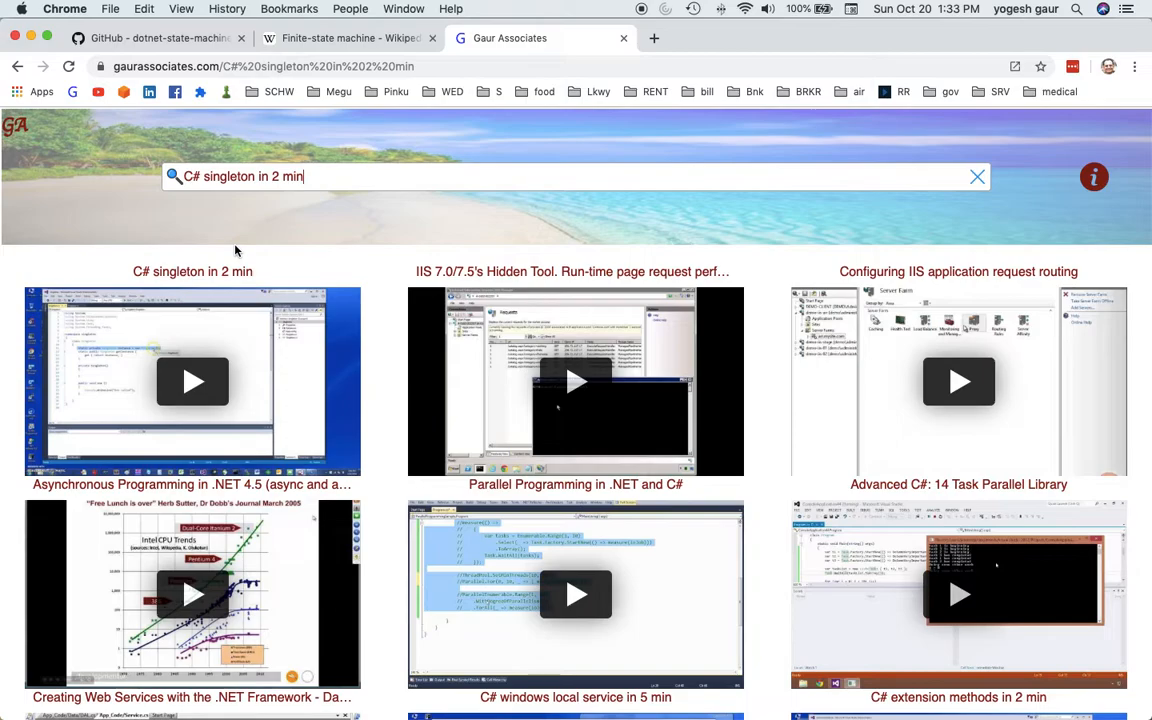
mouse_move(1094, 176)
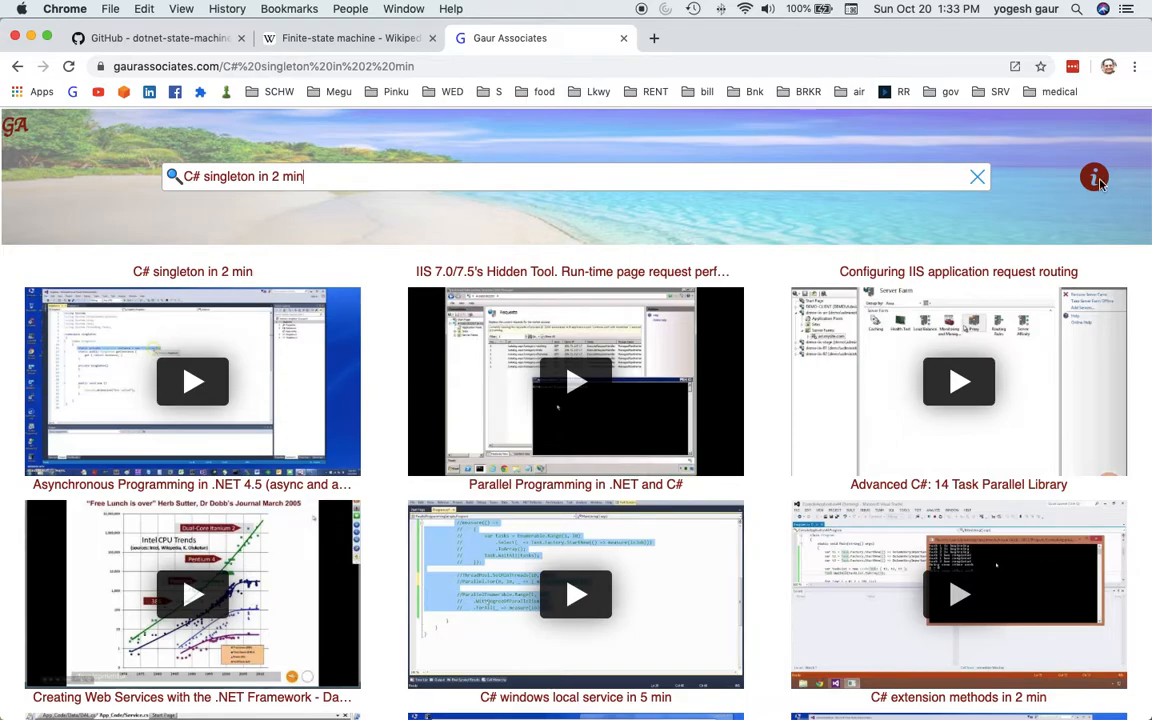
click(1094, 176)
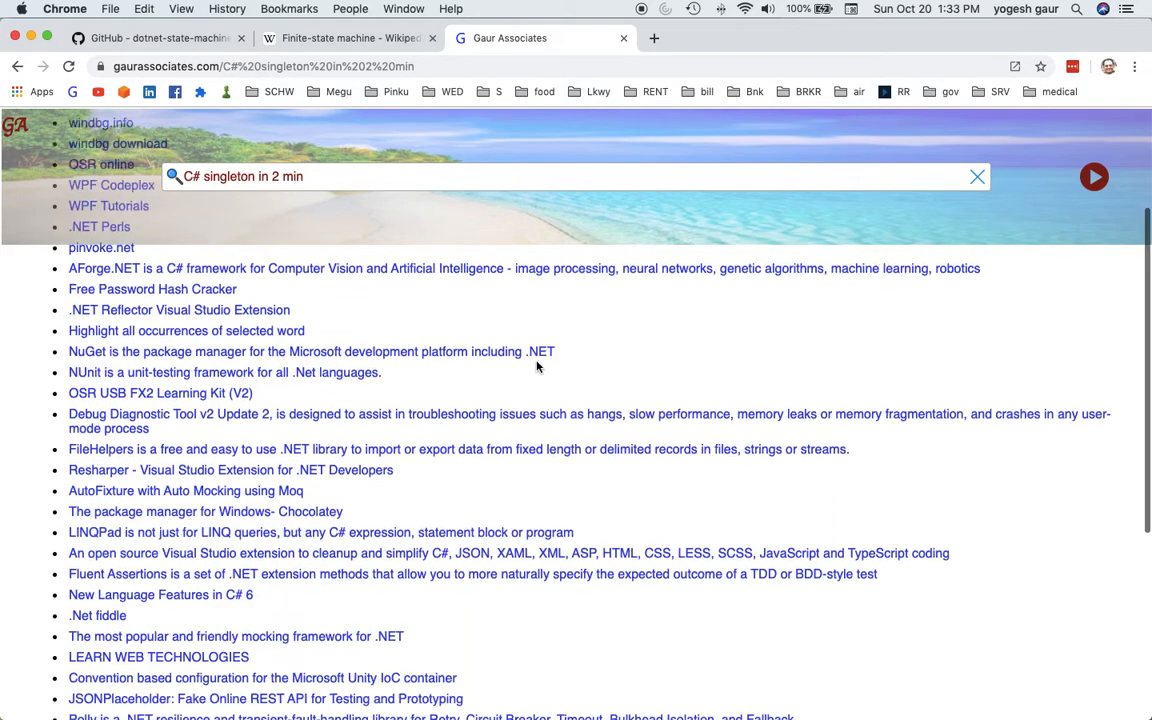
scroll(down, 3)
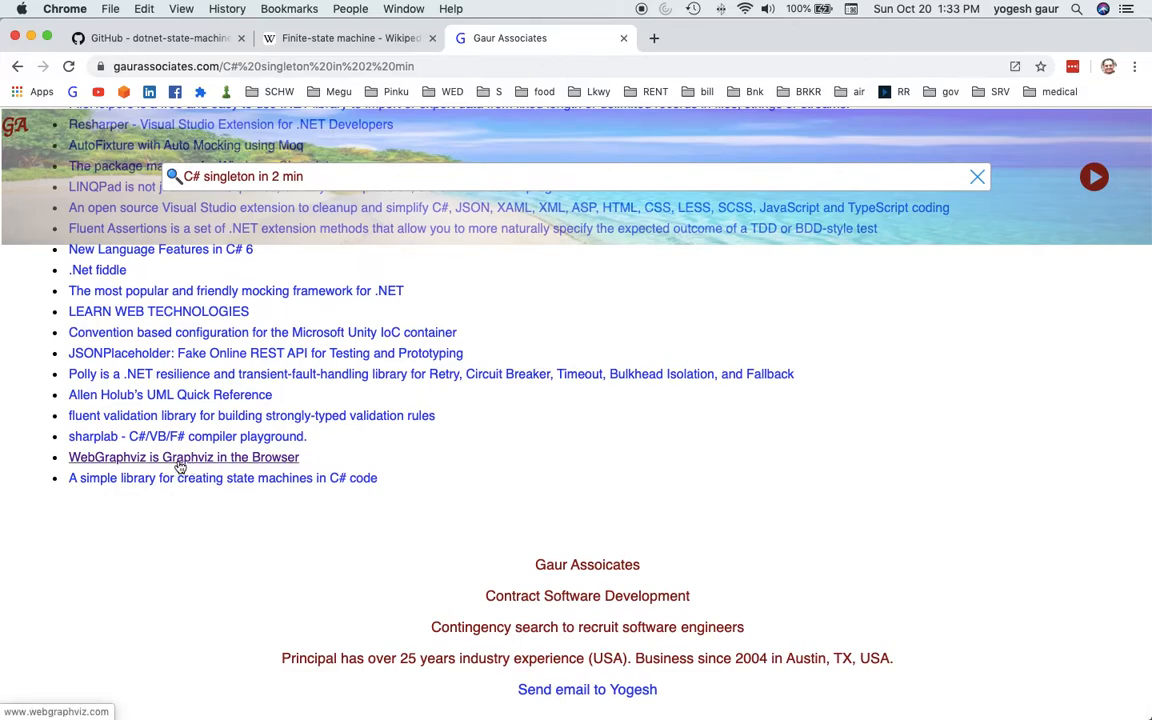
Launch WebGraphviz and generate its sample Welcome-To-Web digraph.
click(184, 456)
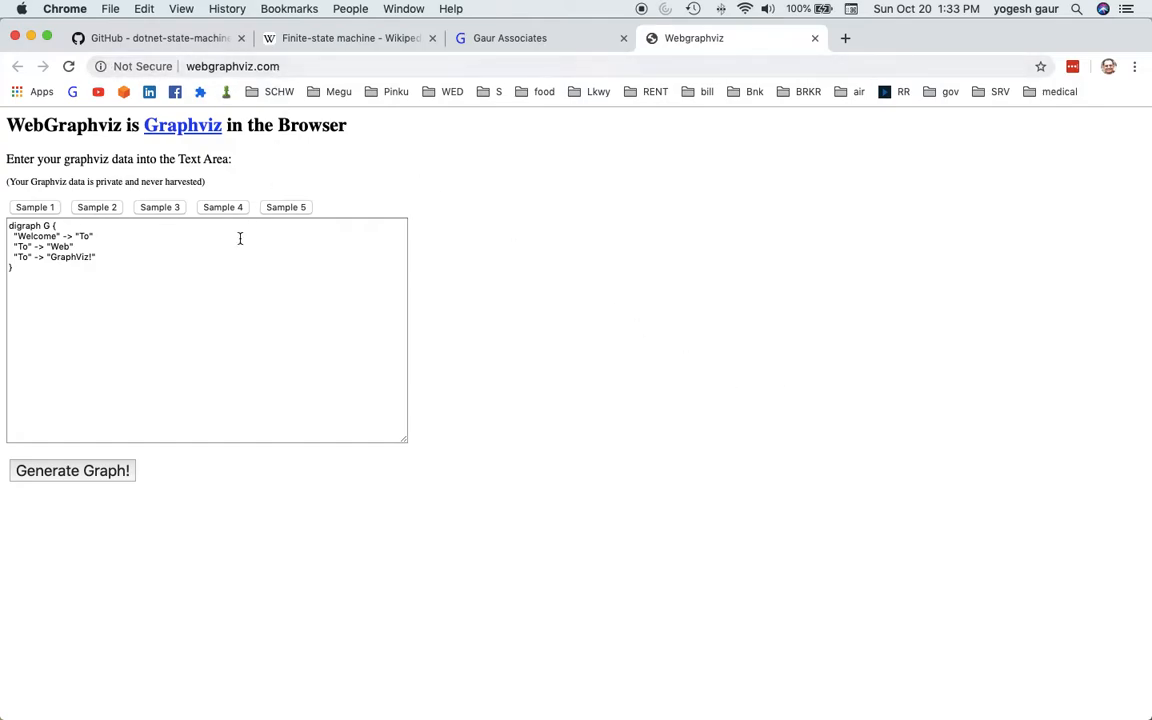
mouse_move(112, 152)
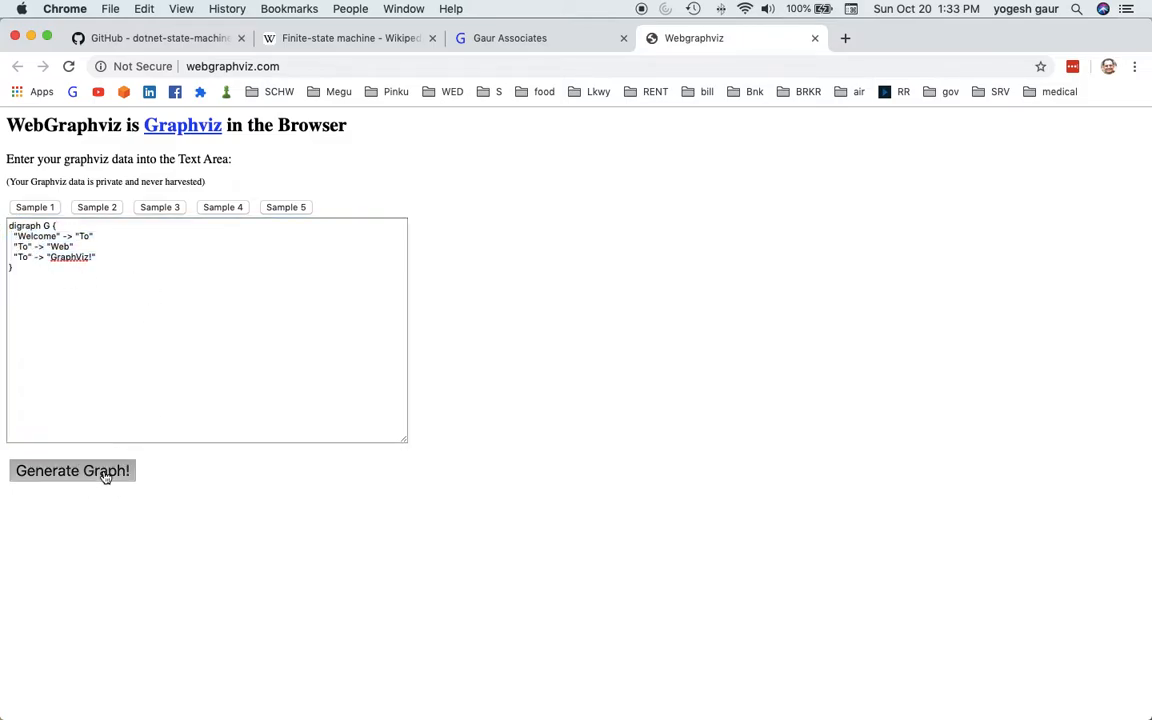
click(72, 470)
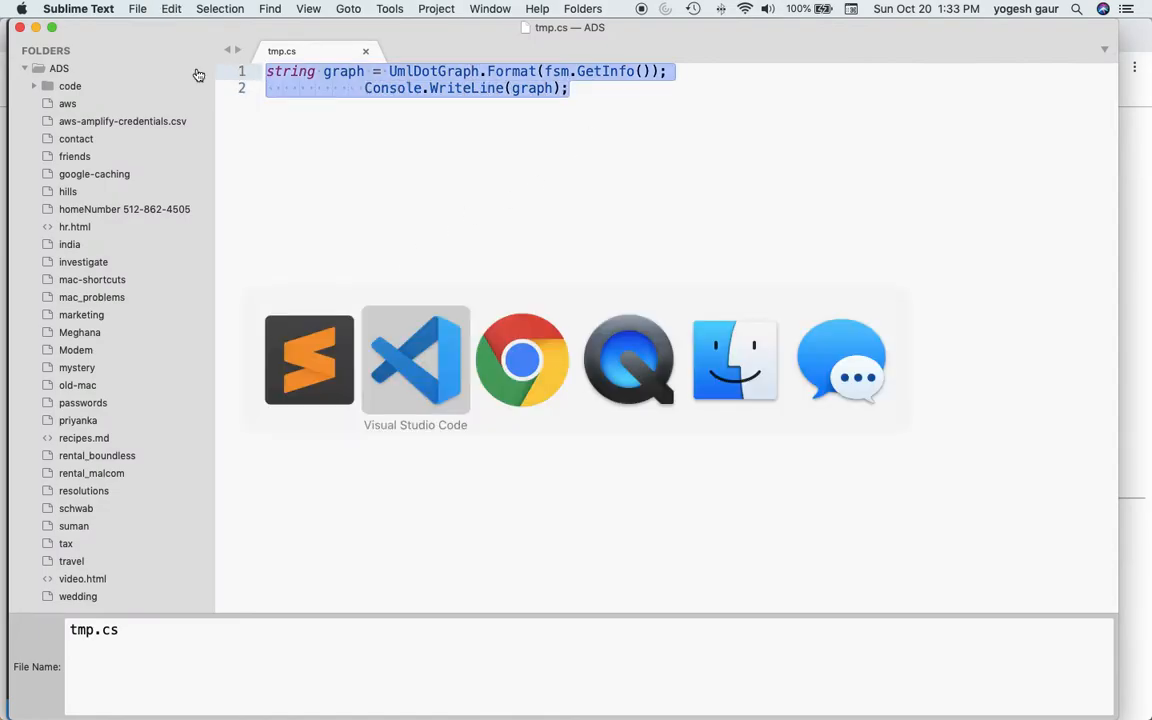
Paste the UmlDotGraph.Format(GetInfo()) print lines, renaming fsm to stateMachine, then clear the terminal.
click(416, 360)
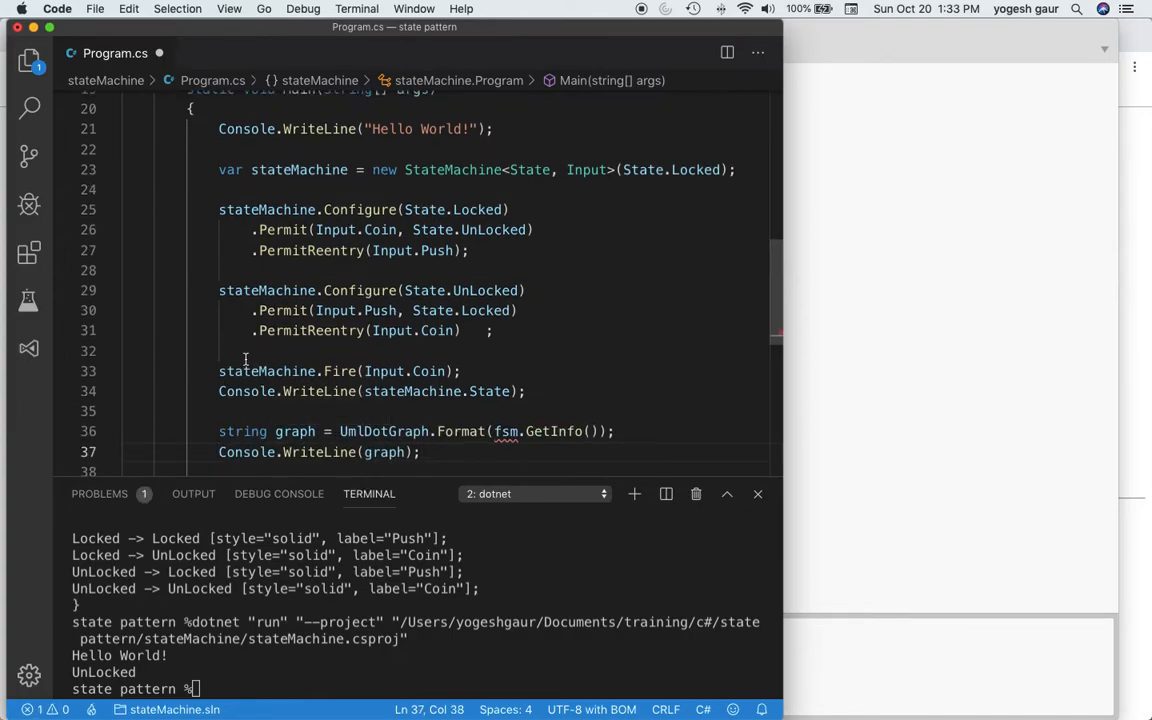
double_click(266, 370)
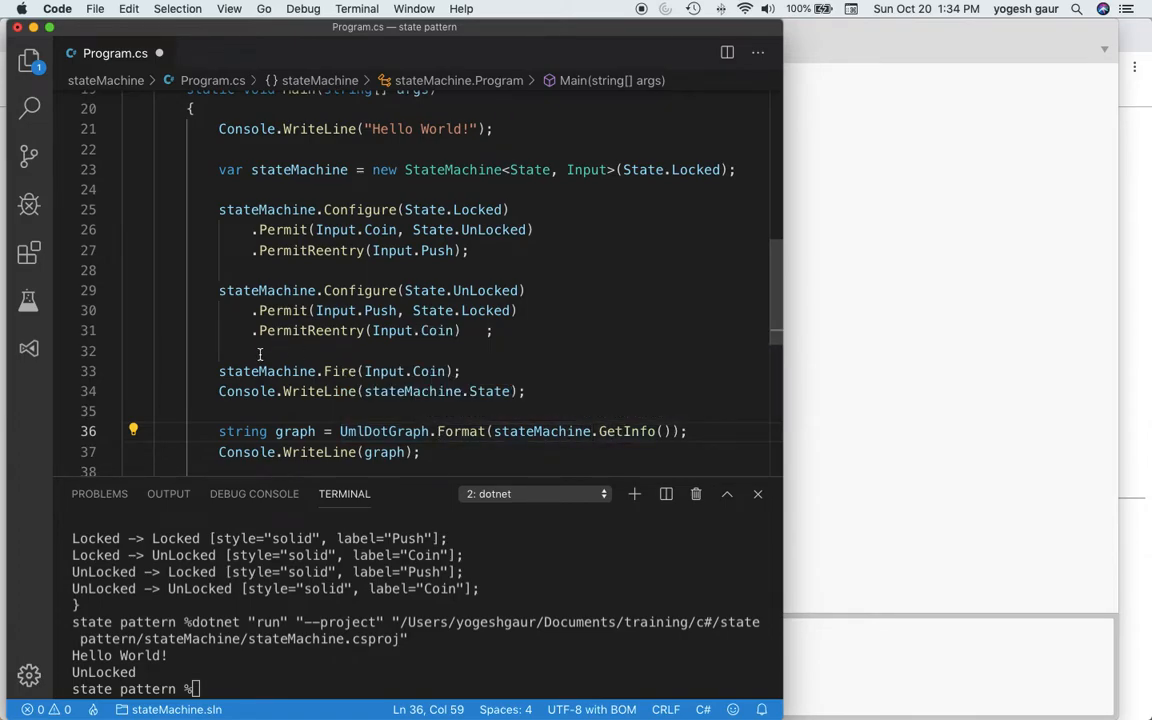
mouse_move(296, 432)
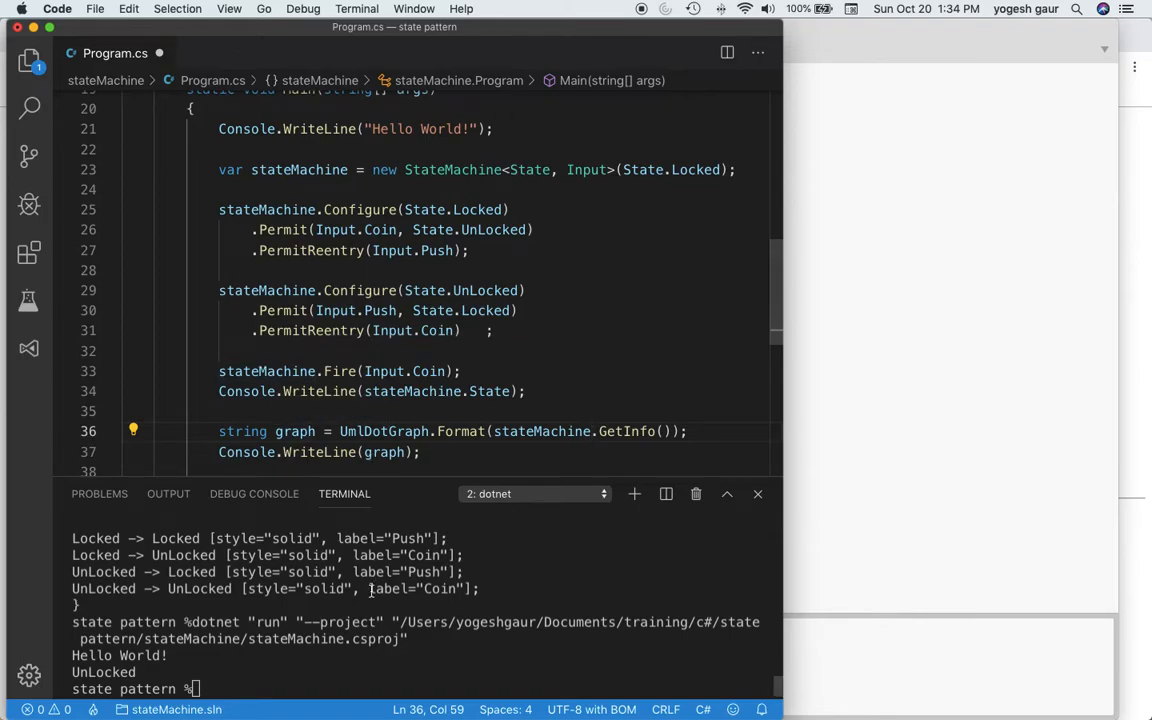
text(c)
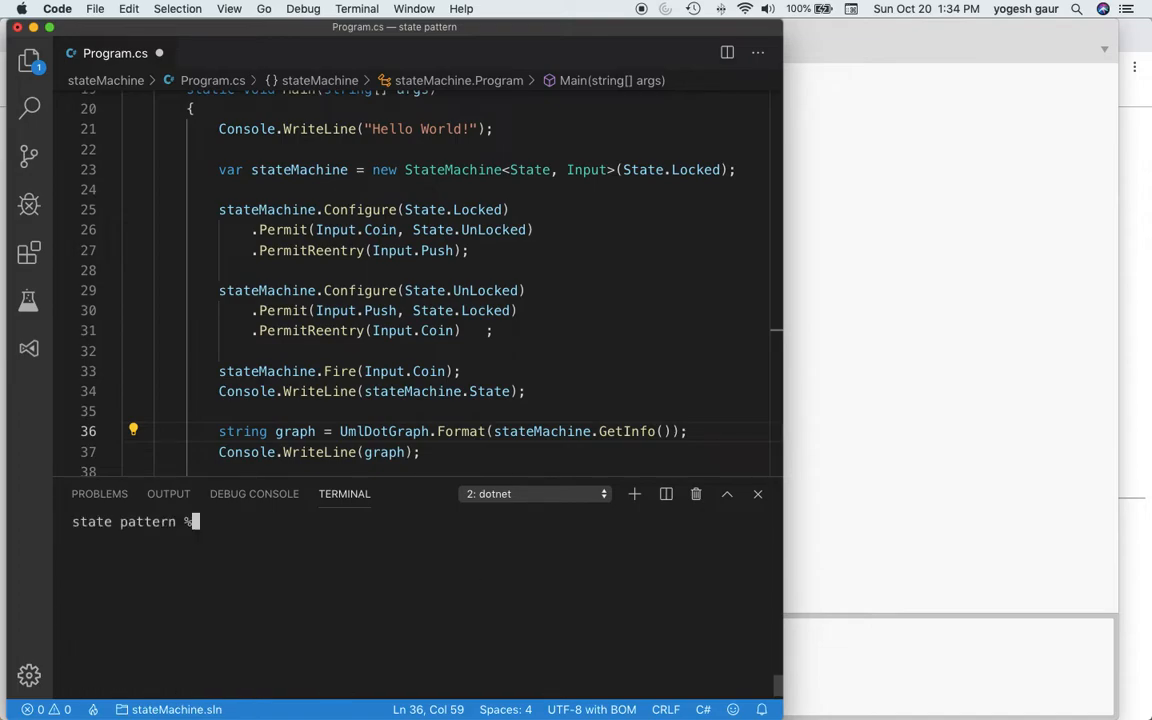
Clear the terminal, rerun dotnet run for stateMachine.csproj and review Hello World!, UnLocked and the digraph output.
text(clear)
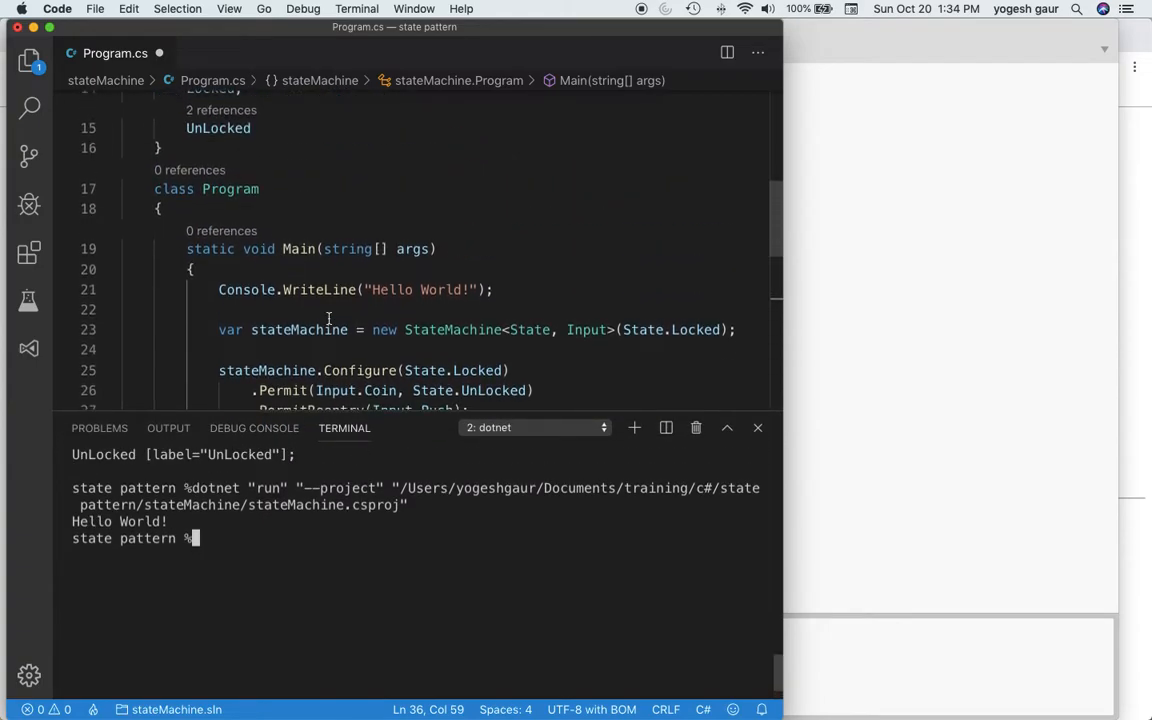
scroll(down, 3)
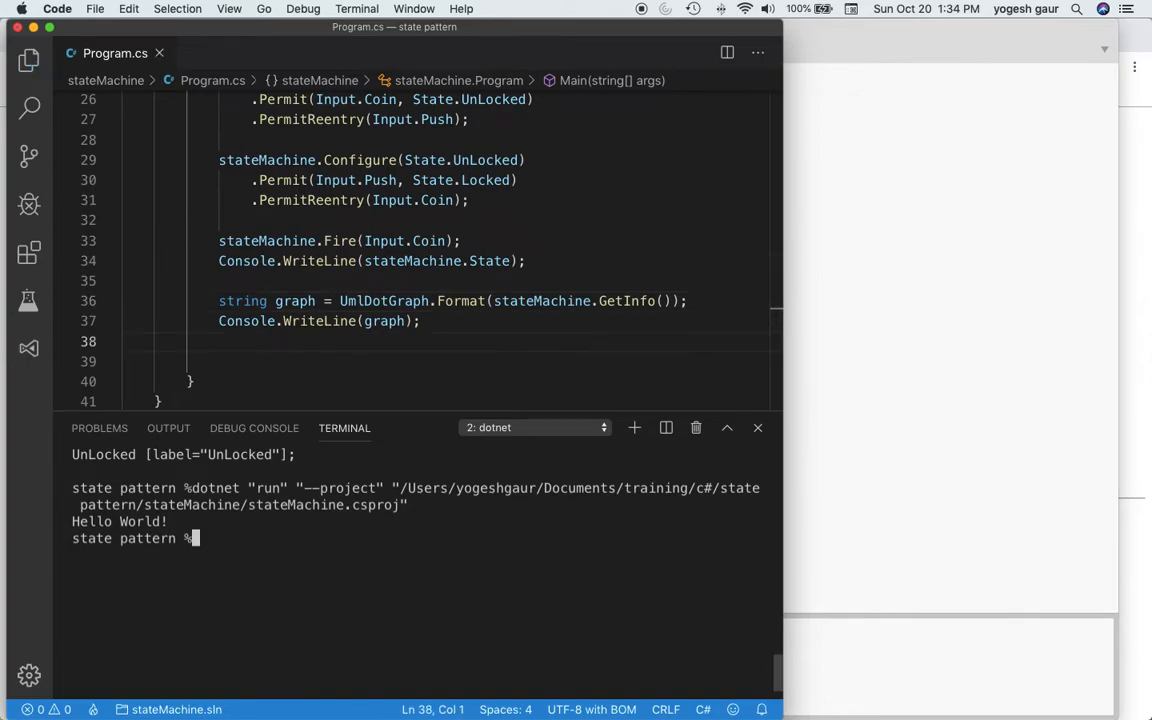
key(Return)
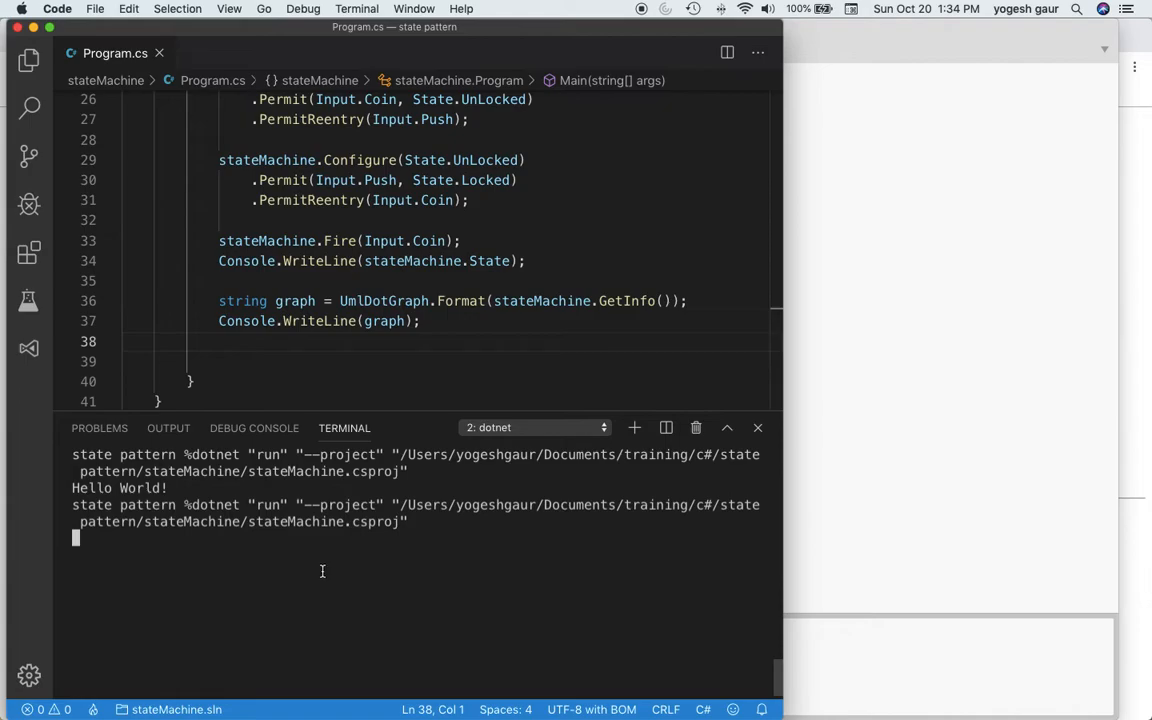
mouse_move(416, 554)
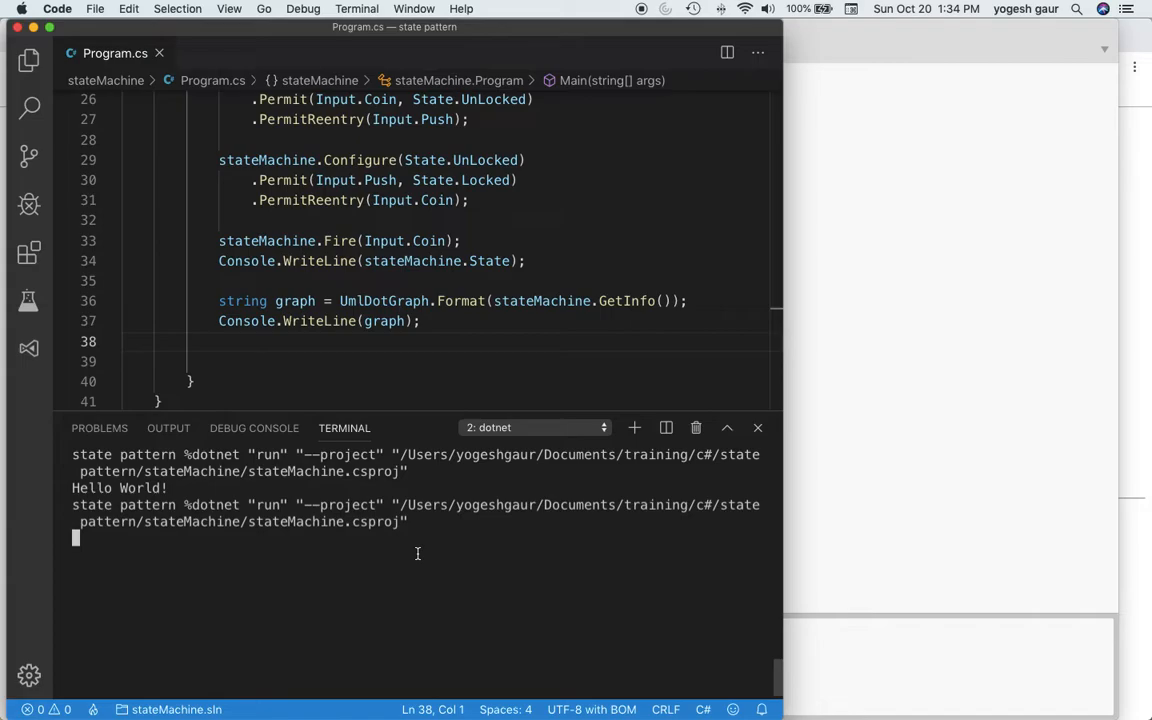
key(Return)
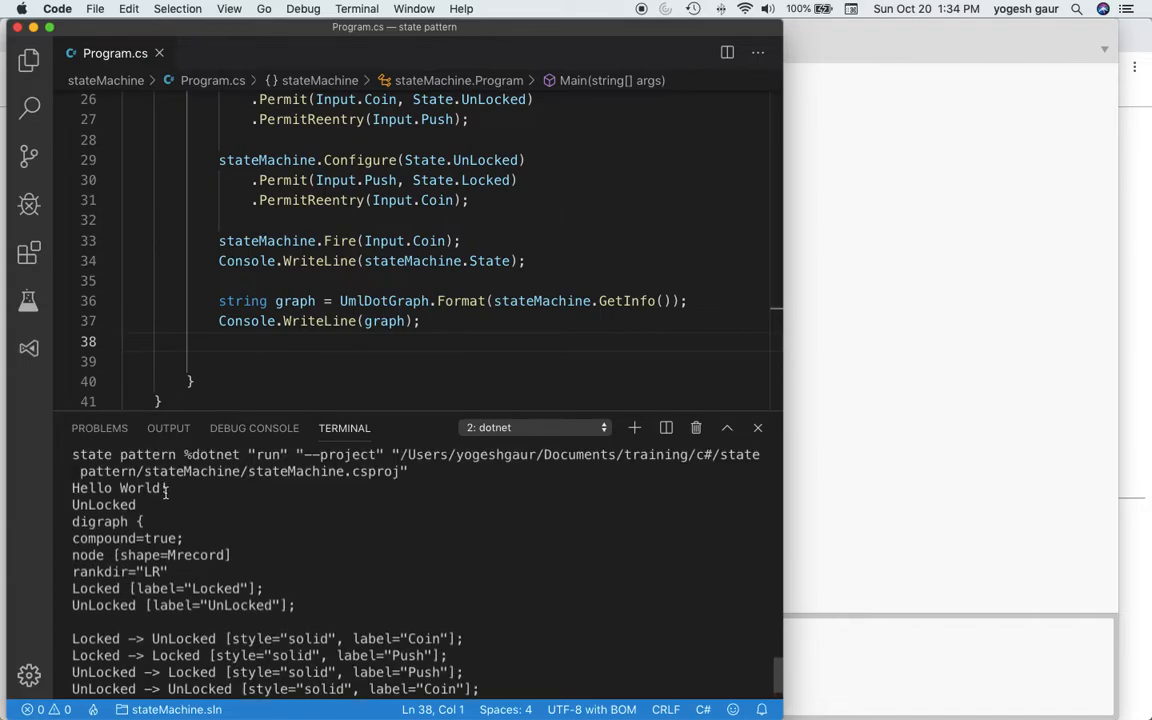
scroll(up, 3)
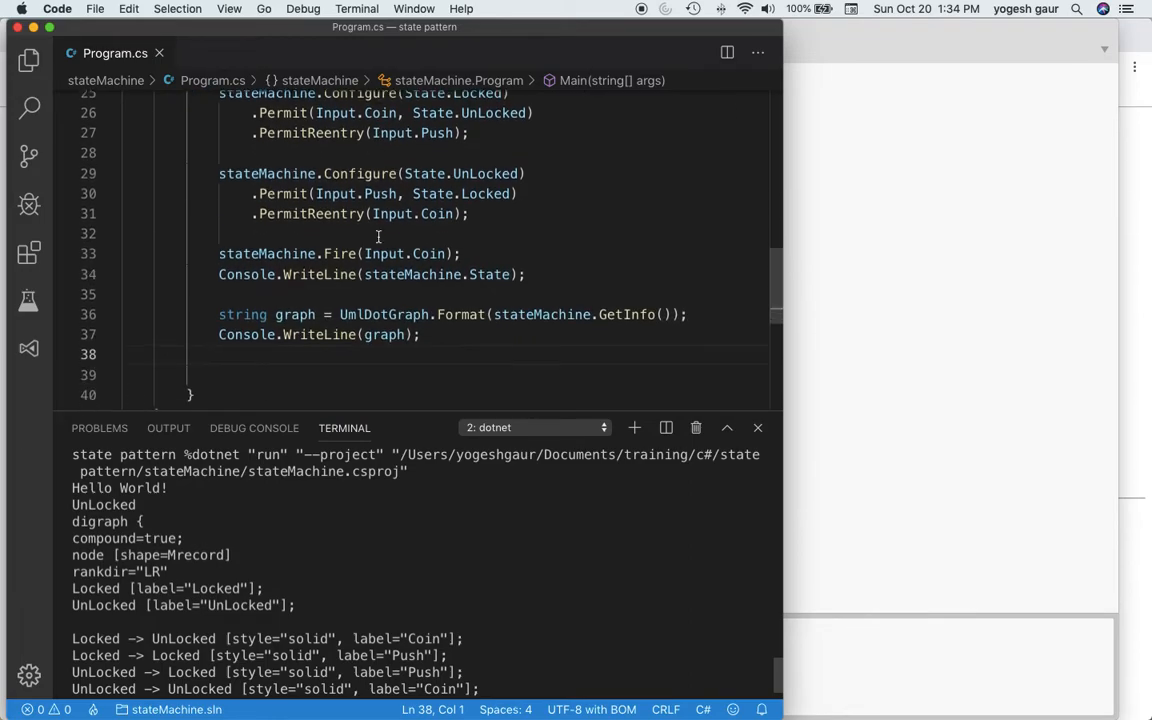
scroll(up, 3)
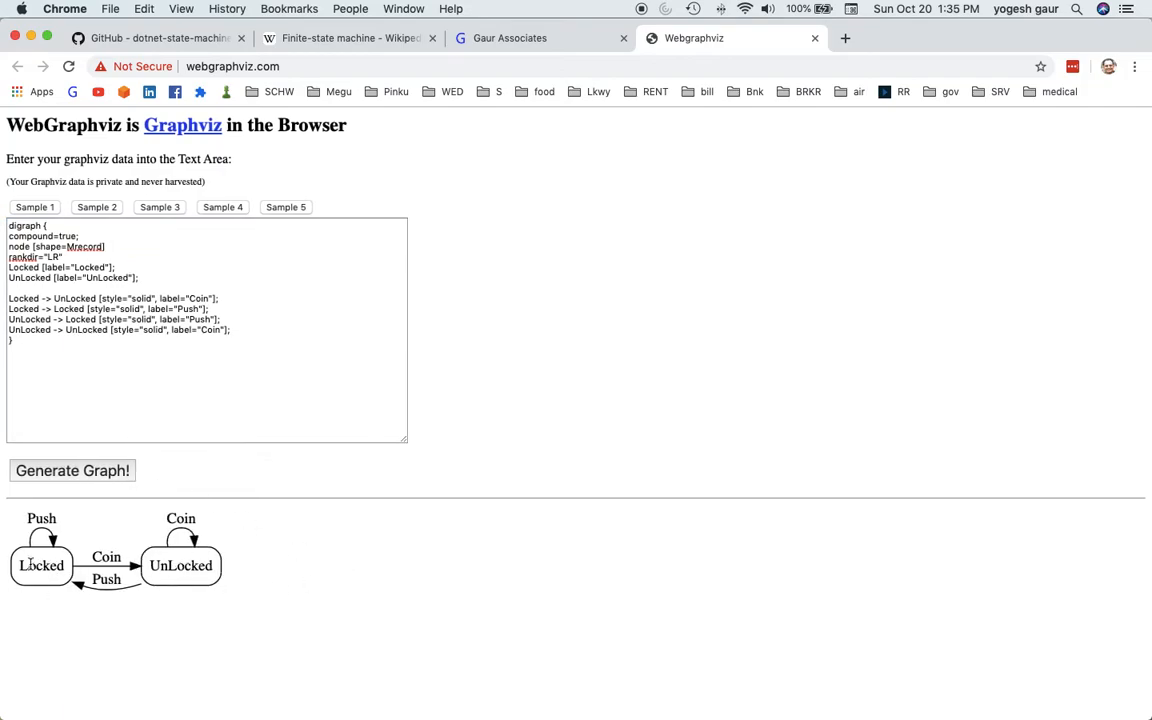
mouse_move(264, 568)
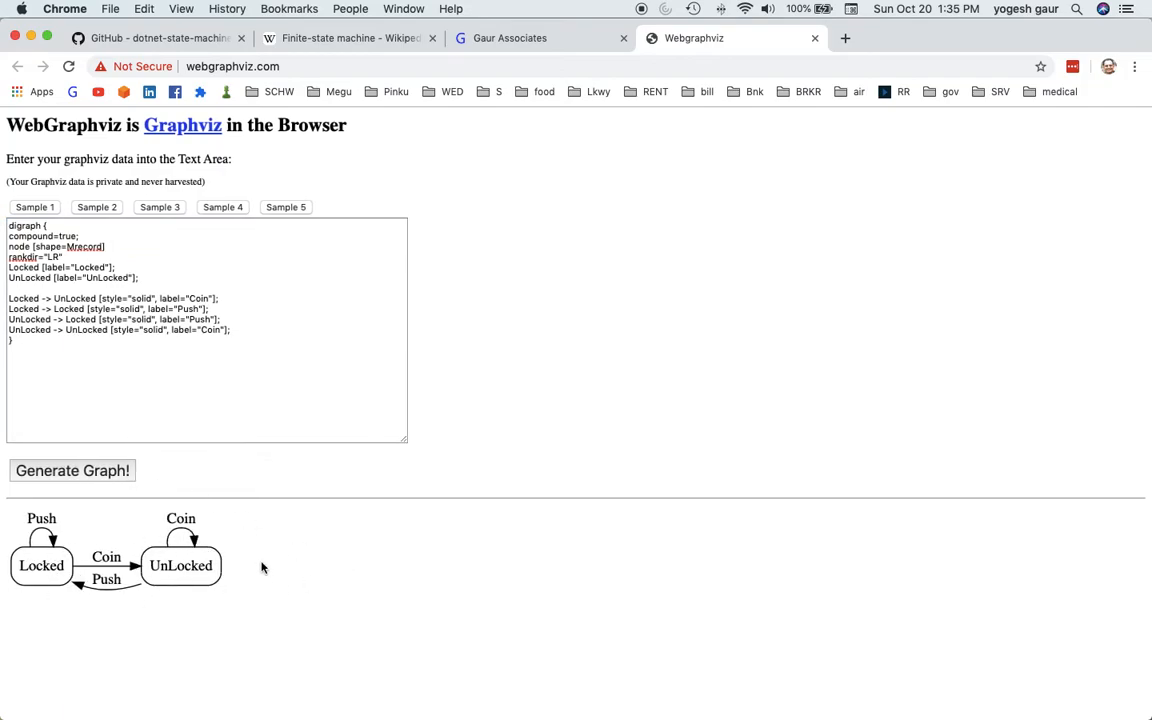
mouse_move(620, 486)
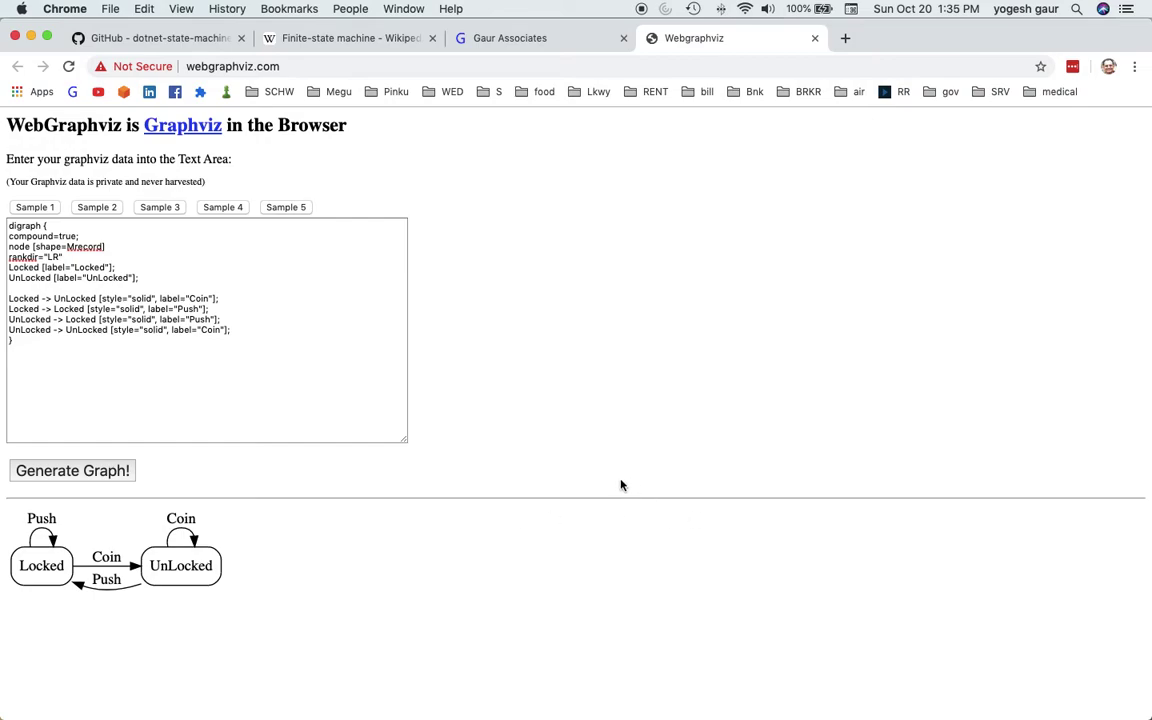
mouse_move(588, 428)
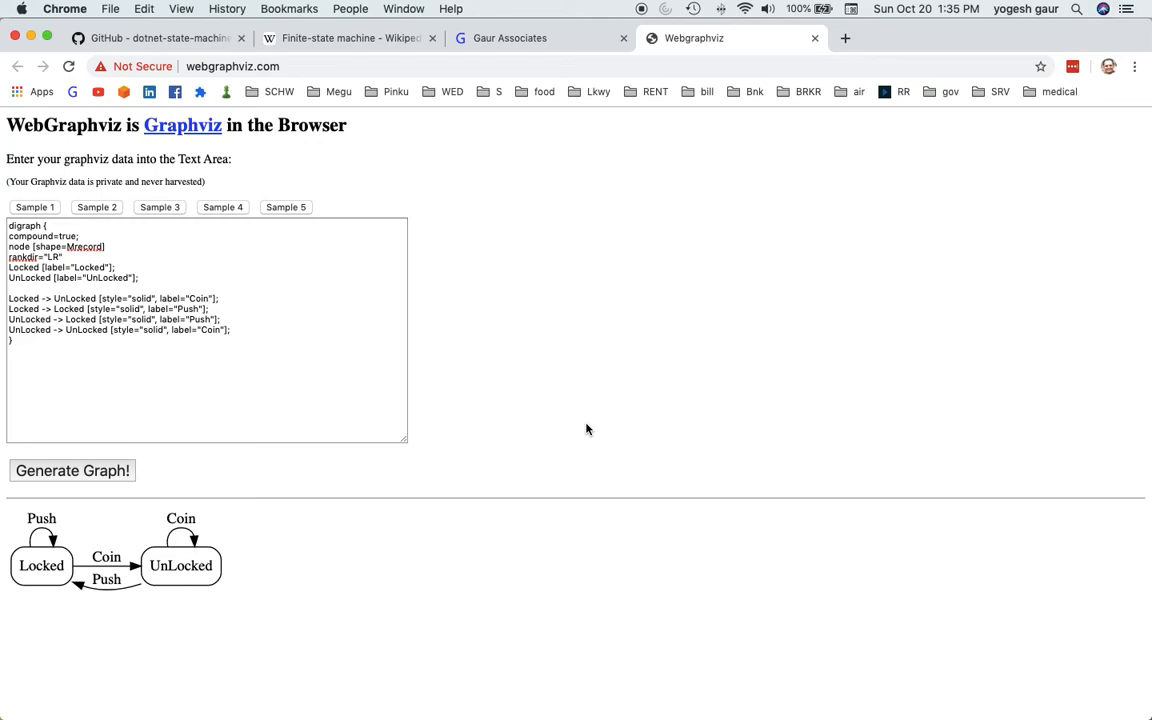
mouse_move(844, 180)
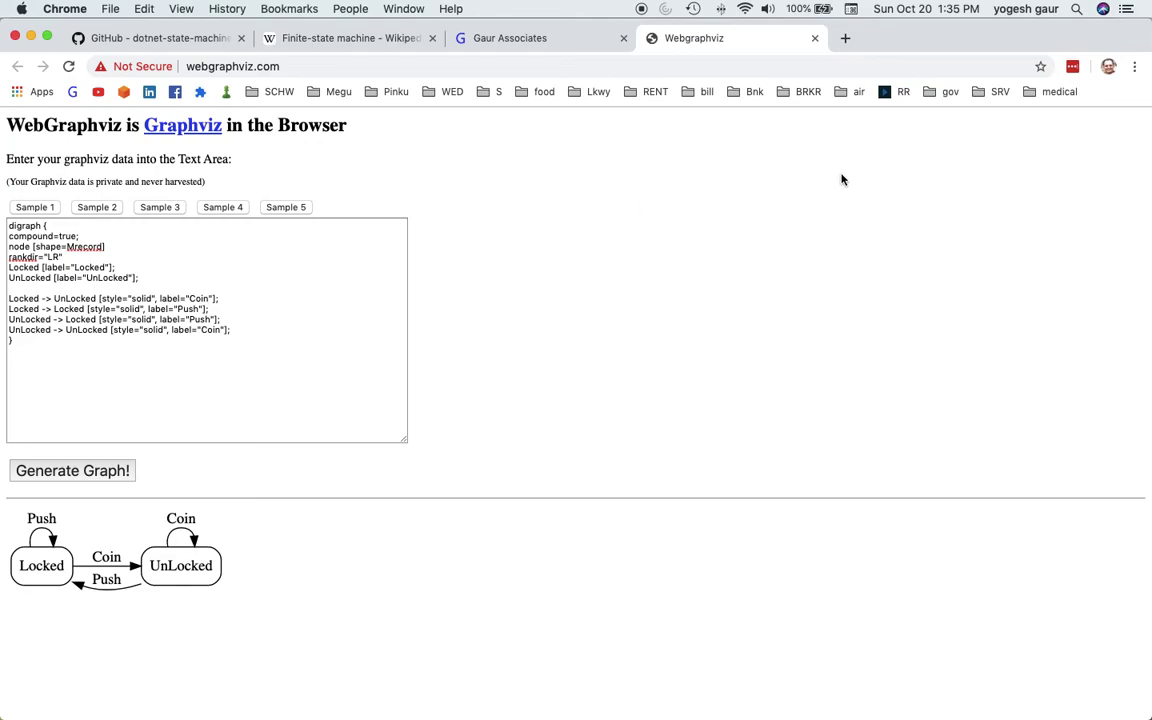